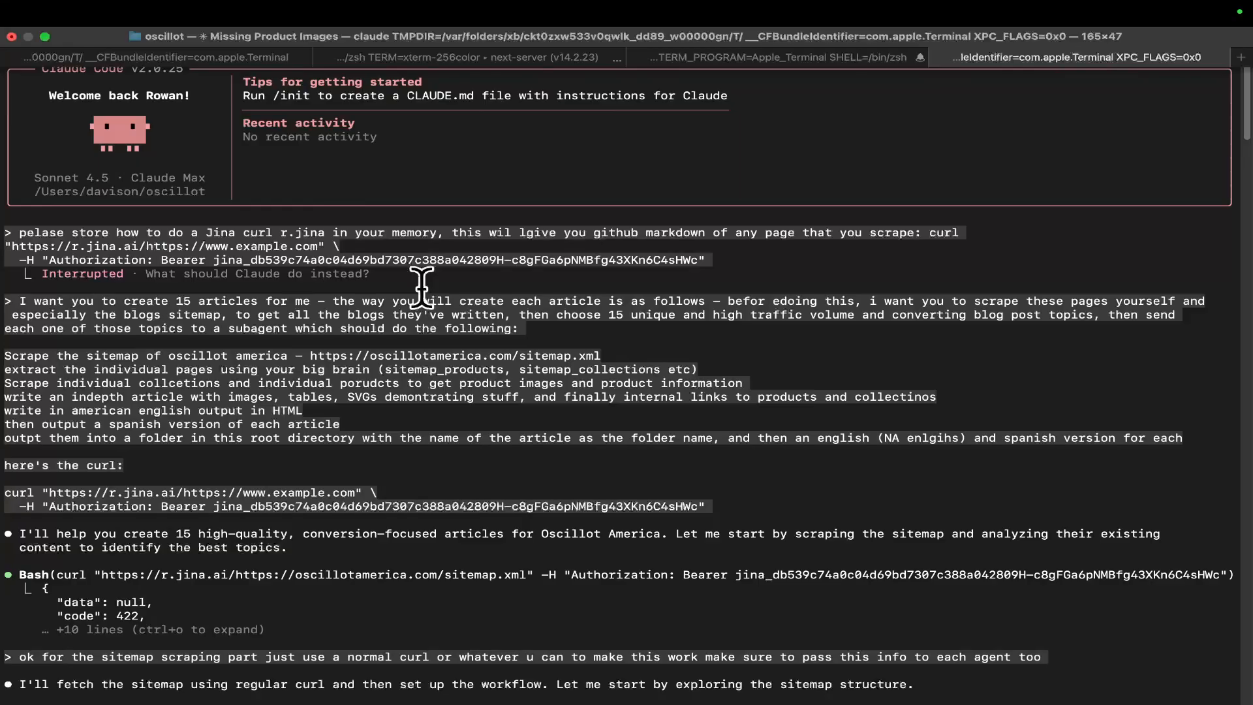
{"action": "mouse_move", "coordinate": [443, 324]}
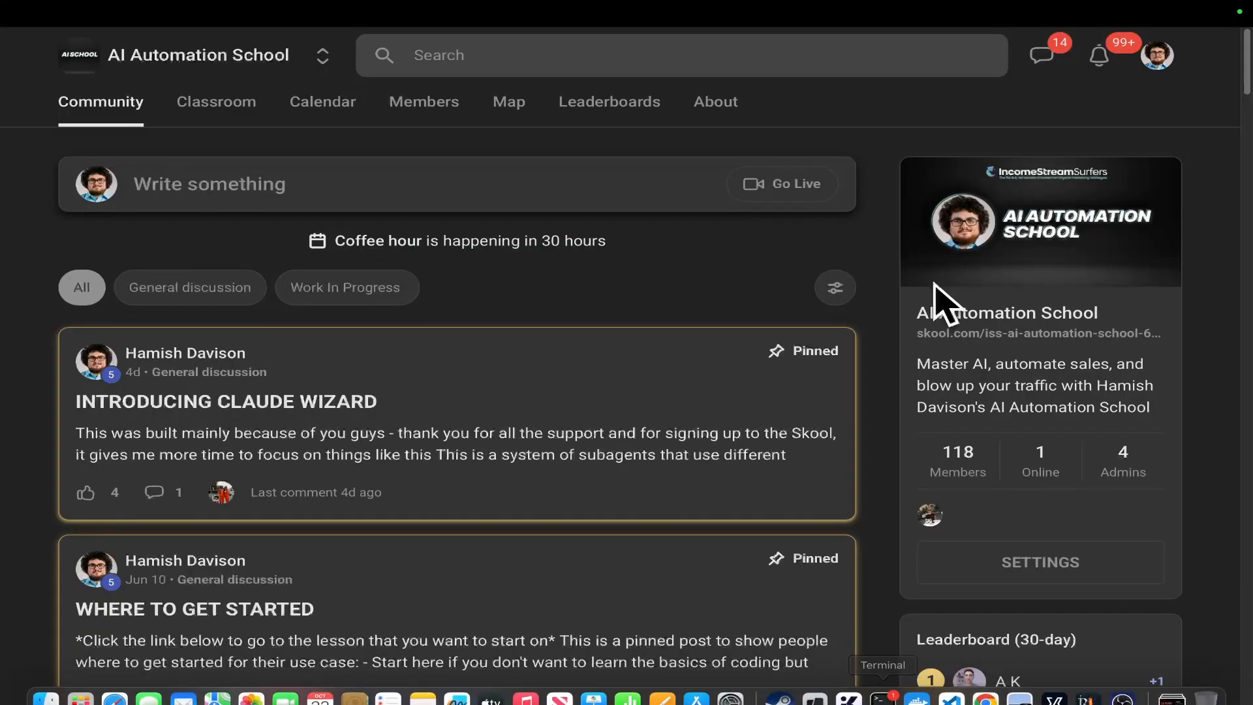
Browse the Skool Classroom courses toward the Vibe Coding With Claude Code Sub agents lesson.
{"action": "left_click", "coordinate": [216, 102]}
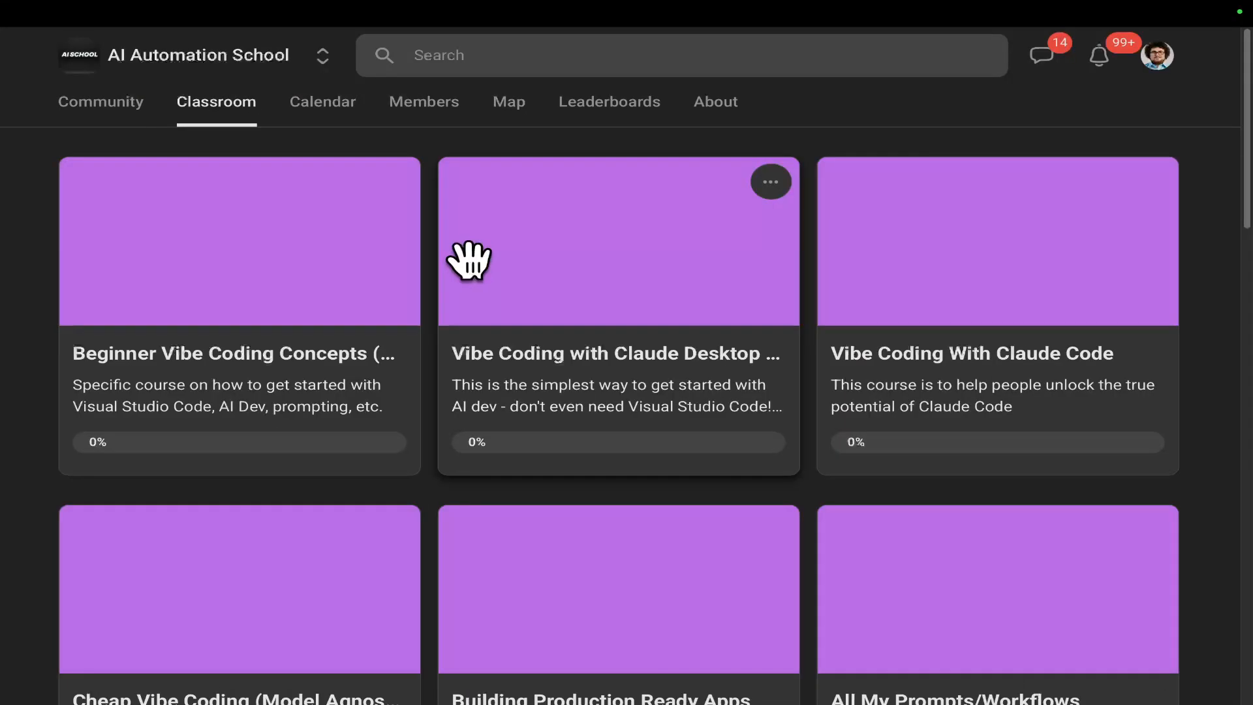
{"action": "scroll", "scroll_direction": "down", "scroll_amount": 3}
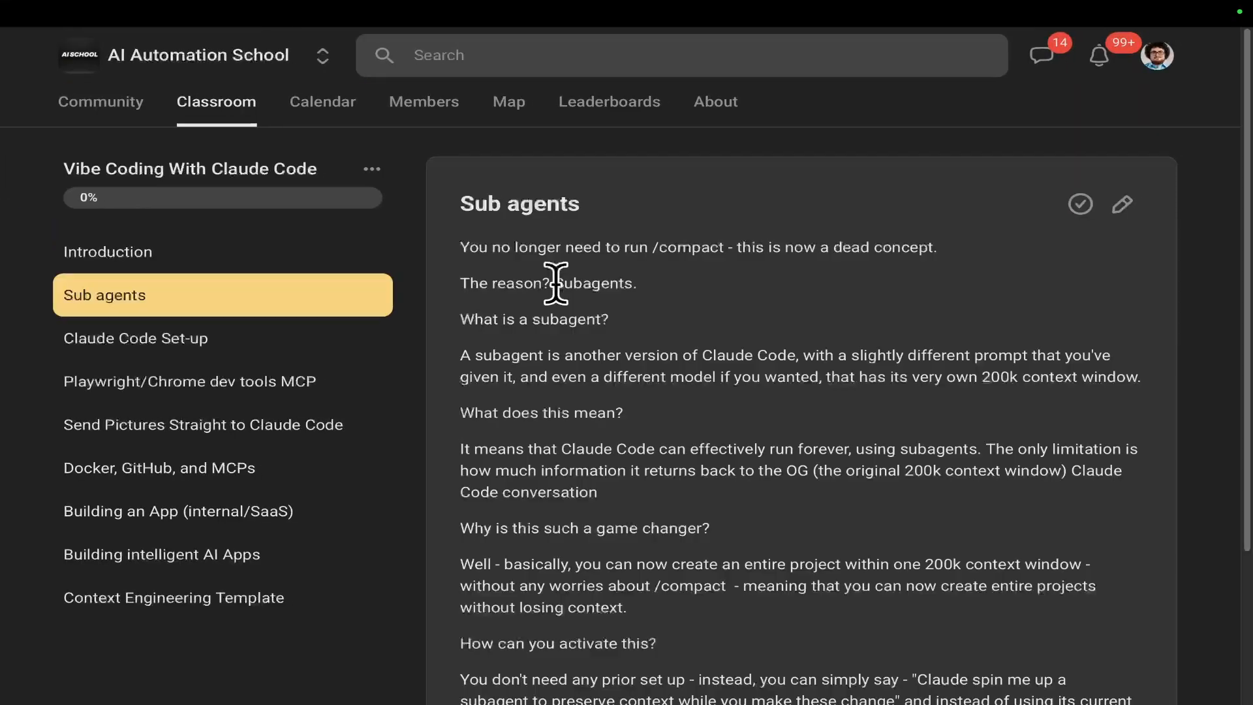
{"action": "mouse_move", "coordinate": [653, 284]}
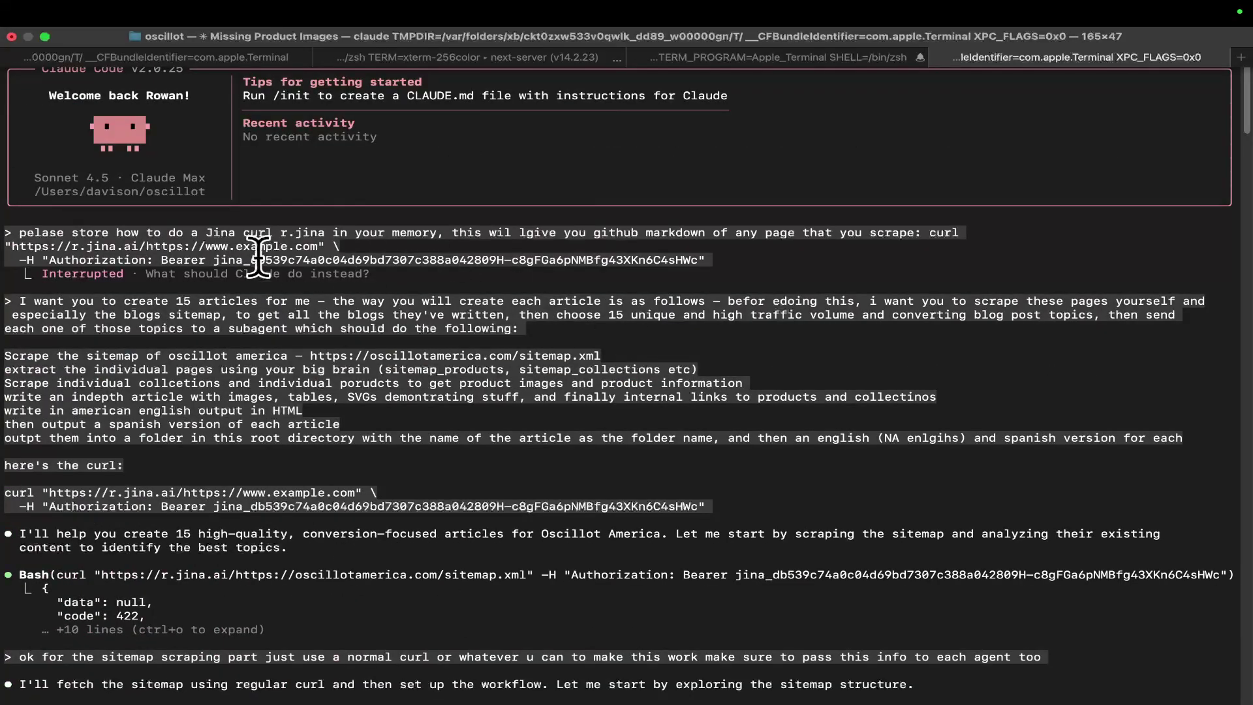
{"action": "scroll", "scroll_direction": "down", "scroll_amount": 3}
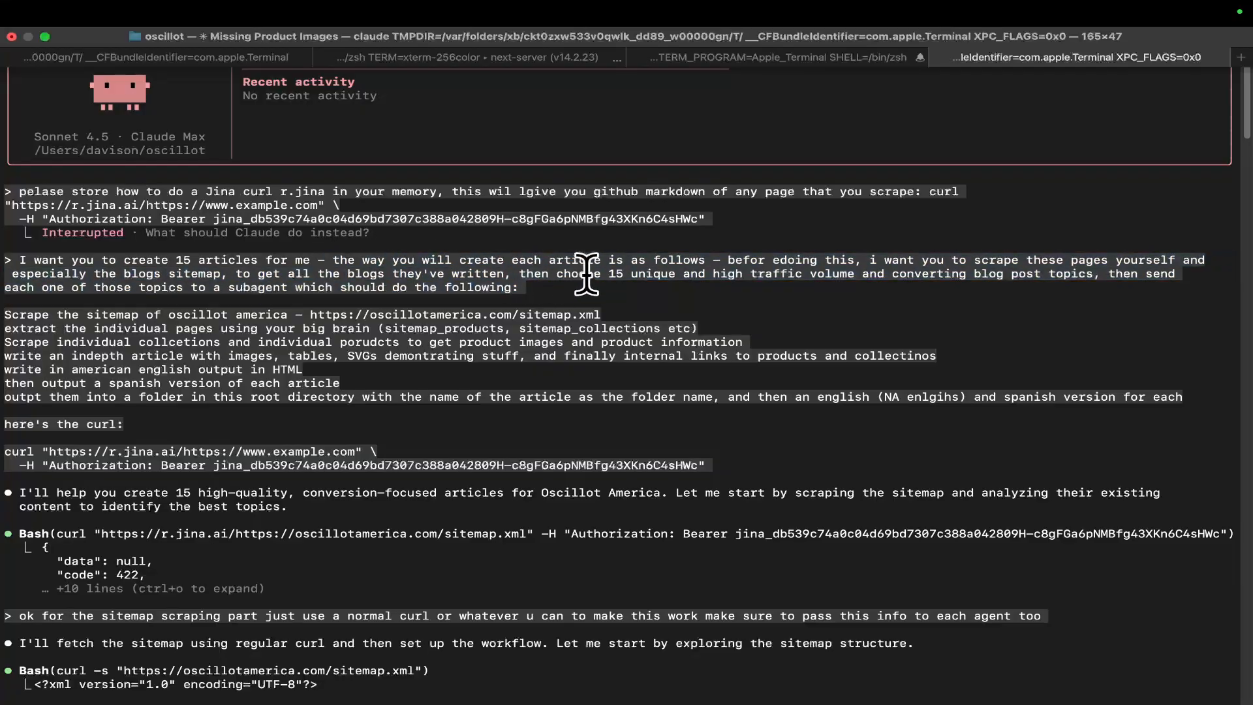
{"action": "mouse_move", "coordinate": [618, 267]}
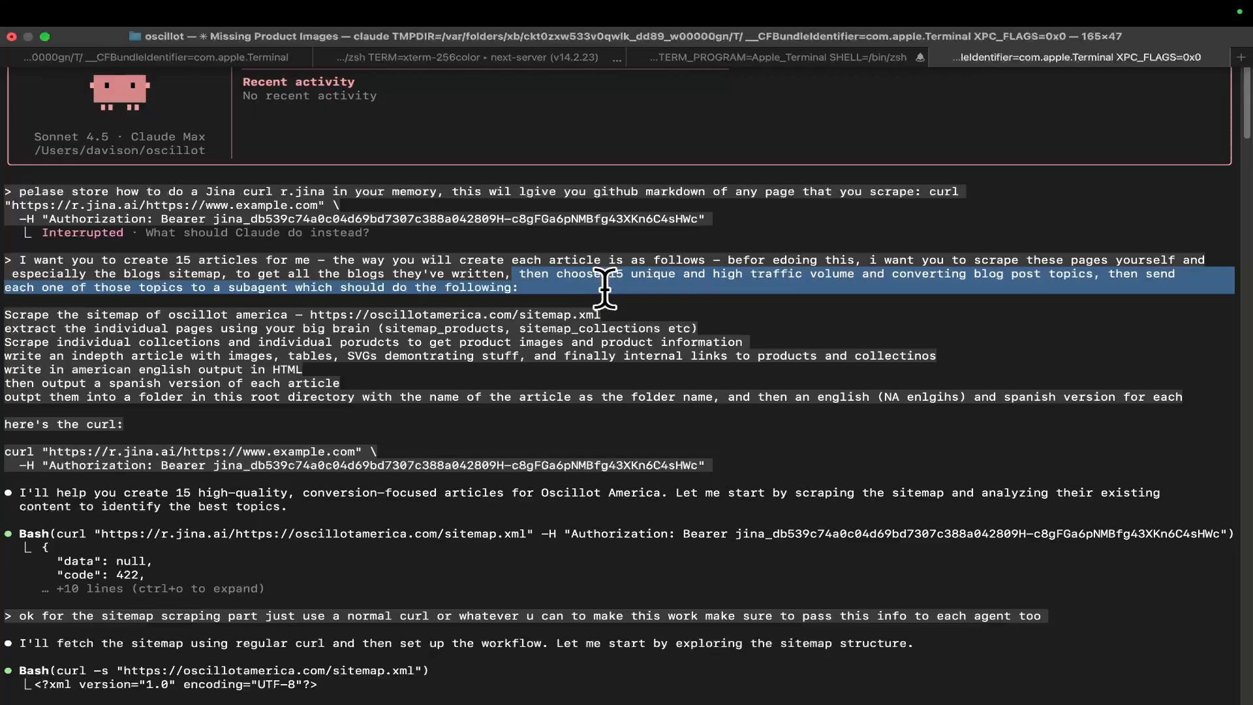
{"action": "mouse_move", "coordinate": [201, 273]}
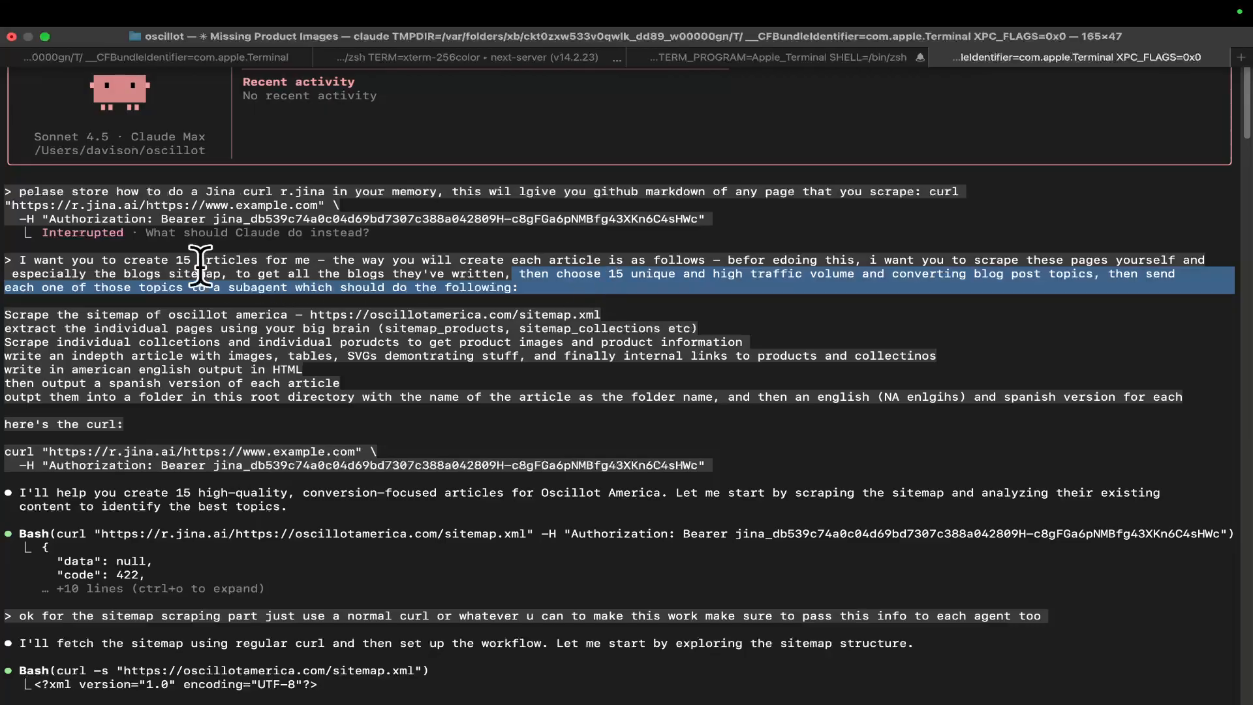
{"action": "mouse_move", "coordinate": [235, 269]}
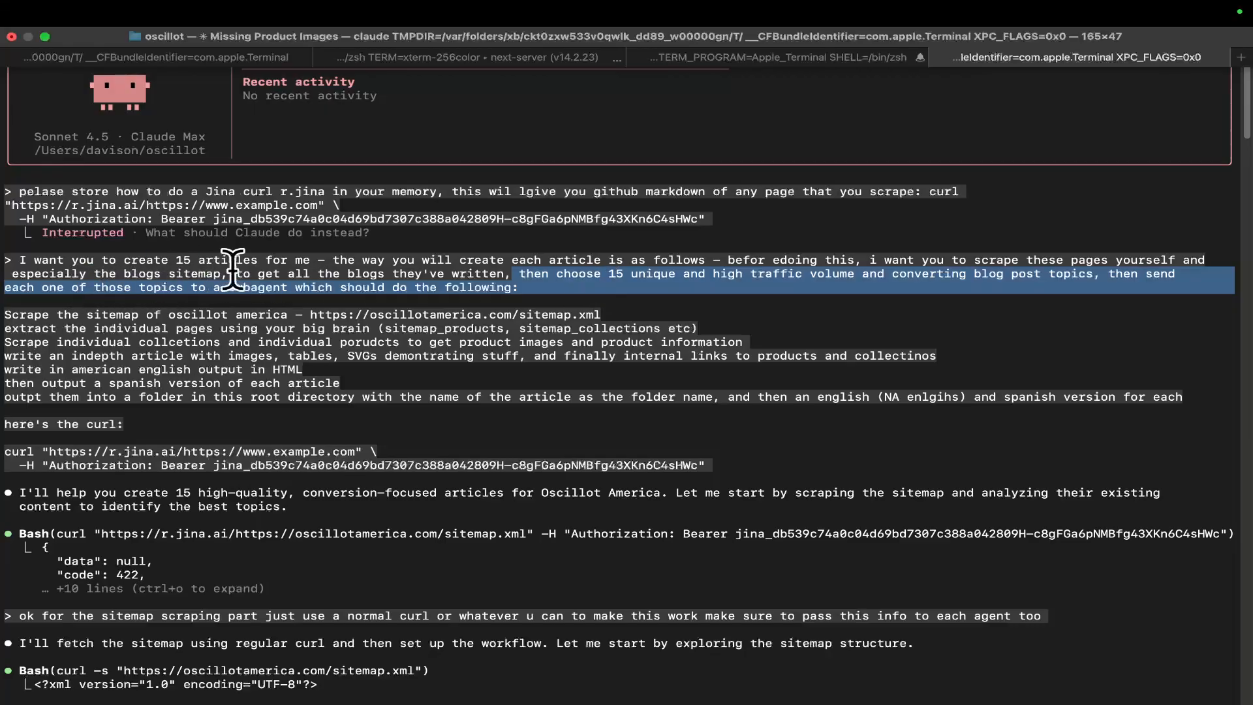
{"action": "left_click", "coordinate": [142, 317]}
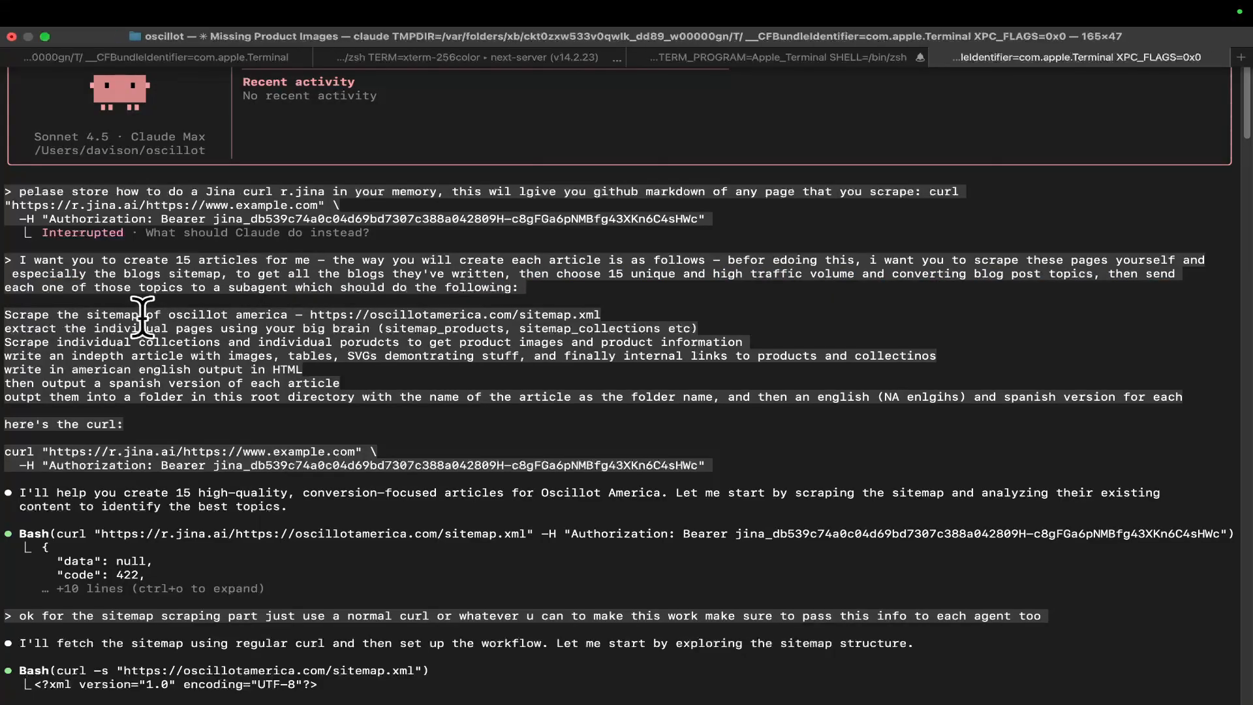
{"action": "left_click_drag", "start_coordinate": [310, 314], "coordinate": [599, 314]}
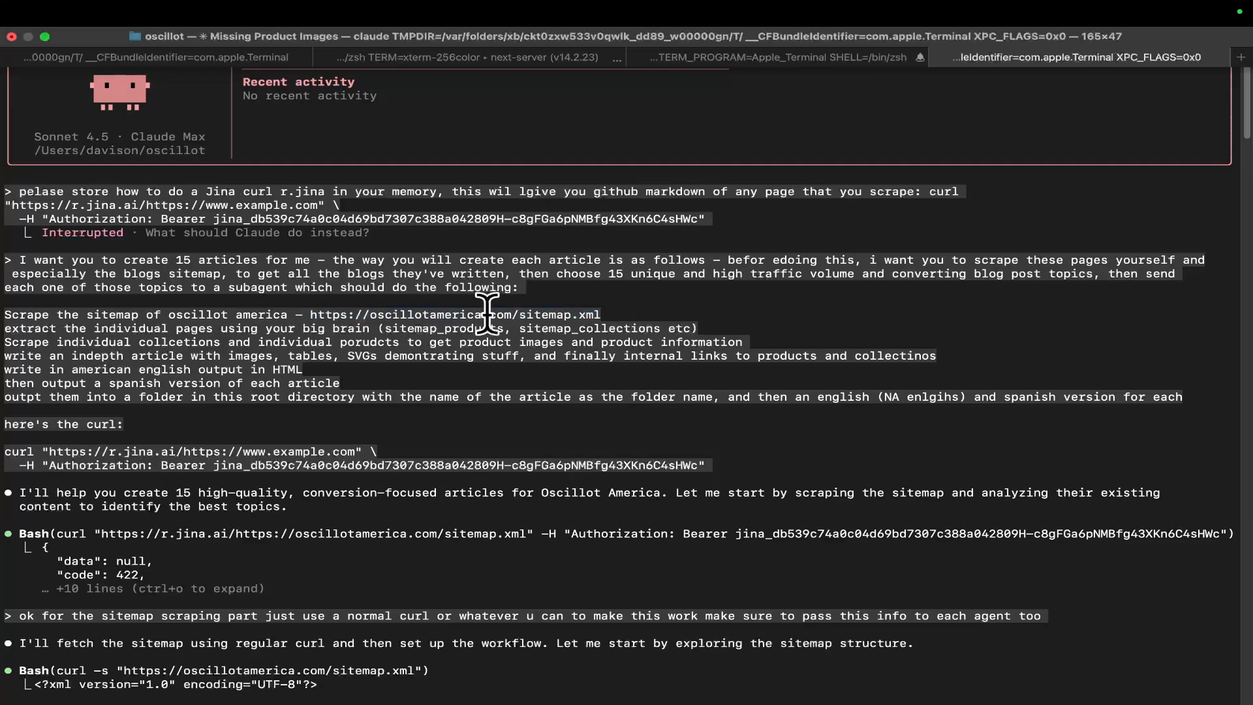
{"action": "mouse_move", "coordinate": [128, 328]}
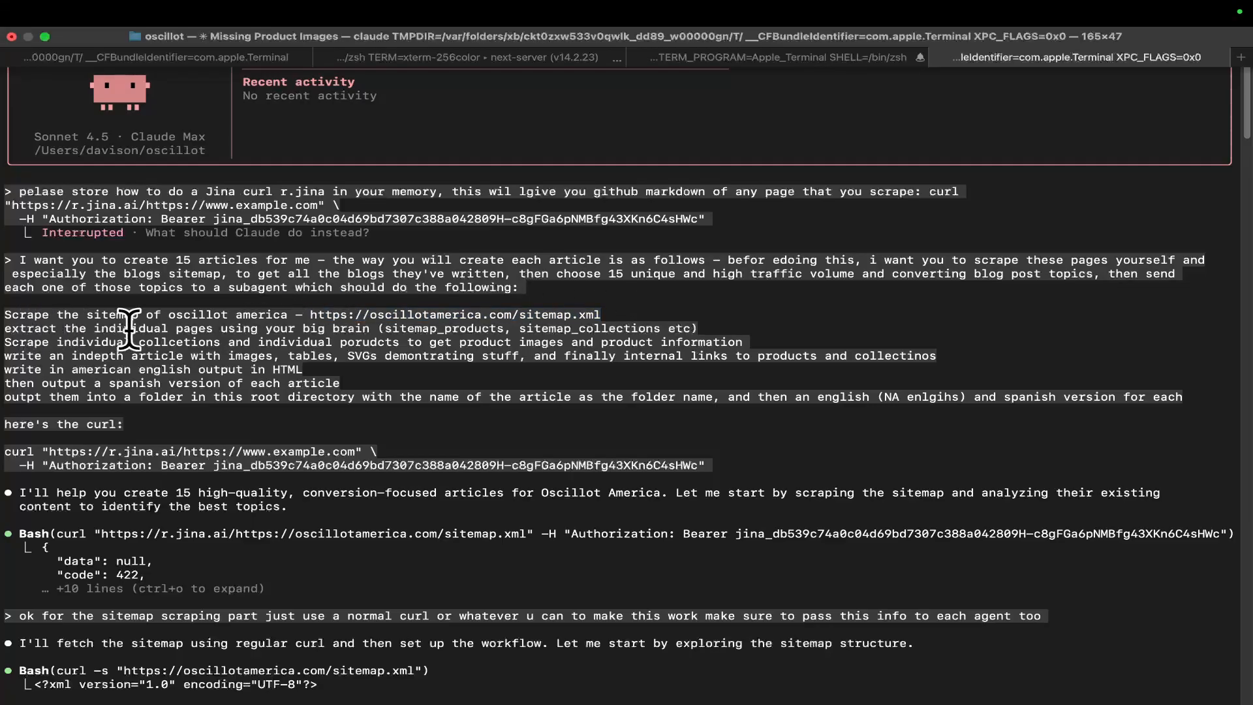
{"action": "scroll", "scroll_direction": "down", "scroll_amount": 3}
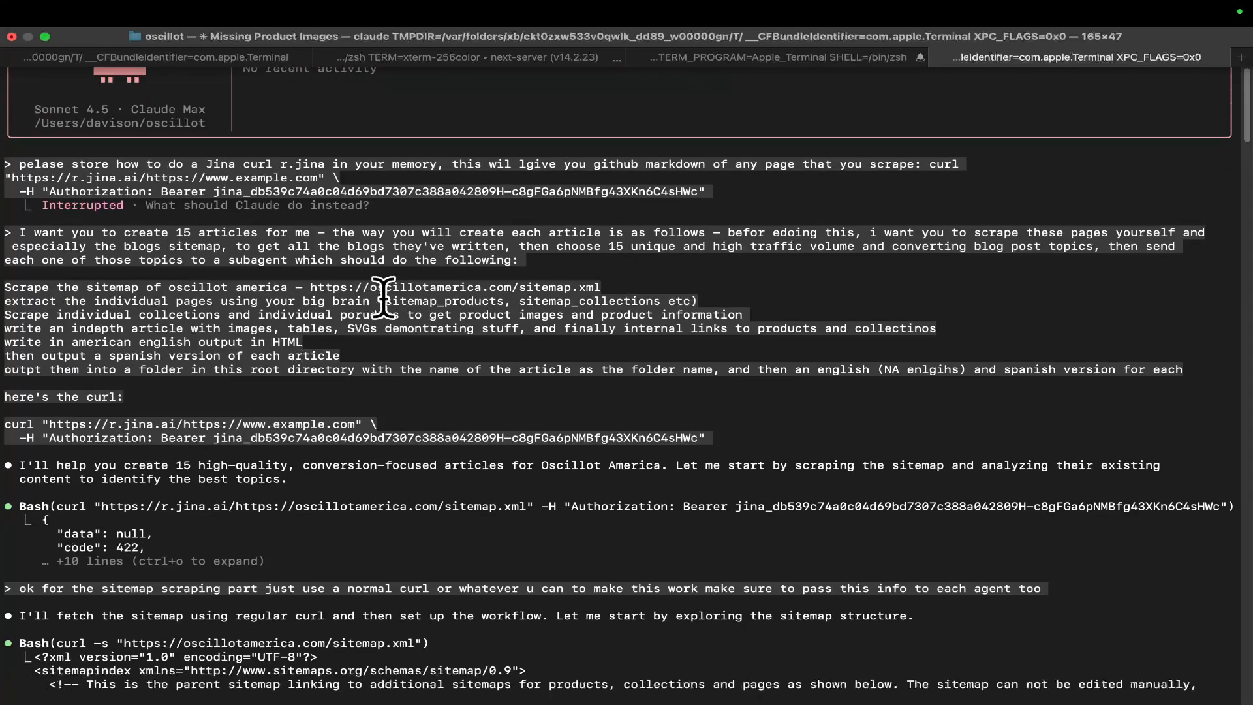
{"action": "double_click", "coordinate": [588, 301]}
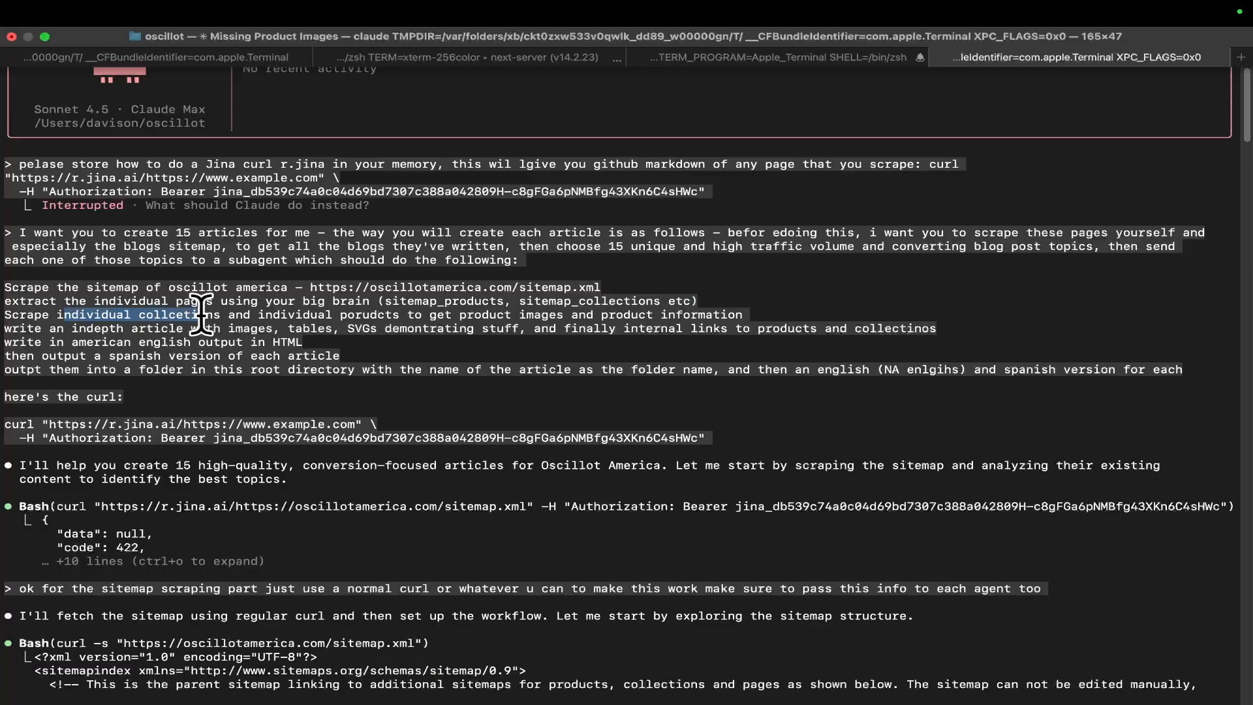
{"action": "triple_click", "coordinate": [389, 314]}
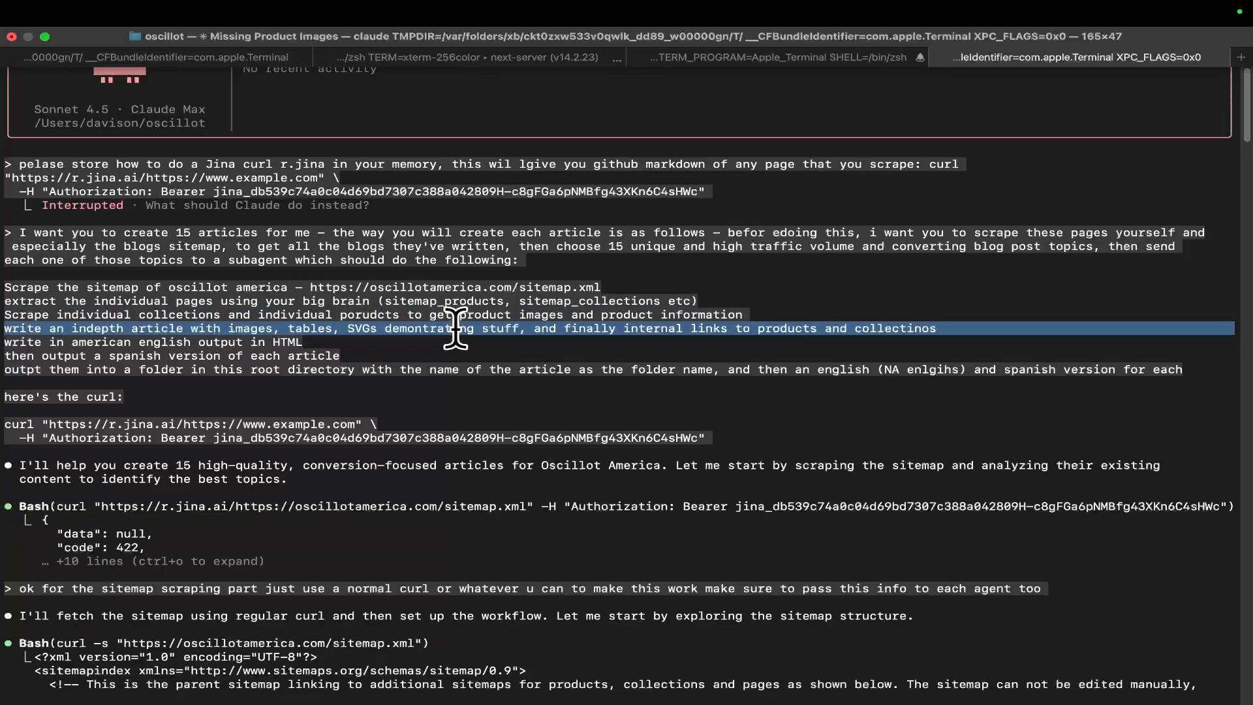
{"action": "mouse_move", "coordinate": [335, 335]}
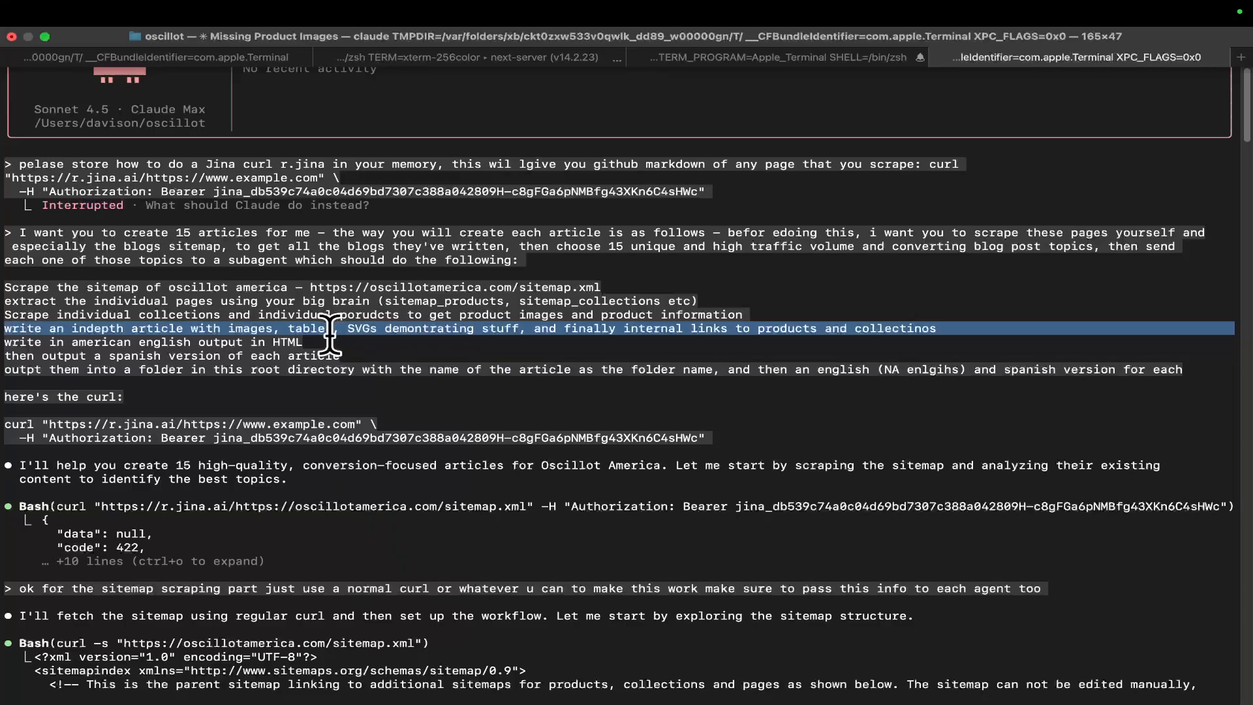
{"action": "mouse_move", "coordinate": [106, 356]}
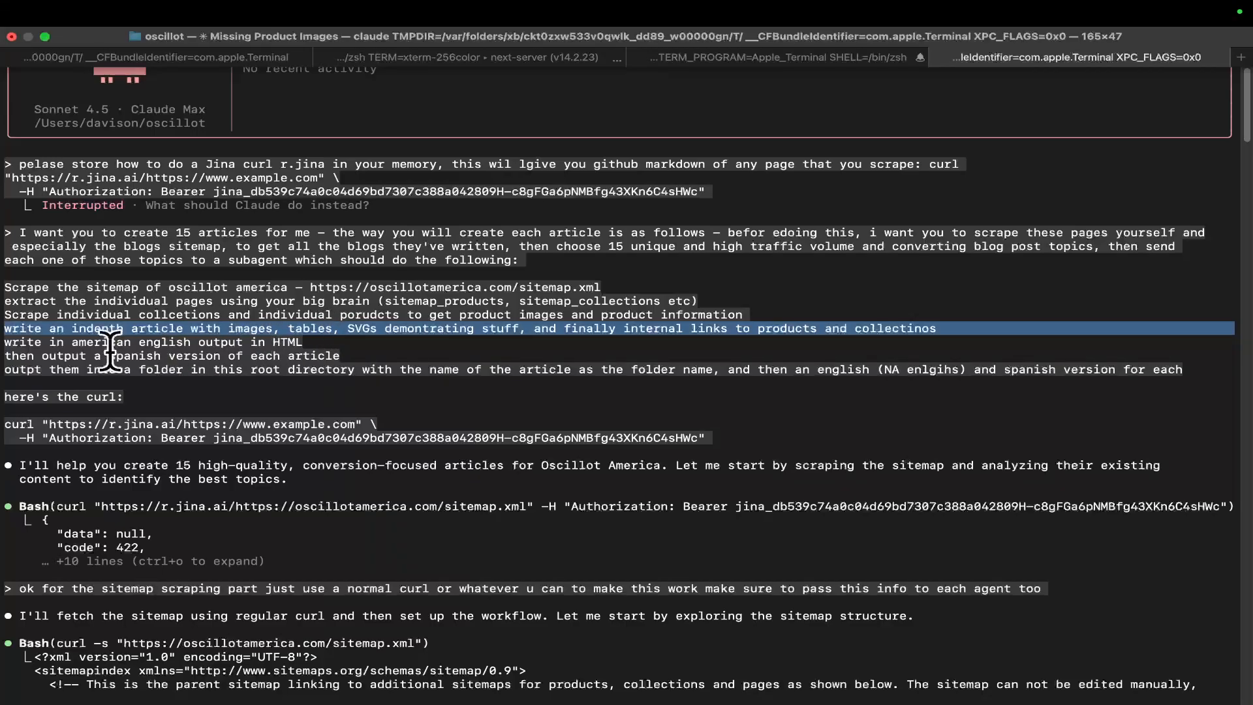
{"action": "scroll", "scroll_direction": "down", "scroll_amount": 3}
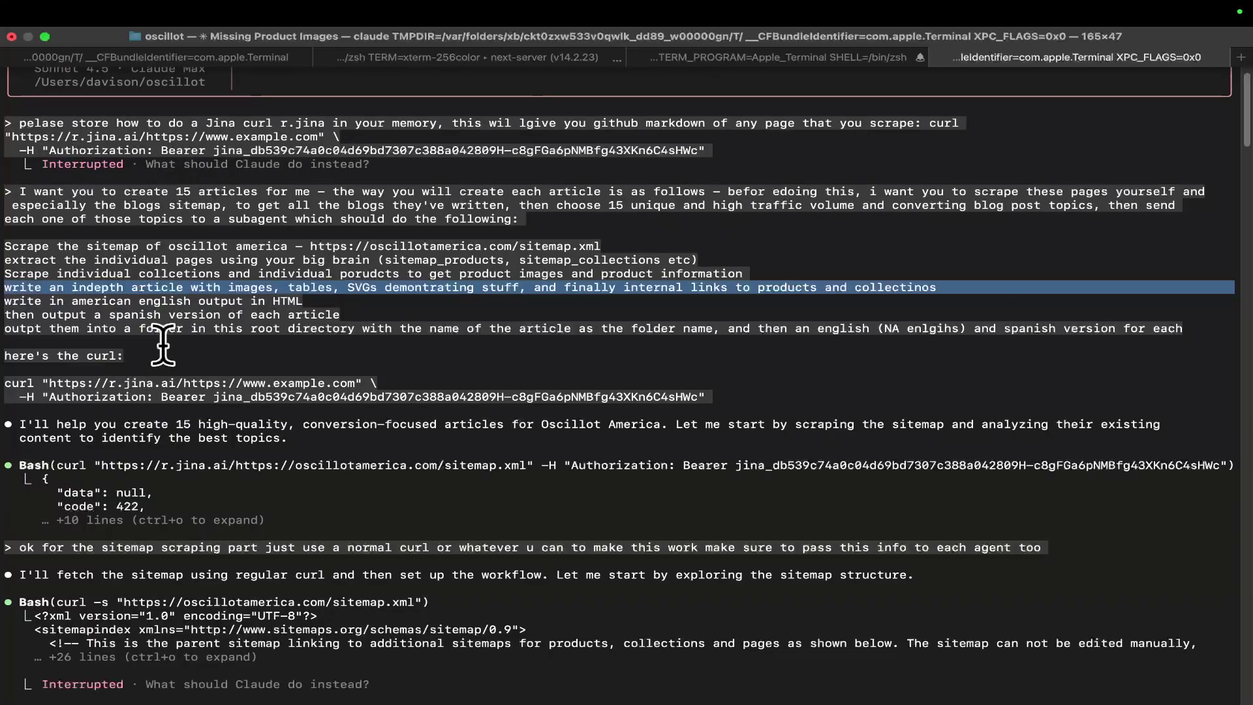
{"action": "mouse_move", "coordinate": [365, 329]}
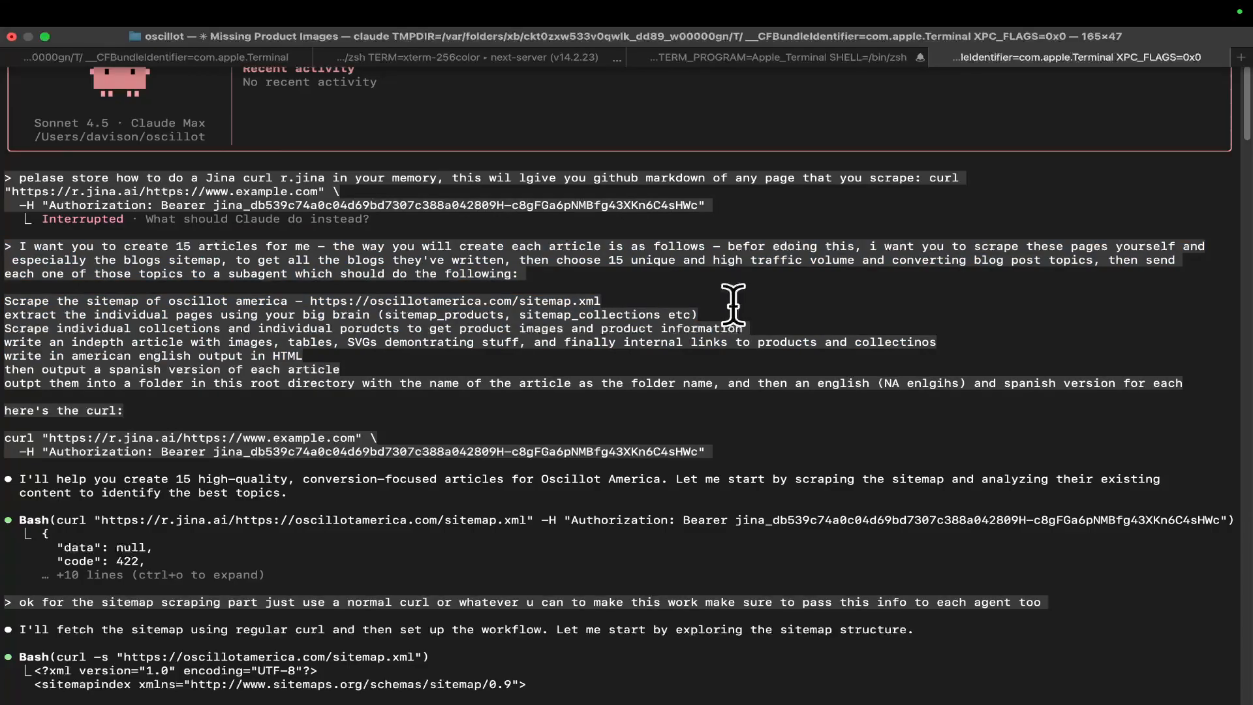
{"action": "scroll", "scroll_direction": "down", "scroll_amount": 3}
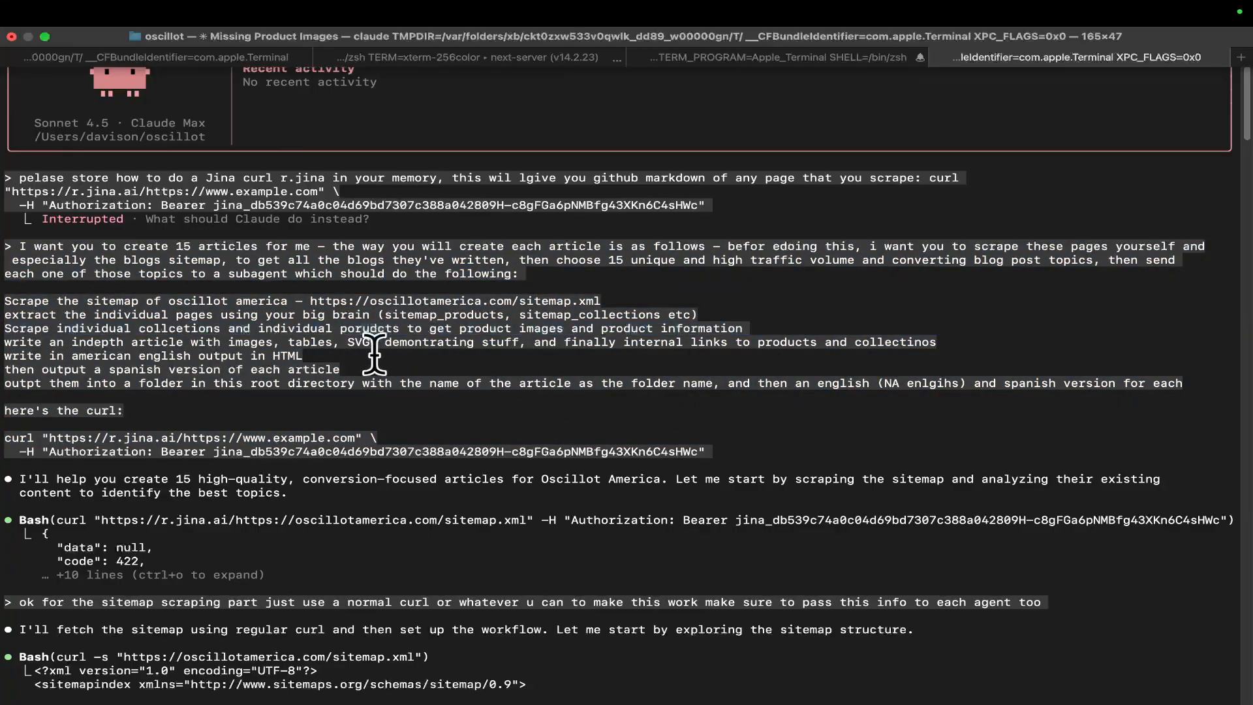
{"action": "double_click", "coordinate": [150, 356]}
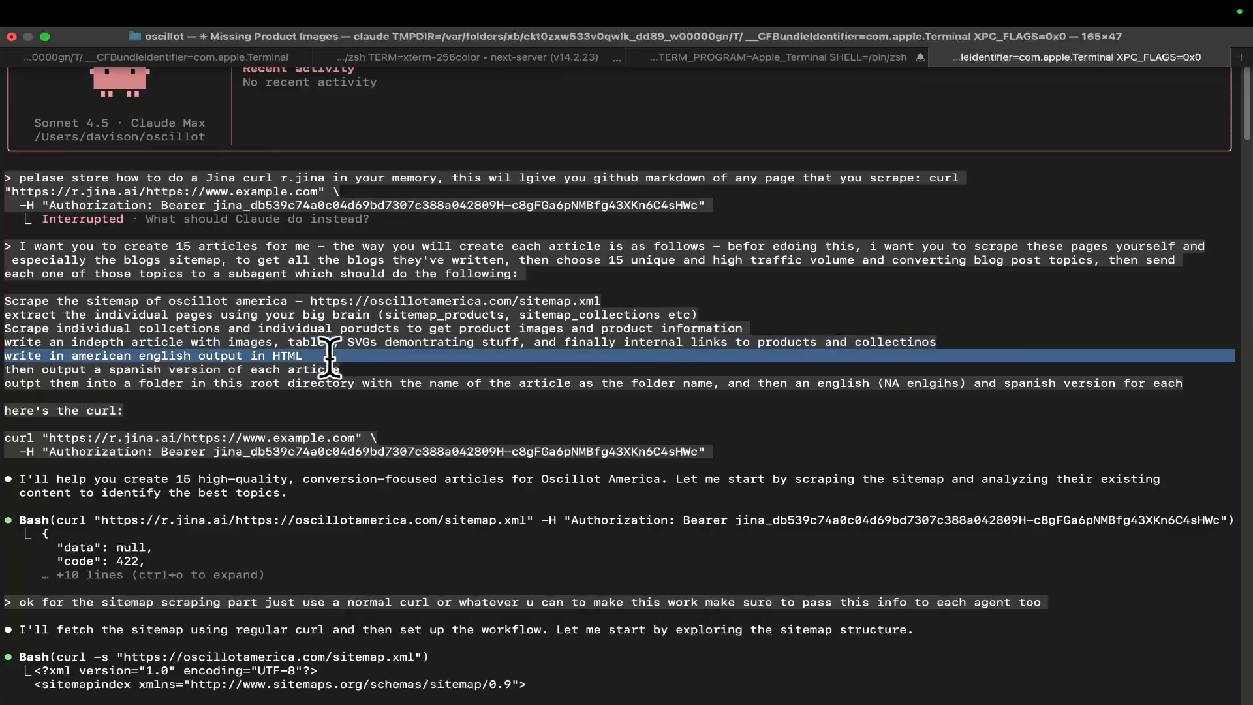
Scroll through the 15-subagent task summary, highlighting the request to avoid duplicate articles.
{"action": "scroll", "scroll_direction": "down", "scroll_amount": 3}
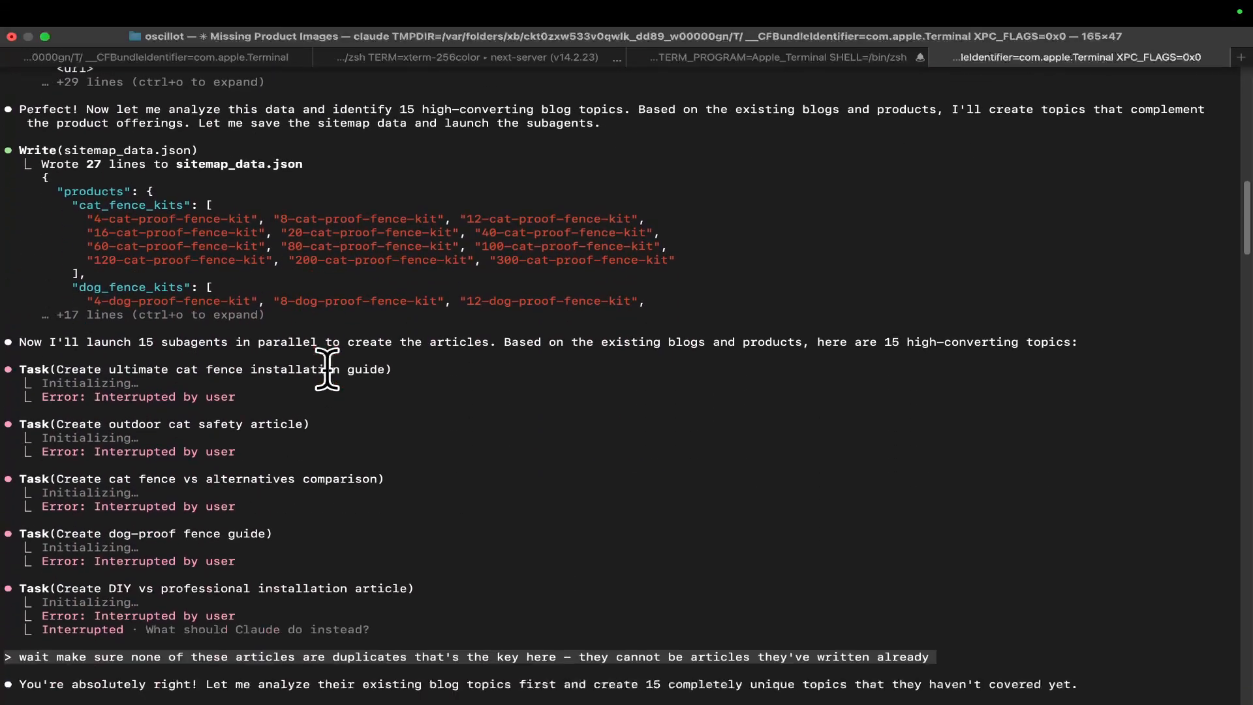
{"action": "scroll", "scroll_direction": "down", "scroll_amount": 3}
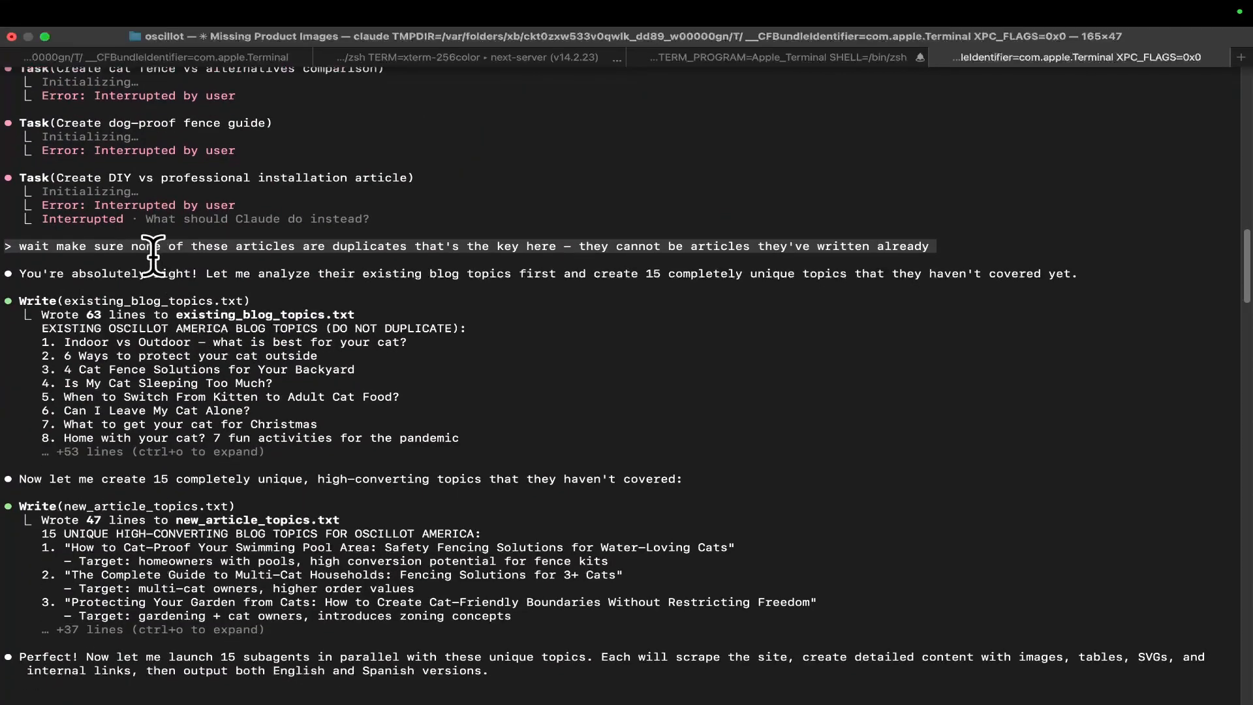
{"action": "triple_click", "coordinate": [291, 246]}
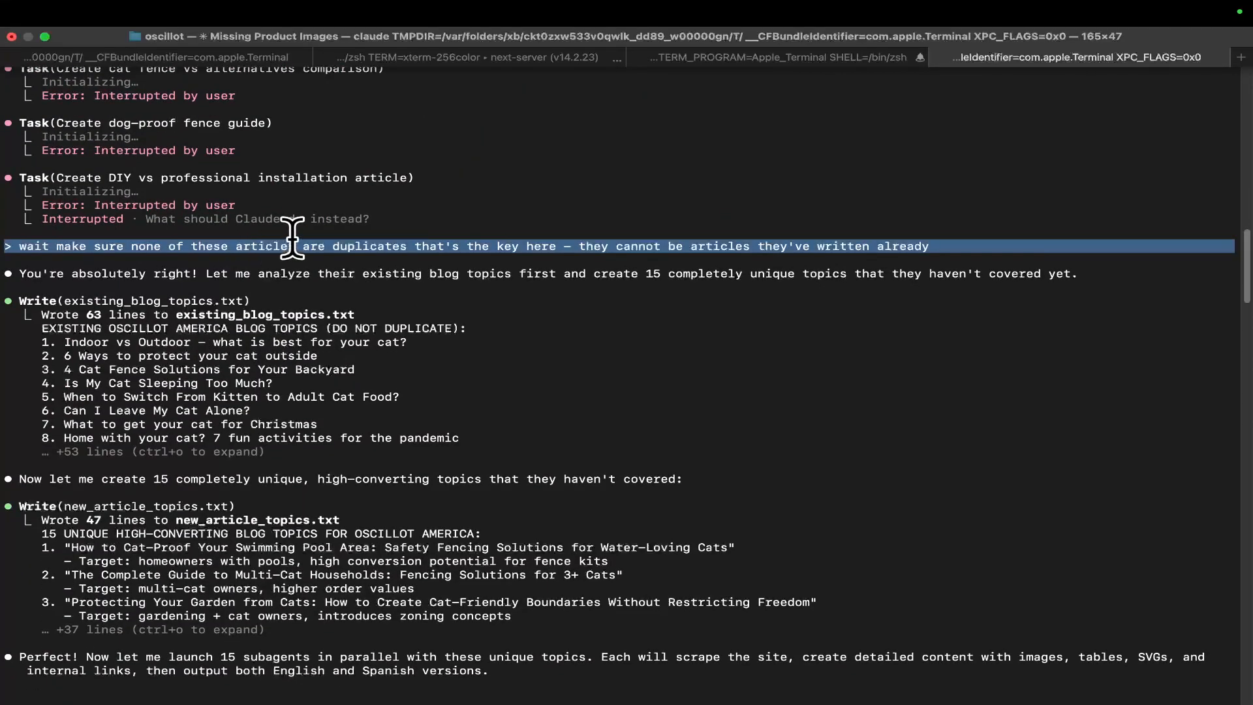
{"action": "mouse_move", "coordinate": [472, 255]}
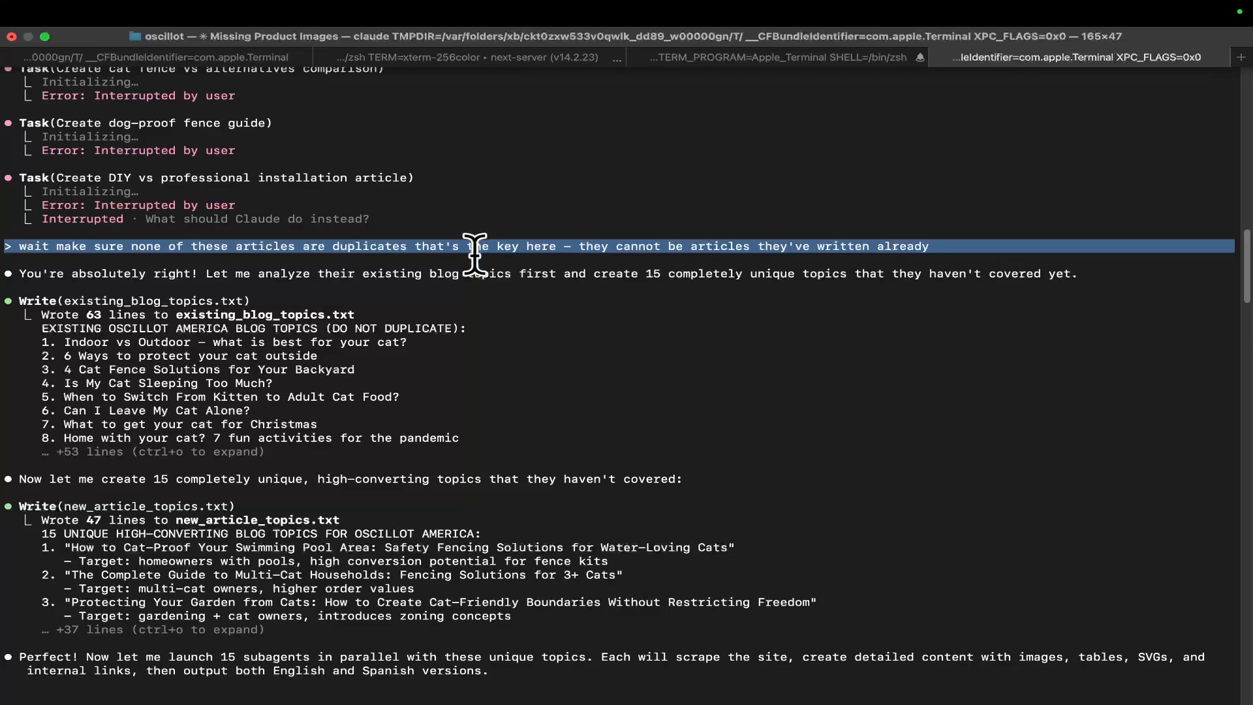
{"action": "scroll", "scroll_direction": "down", "scroll_amount": 3}
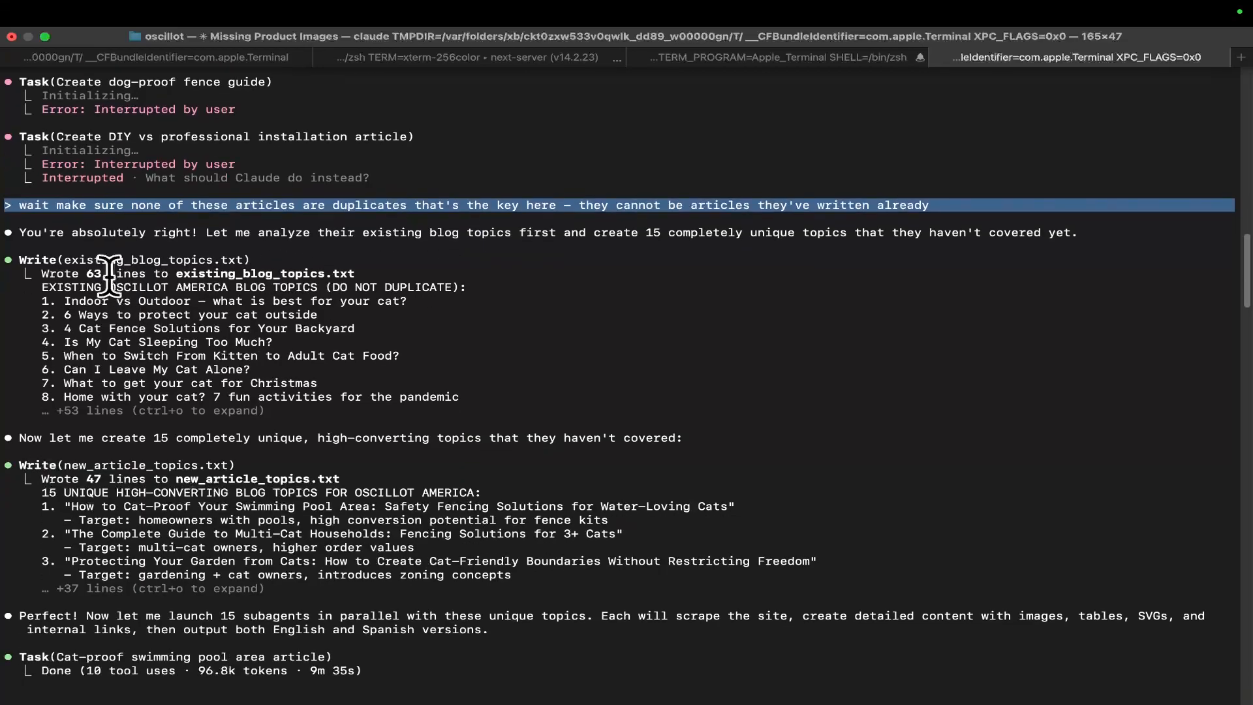
{"action": "scroll", "scroll_direction": "down", "scroll_amount": 3}
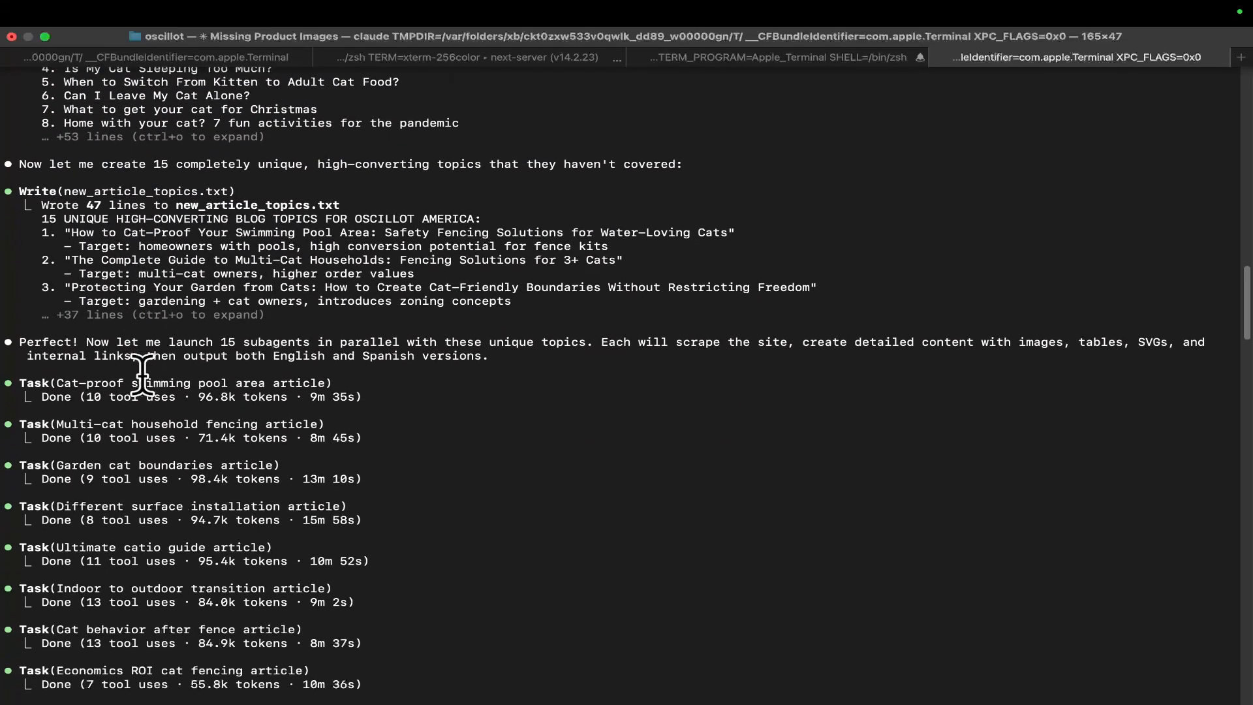
{"action": "scroll", "scroll_direction": "down", "scroll_amount": 3}
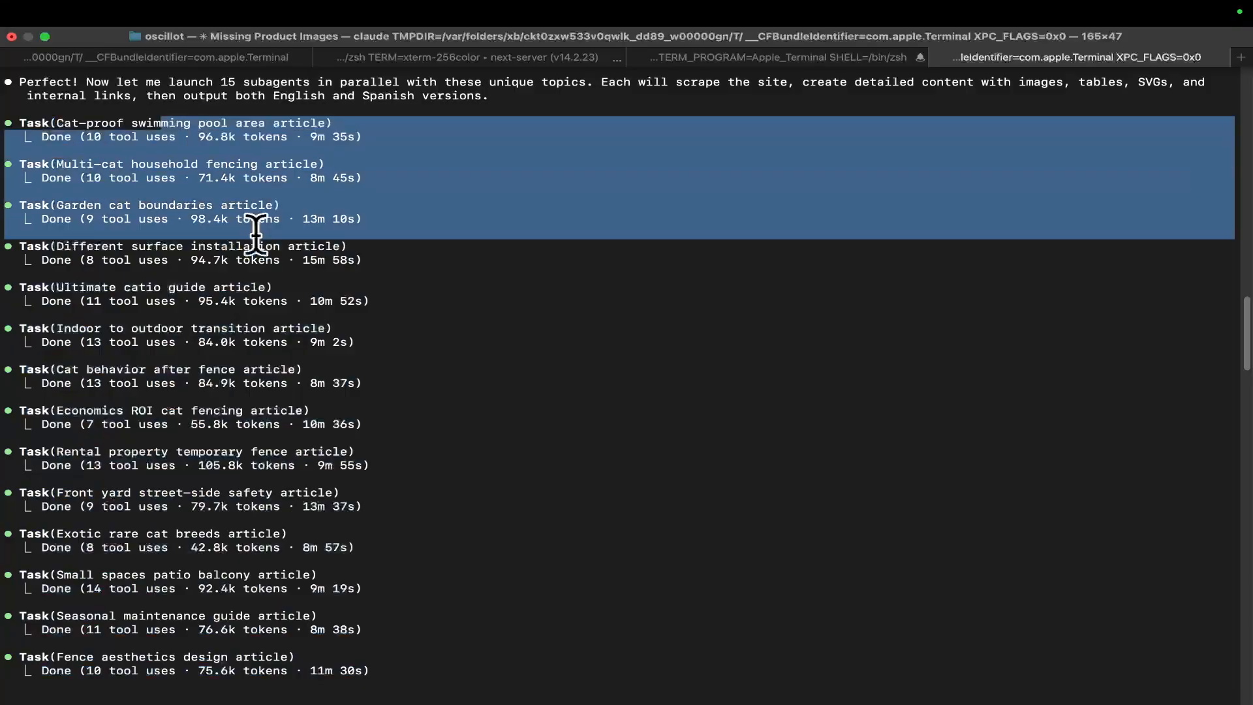
{"action": "scroll", "scroll_direction": "down", "scroll_amount": 3}
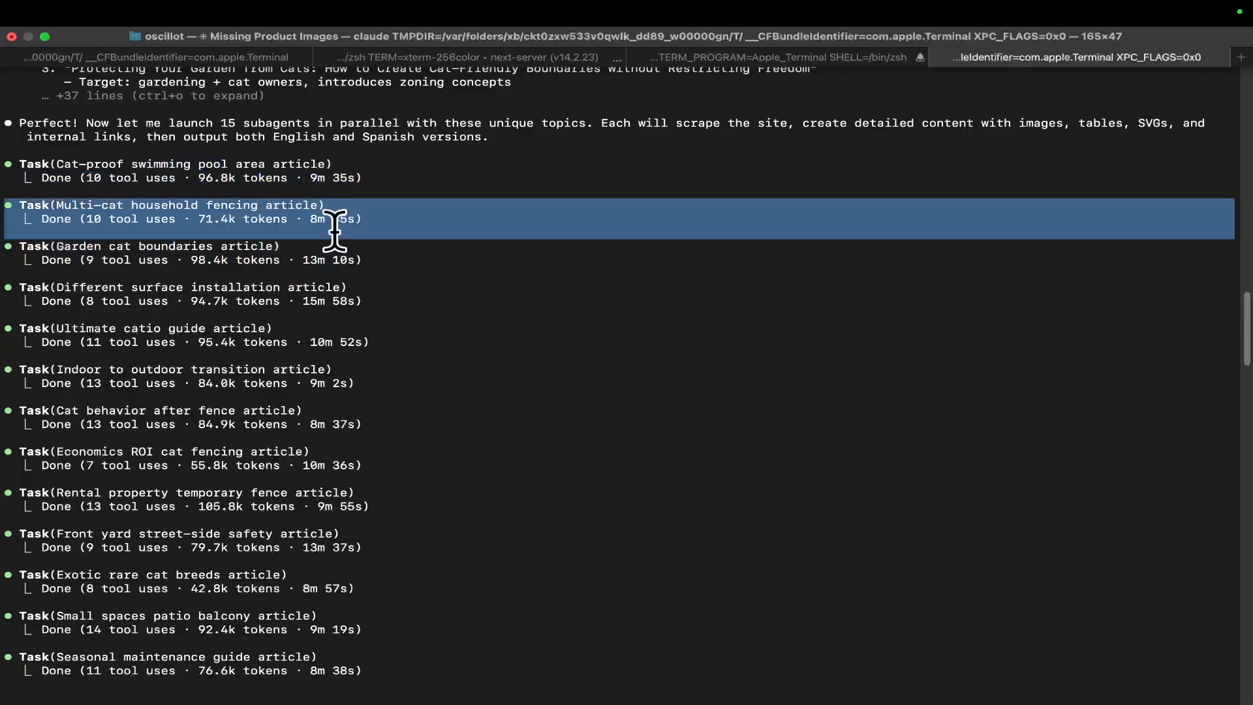
{"action": "scroll", "scroll_direction": "down", "scroll_amount": 3}
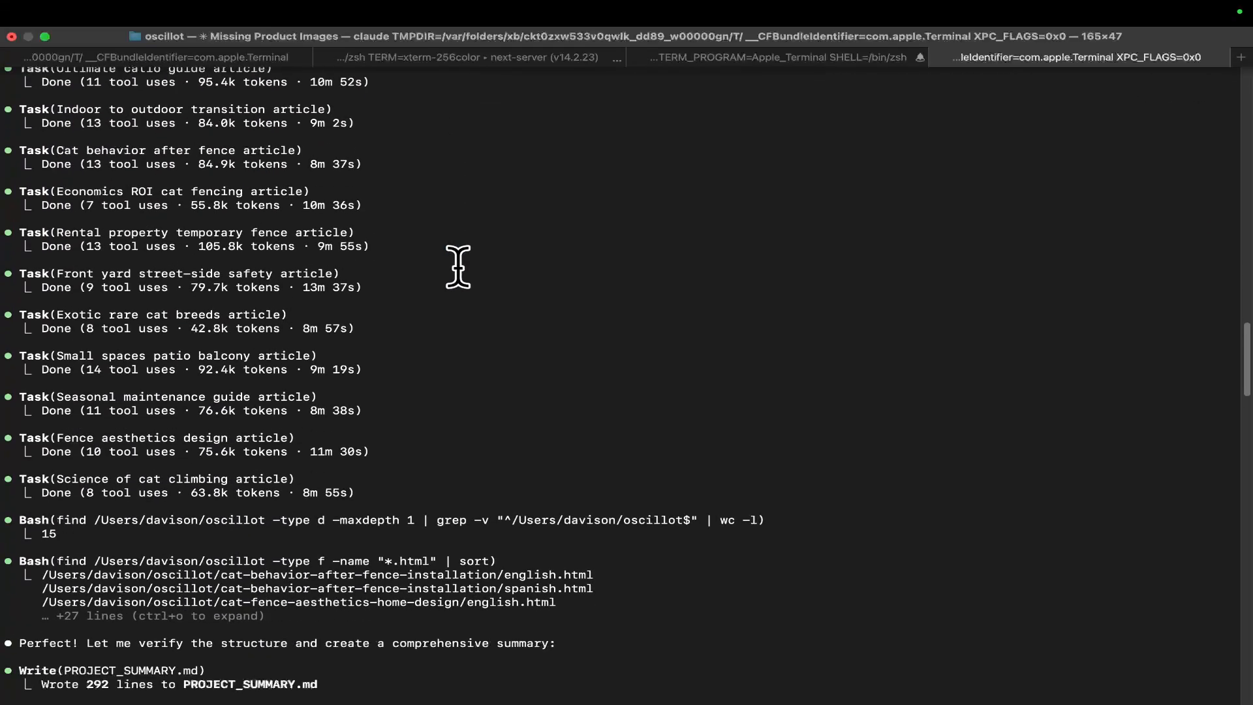
{"action": "scroll", "scroll_direction": "down", "scroll_amount": 3}
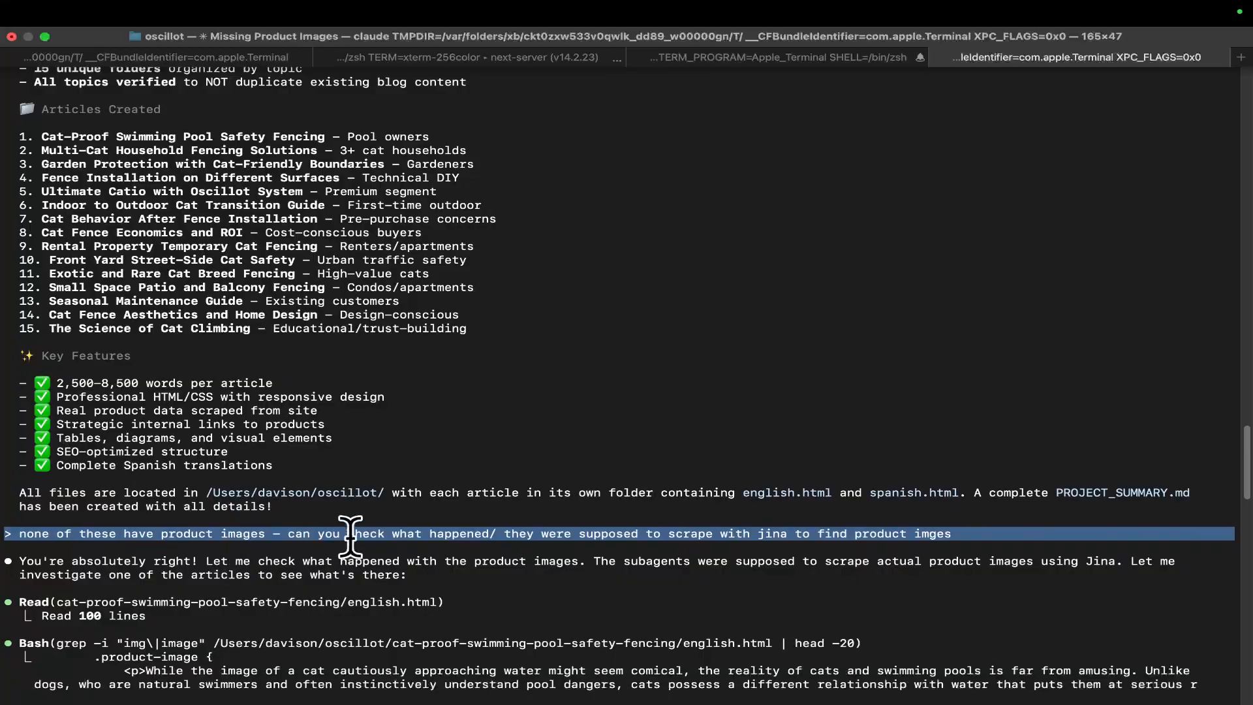
{"action": "mouse_move", "coordinate": [341, 518]}
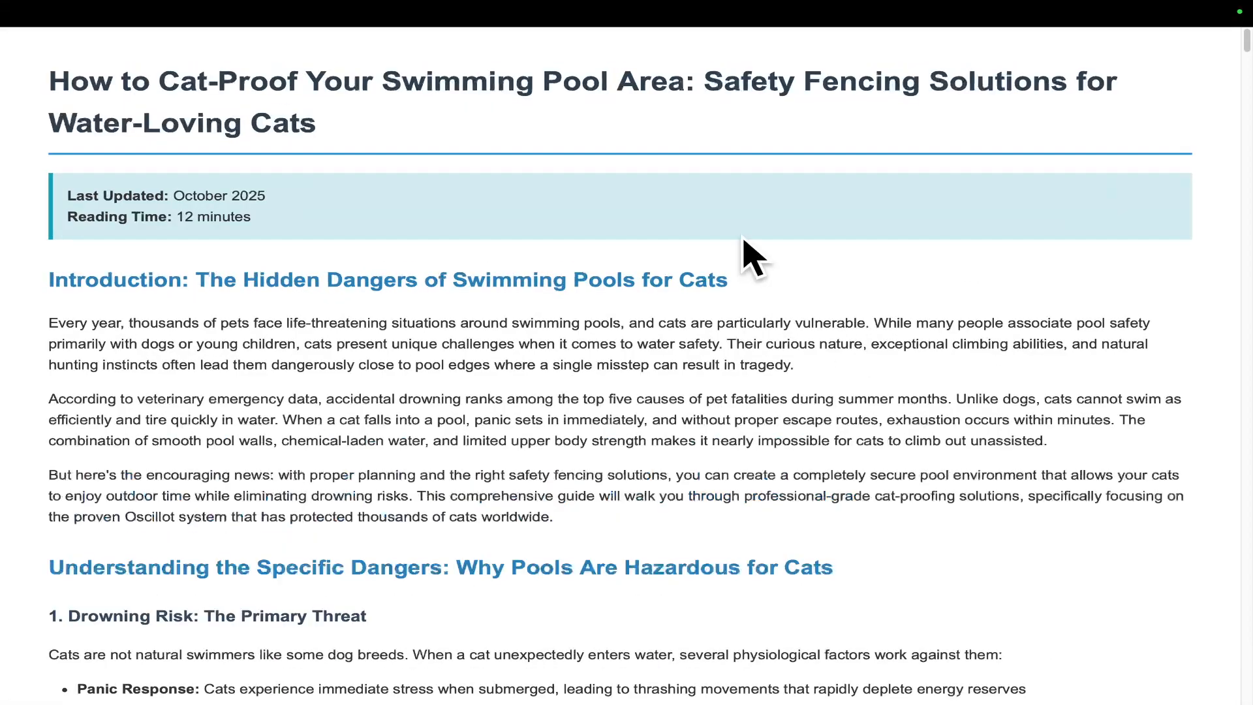
{"action": "mouse_move", "coordinate": [842, 304]}
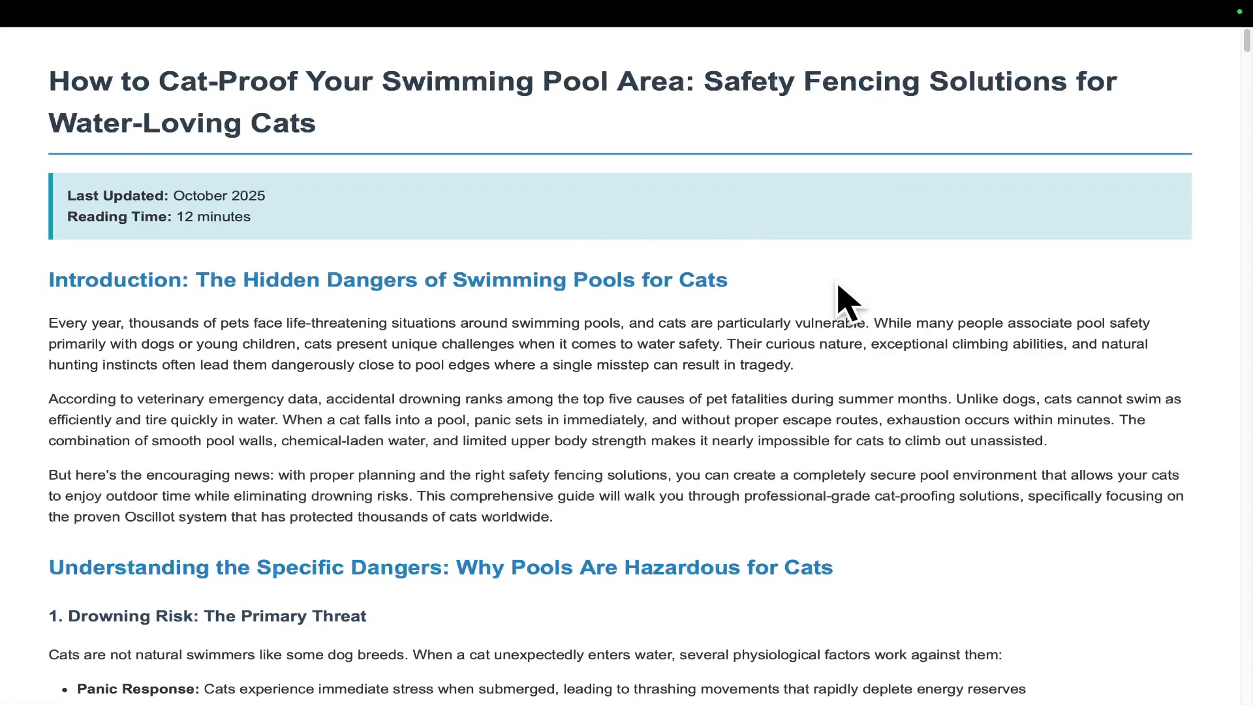
Read the English cat-proof pool article through kit images and cost tables to next steps.
{"action": "scroll", "scroll_direction": "down", "scroll_amount": 3}
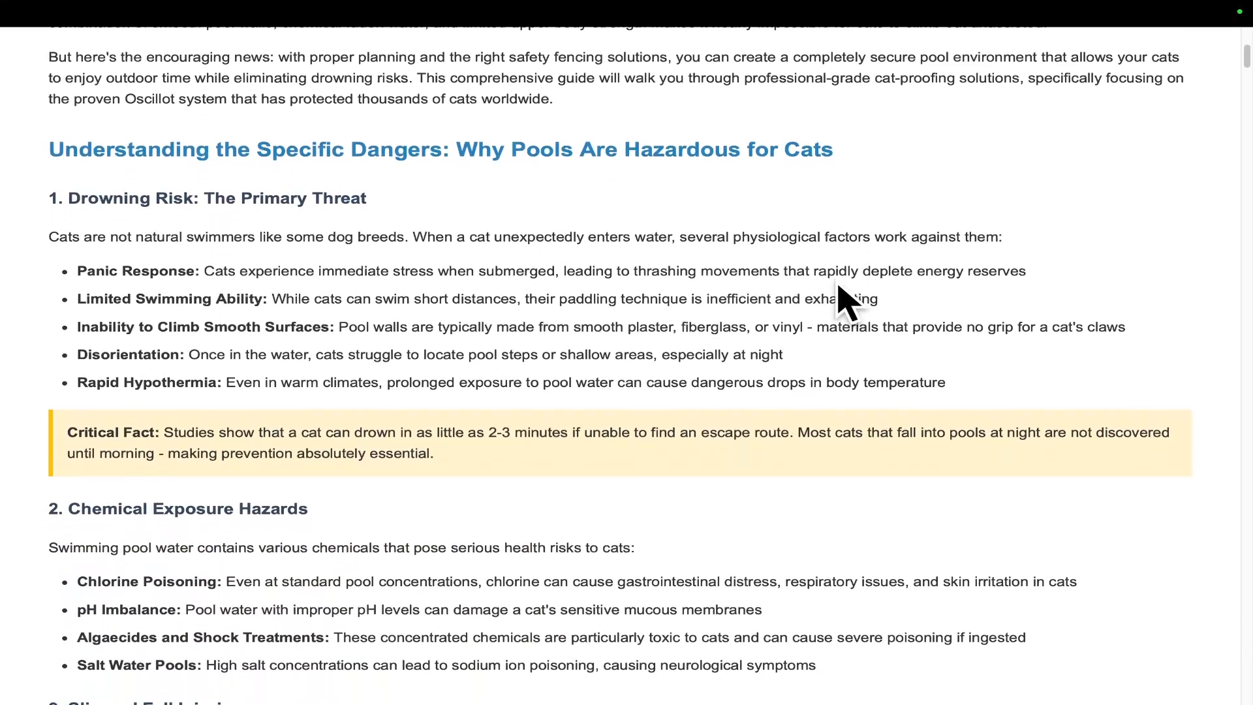
{"action": "scroll", "scroll_direction": "down", "scroll_amount": 3}
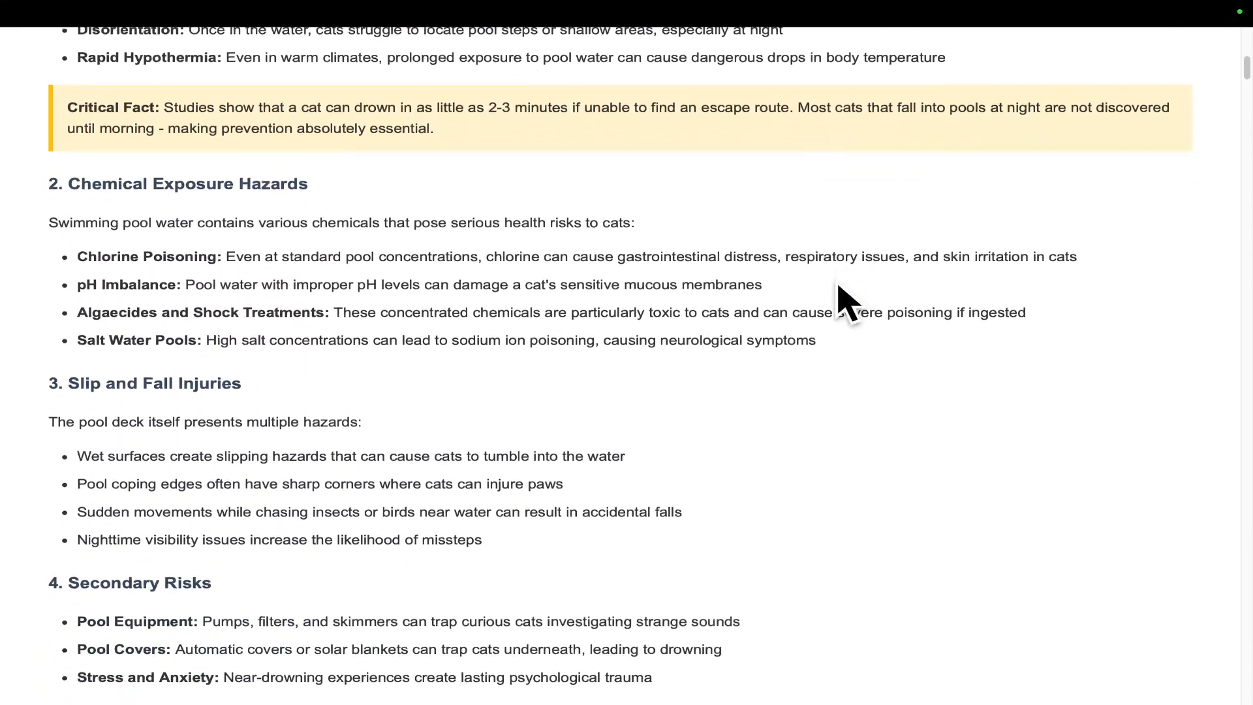
{"action": "scroll", "scroll_direction": "down", "scroll_amount": 3}
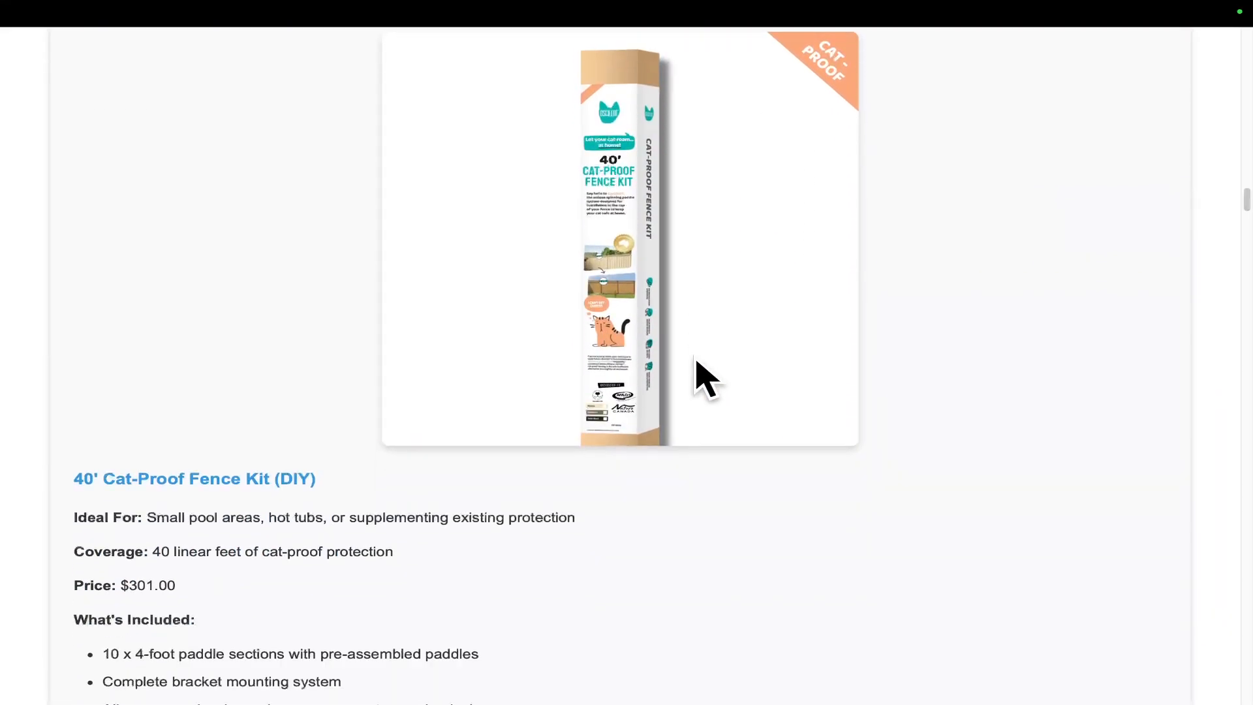
{"action": "scroll", "scroll_direction": "down", "scroll_amount": 3}
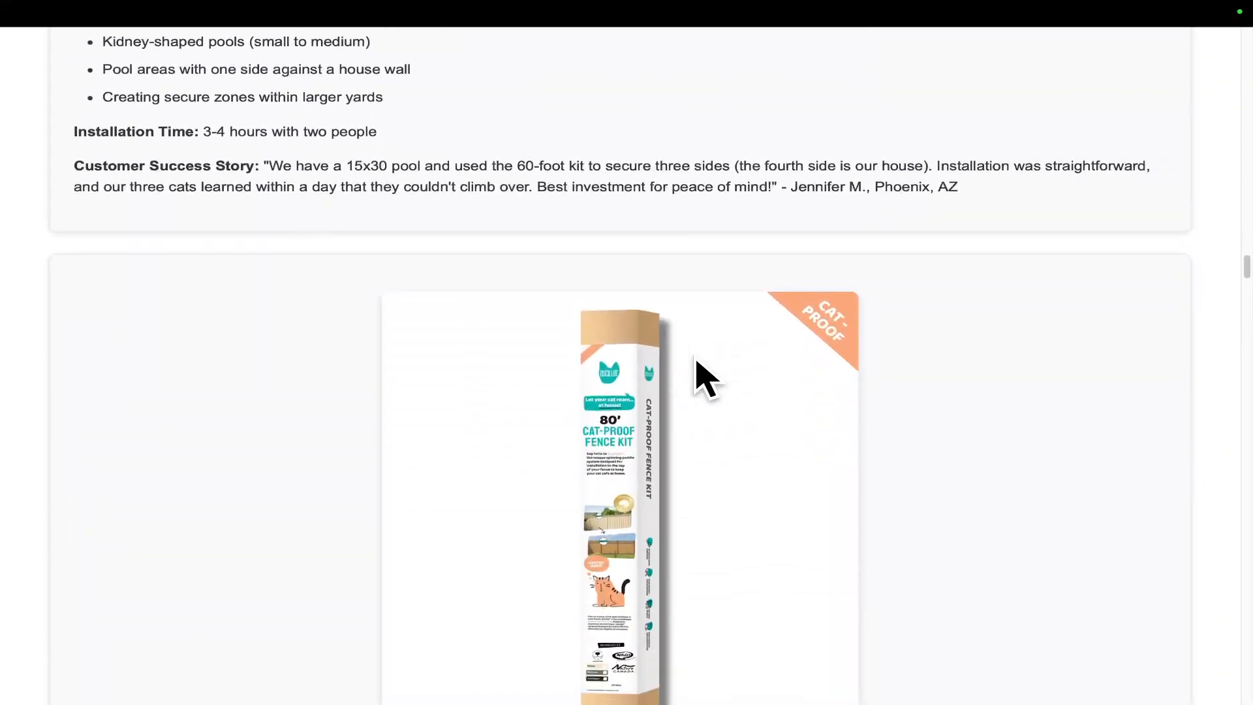
{"action": "scroll", "scroll_direction": "down", "scroll_amount": 3}
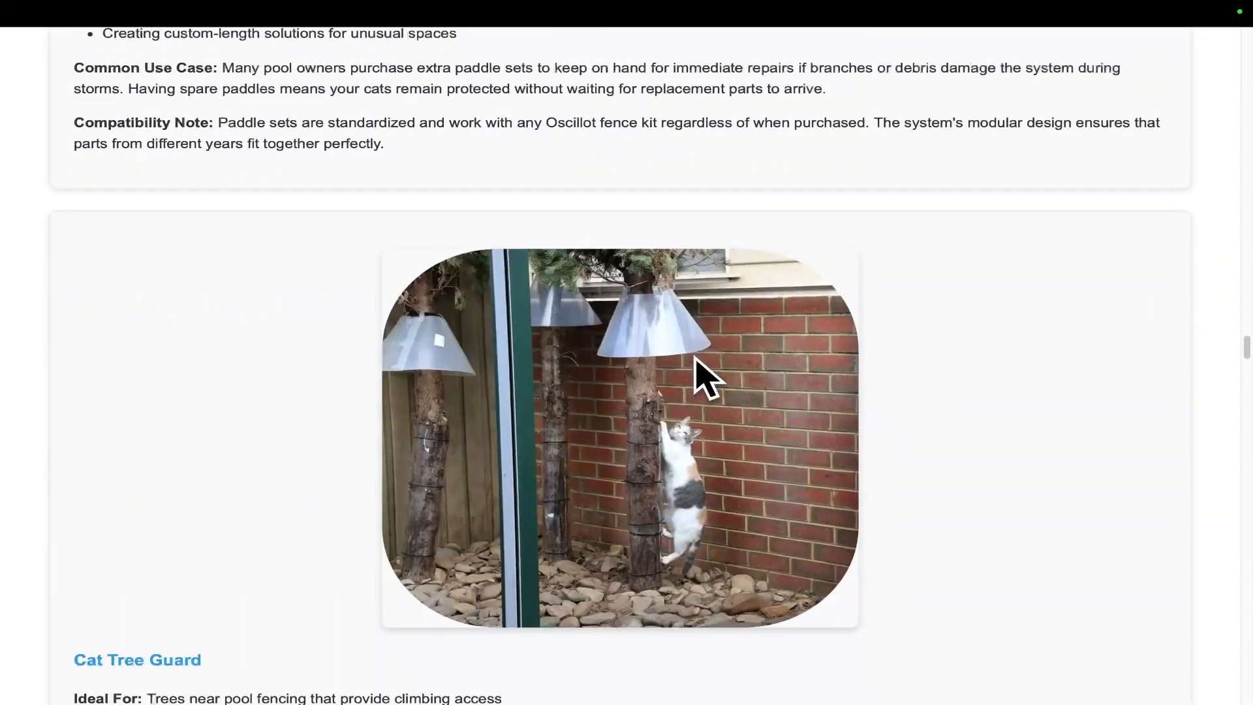
{"action": "scroll", "scroll_direction": "down", "scroll_amount": 3}
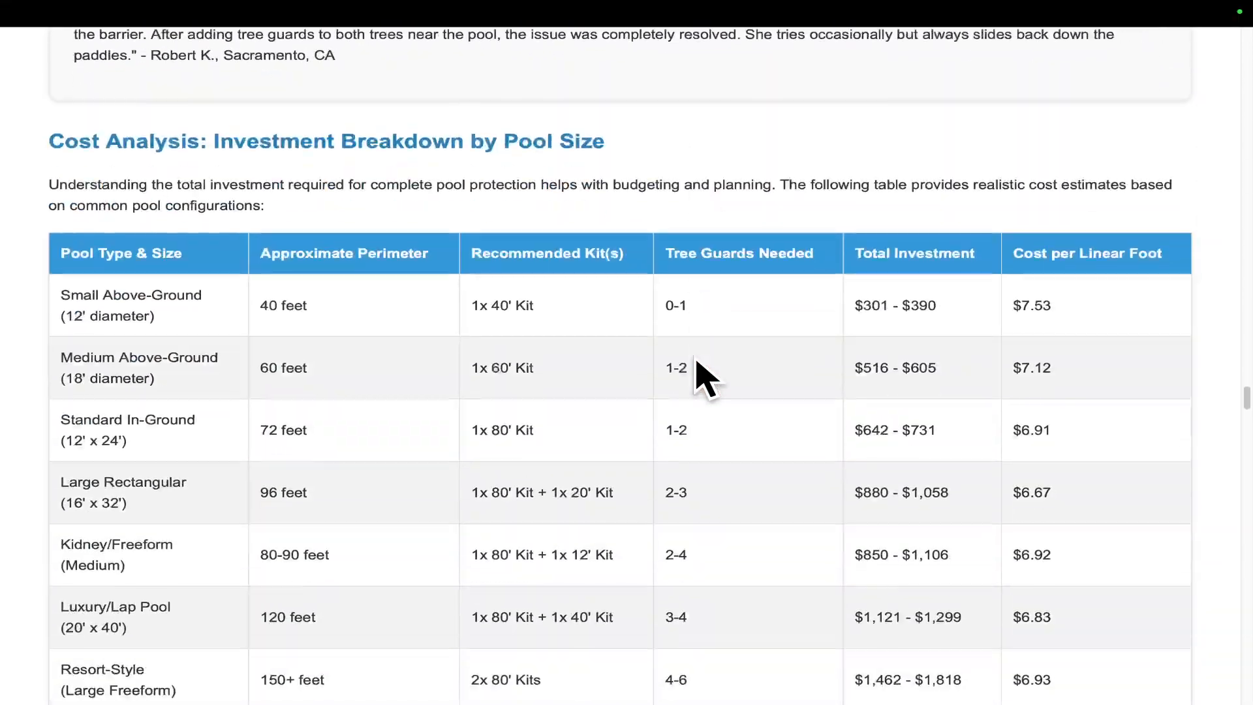
{"action": "scroll", "scroll_direction": "down", "scroll_amount": 3}
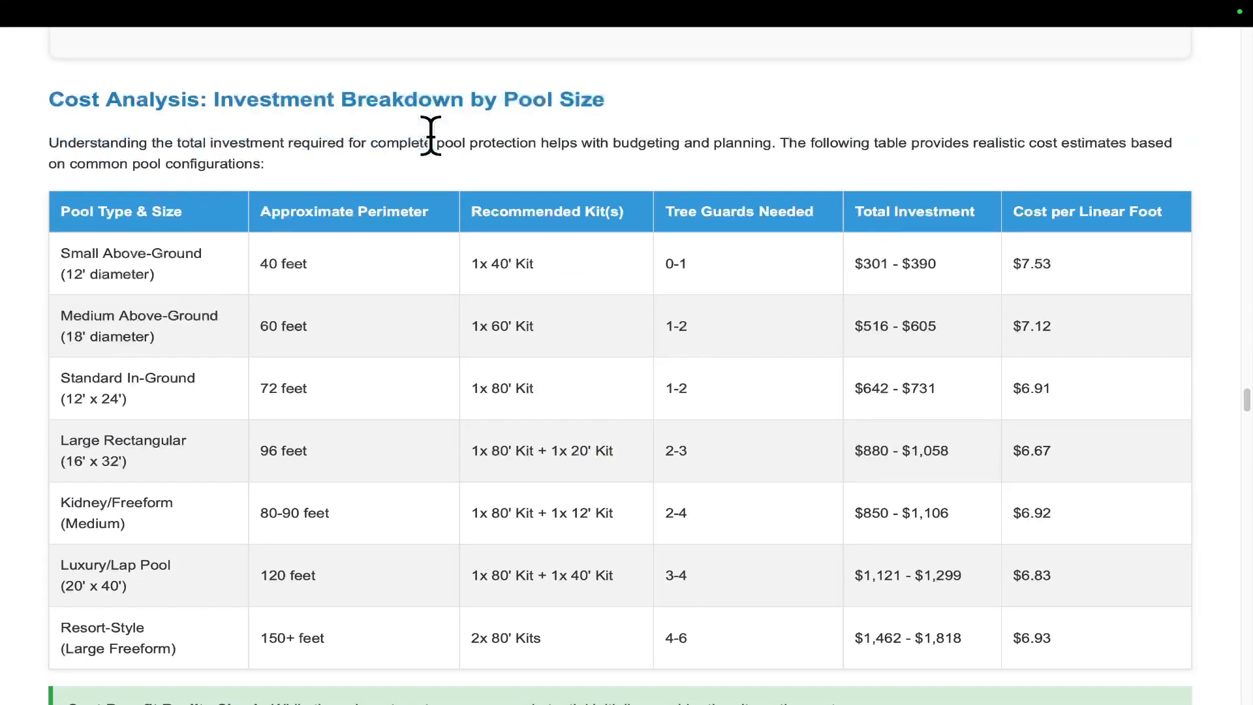
{"action": "scroll", "scroll_direction": "down", "scroll_amount": 3}
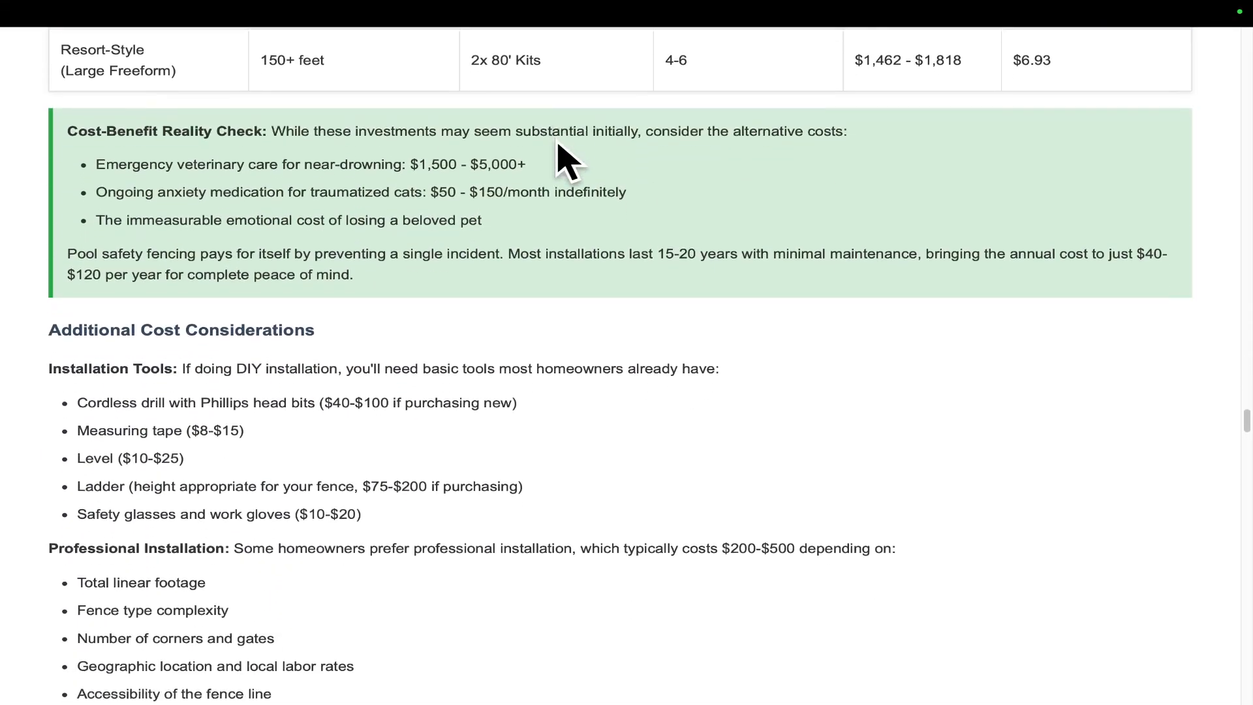
{"action": "scroll", "scroll_direction": "down", "scroll_amount": 3}
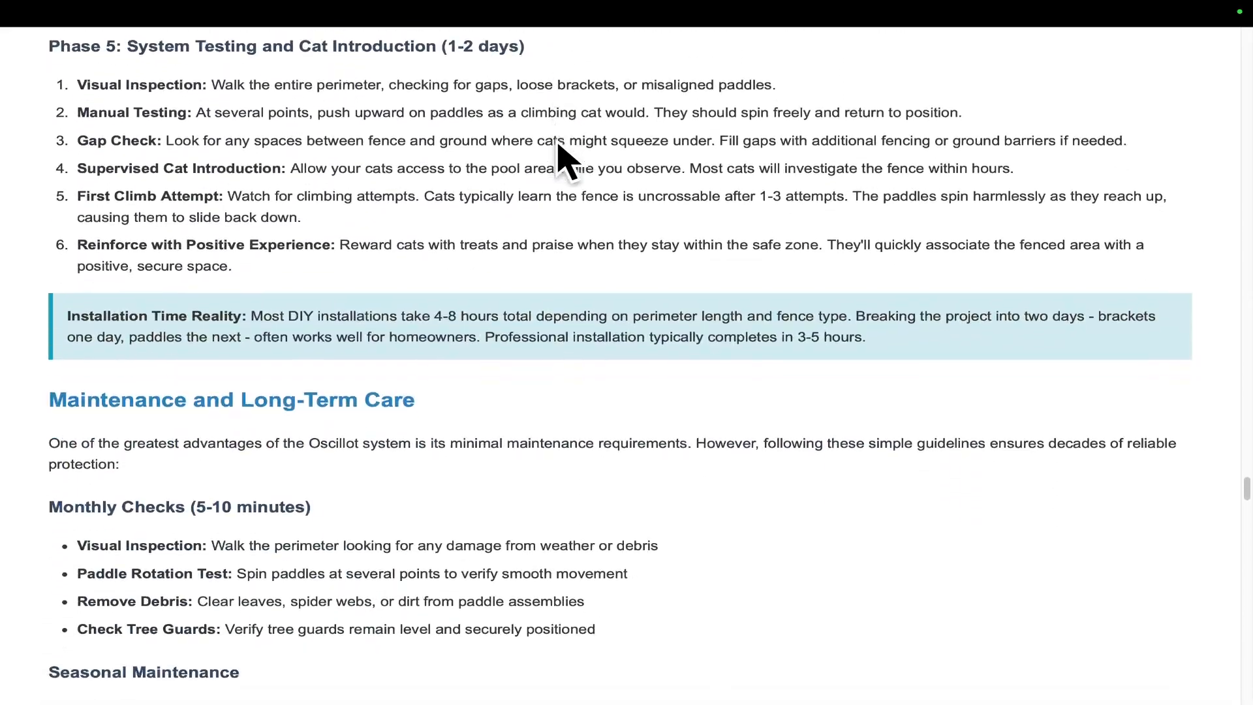
{"action": "scroll", "scroll_direction": "down", "scroll_amount": 3}
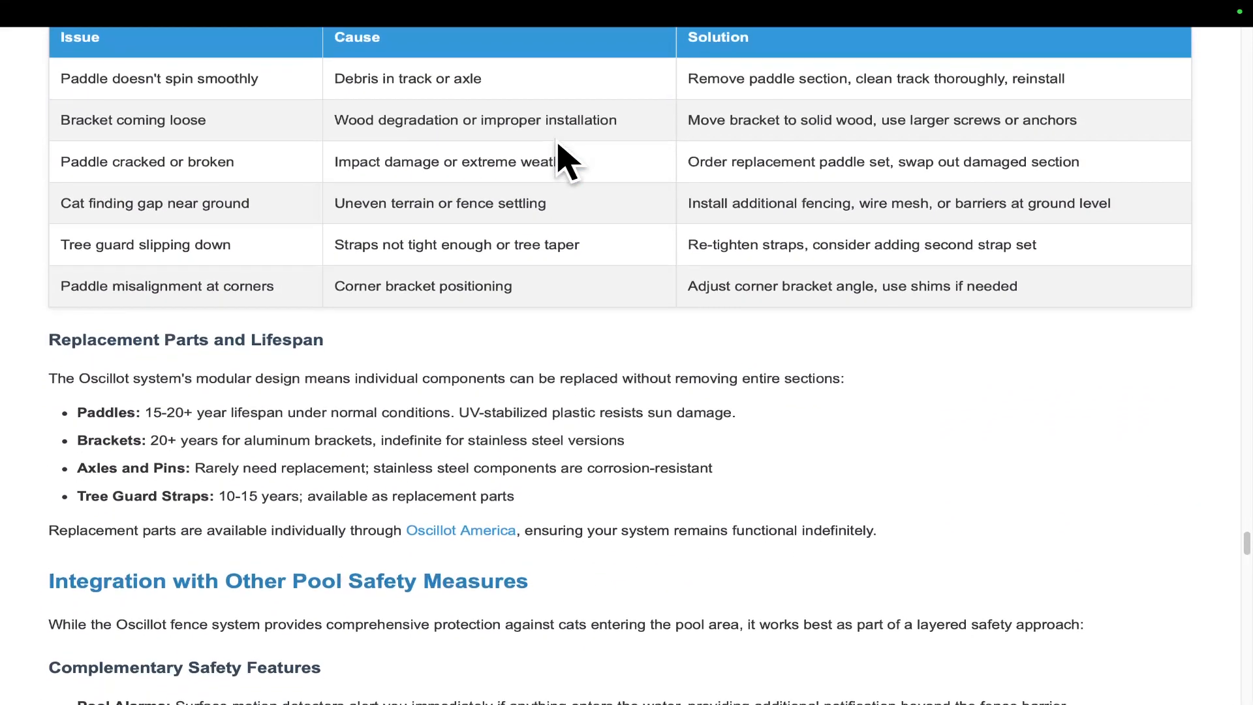
{"action": "scroll", "scroll_direction": "down", "scroll_amount": 3}
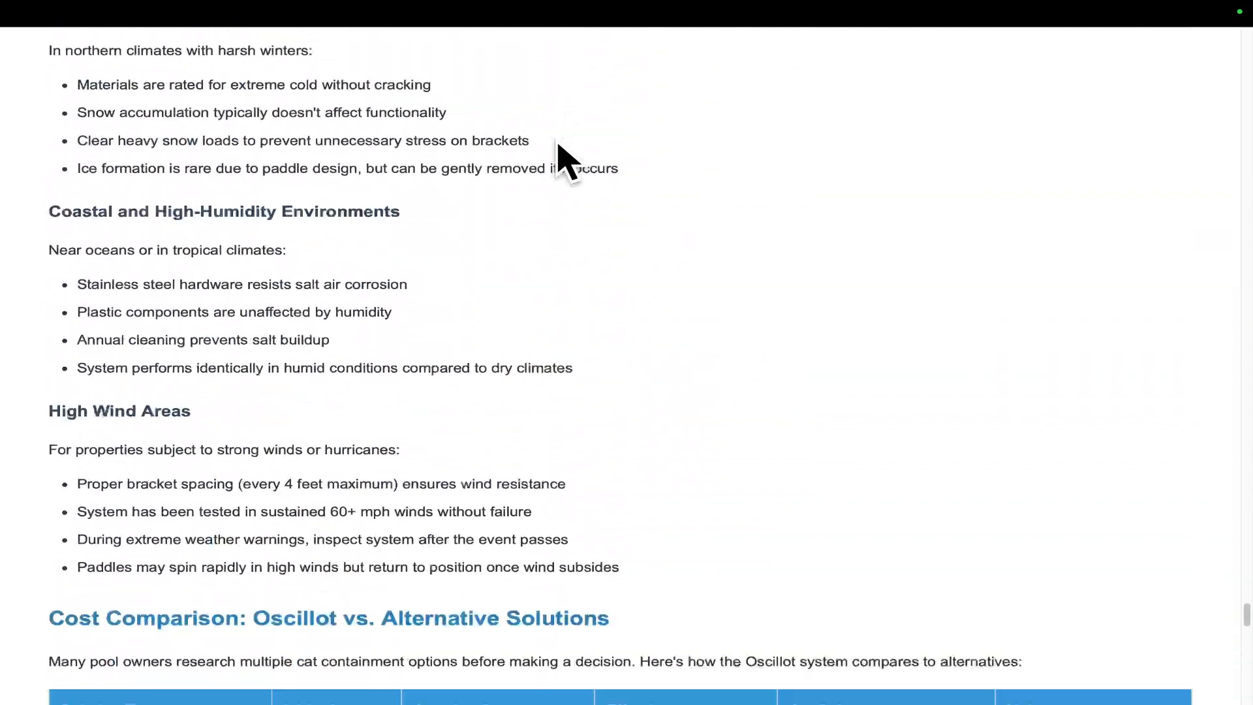
{"action": "scroll", "scroll_direction": "down", "scroll_amount": 3}
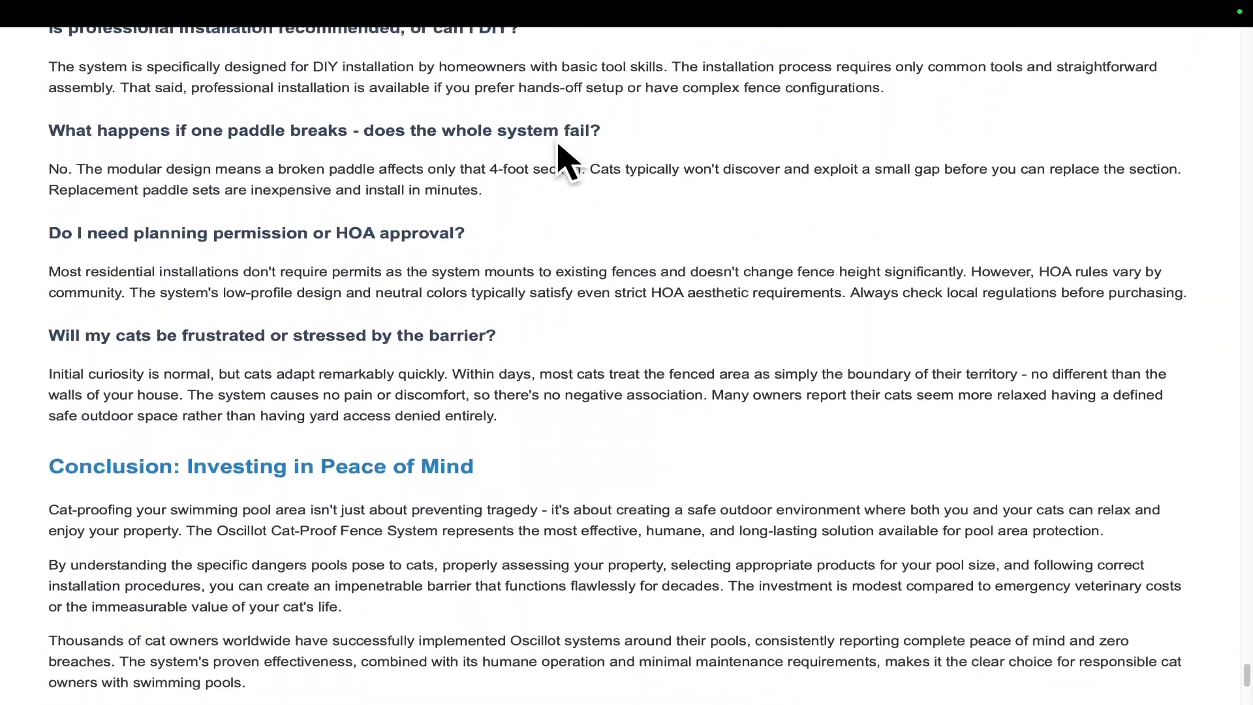
{"action": "scroll", "scroll_direction": "up", "scroll_amount": 3}
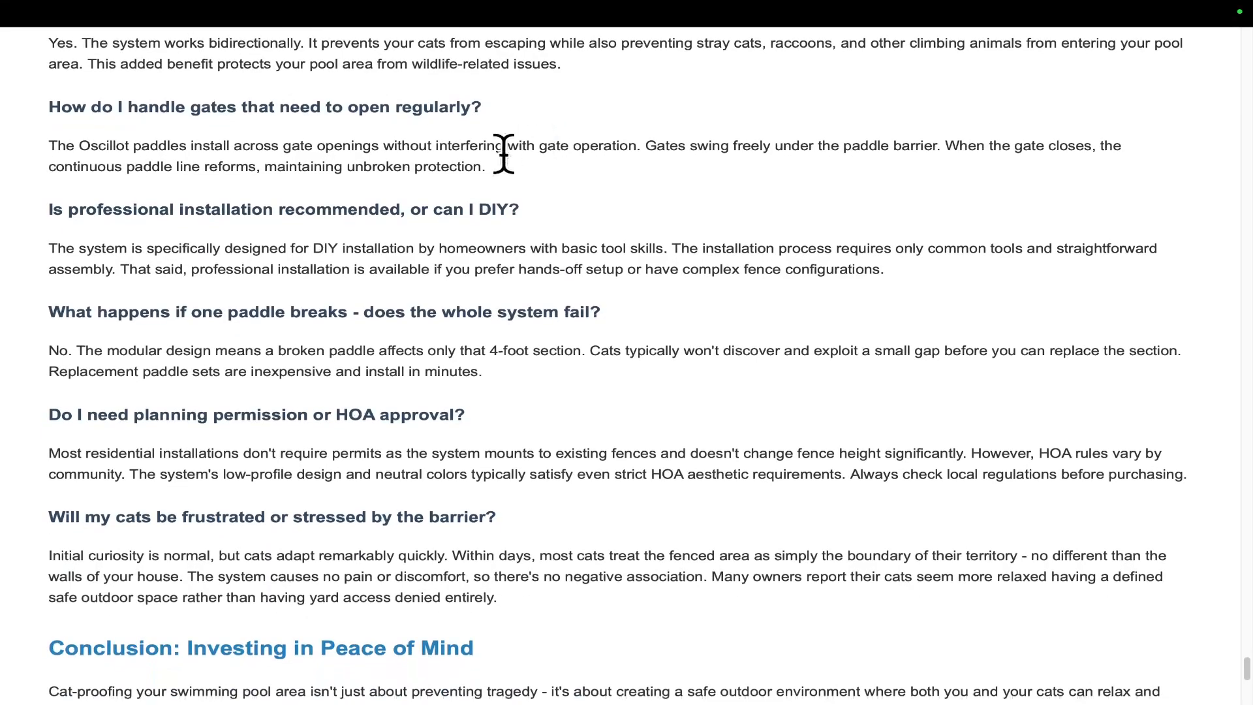
{"action": "scroll", "scroll_direction": "down", "scroll_amount": 3}
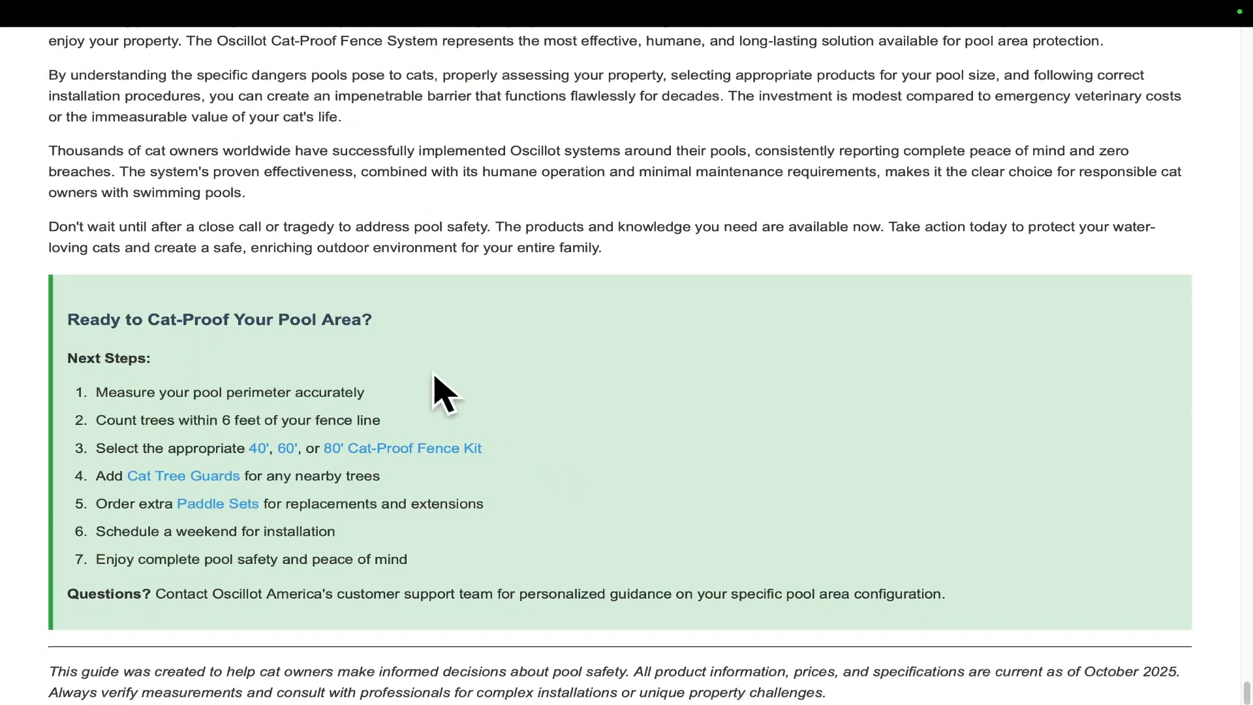
{"action": "scroll", "scroll_direction": "down", "scroll_amount": 3}
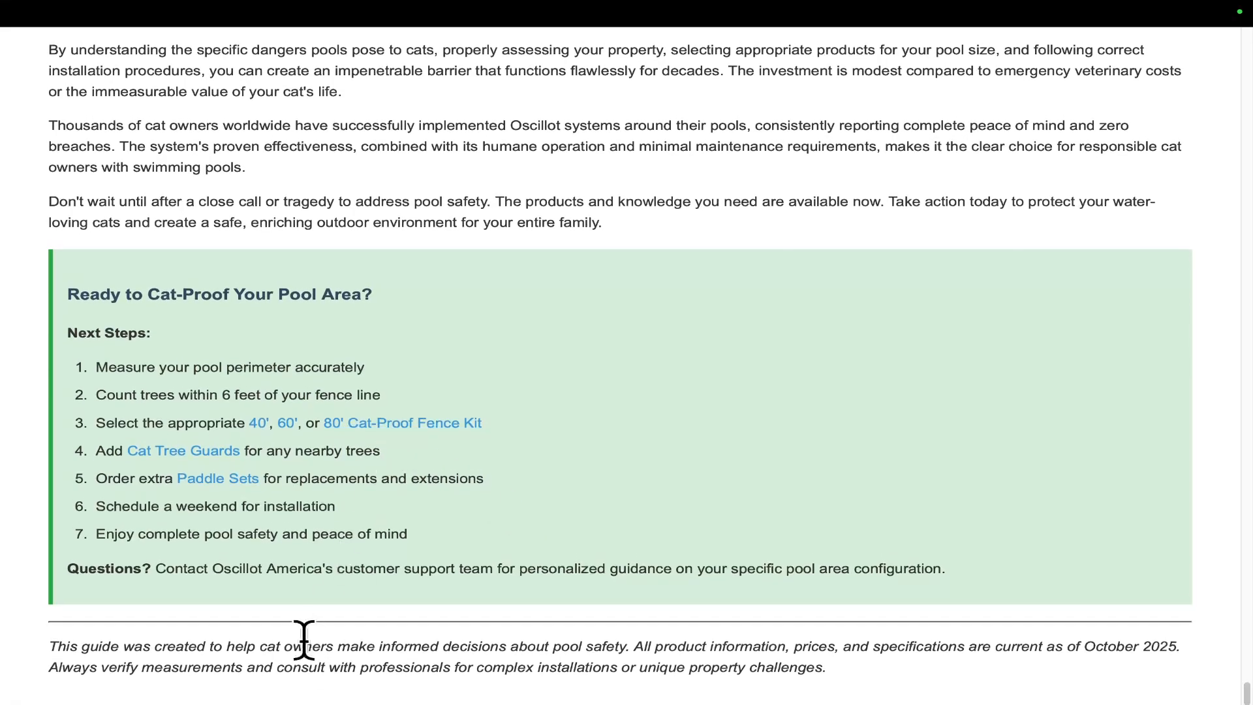
{"action": "mouse_move", "coordinate": [555, 623]}
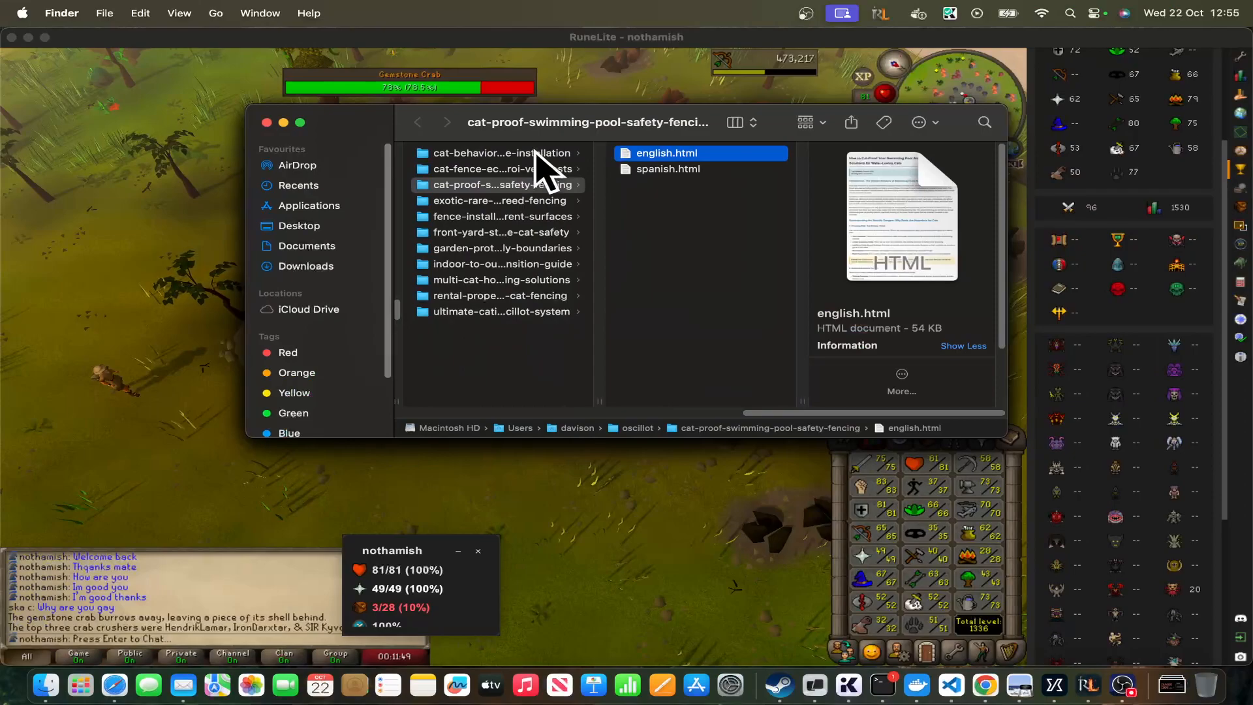
Open spanish.html from the pool safety article folder and scroll through it.
{"action": "left_click", "coordinate": [499, 170]}
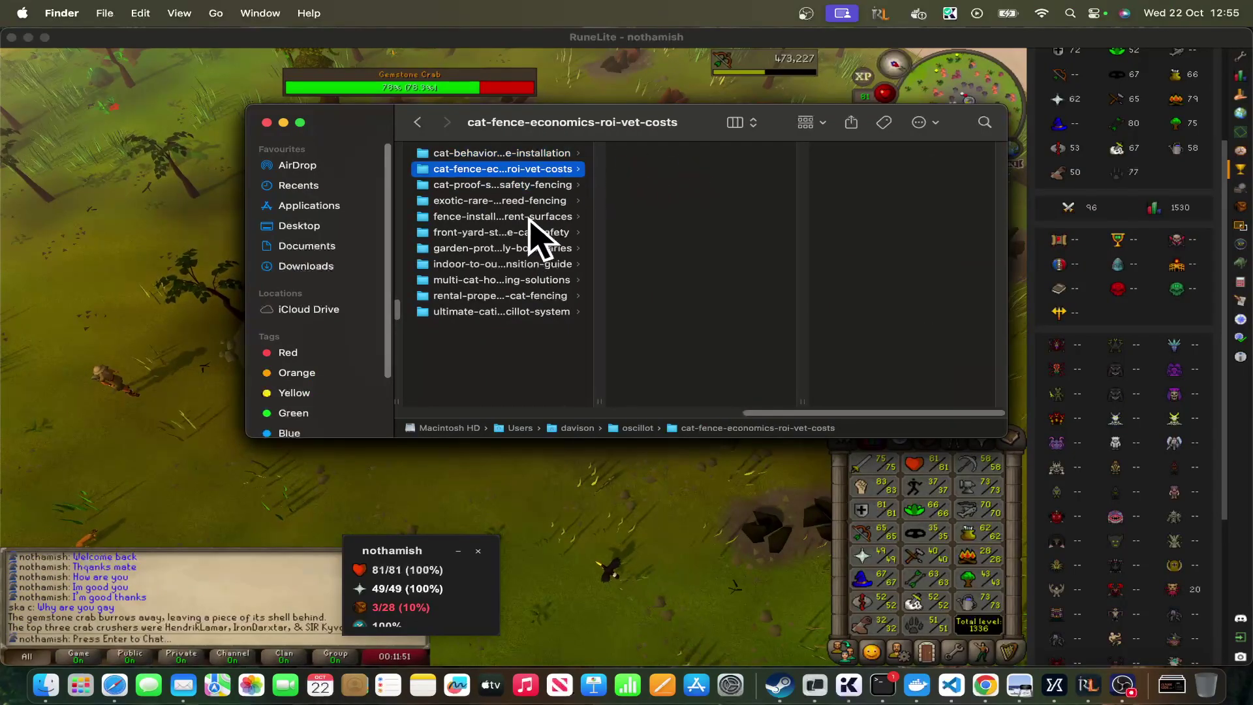
{"action": "left_click", "coordinate": [495, 296]}
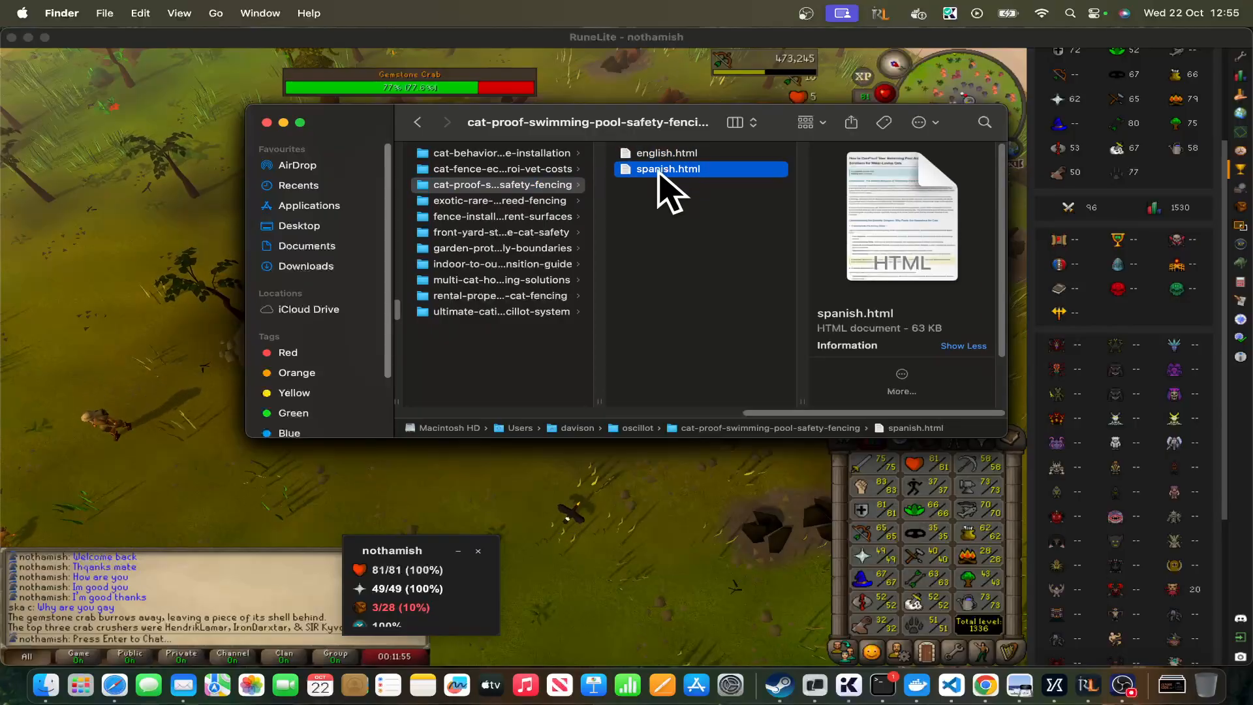
{"action": "double_click", "coordinate": [669, 169]}
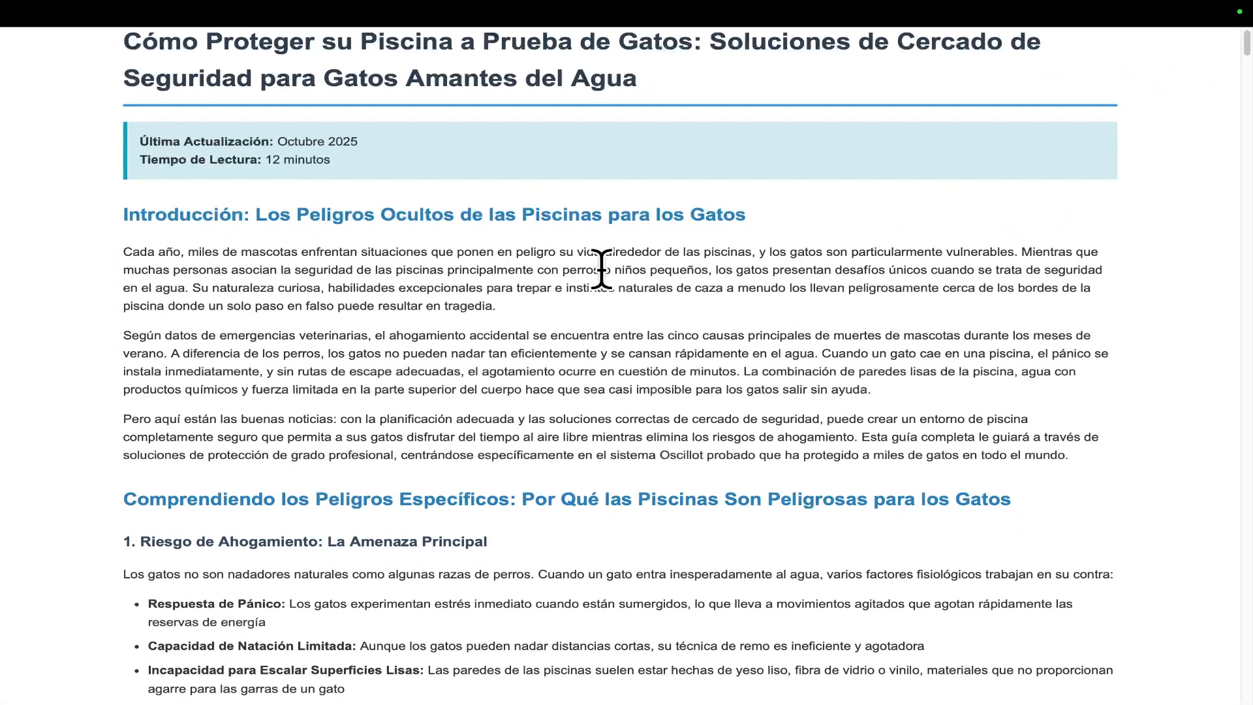
{"action": "scroll", "scroll_direction": "down", "scroll_amount": 3}
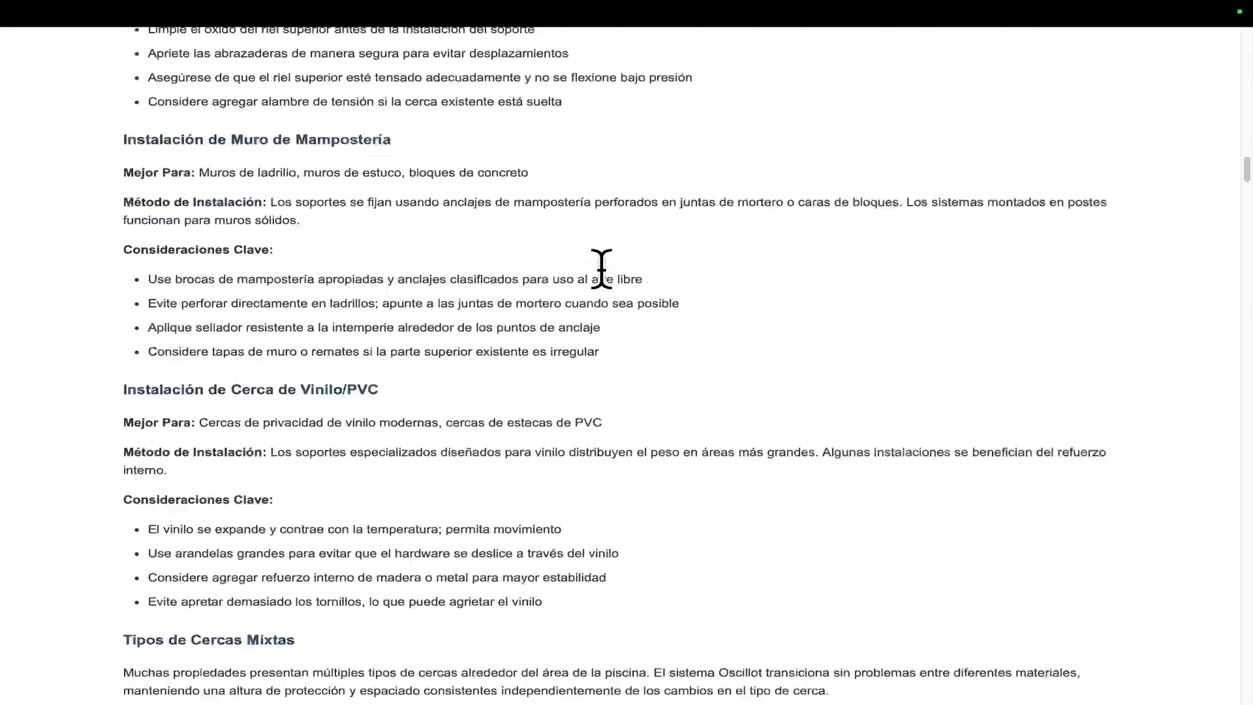
{"action": "scroll", "scroll_direction": "down", "scroll_amount": 3}
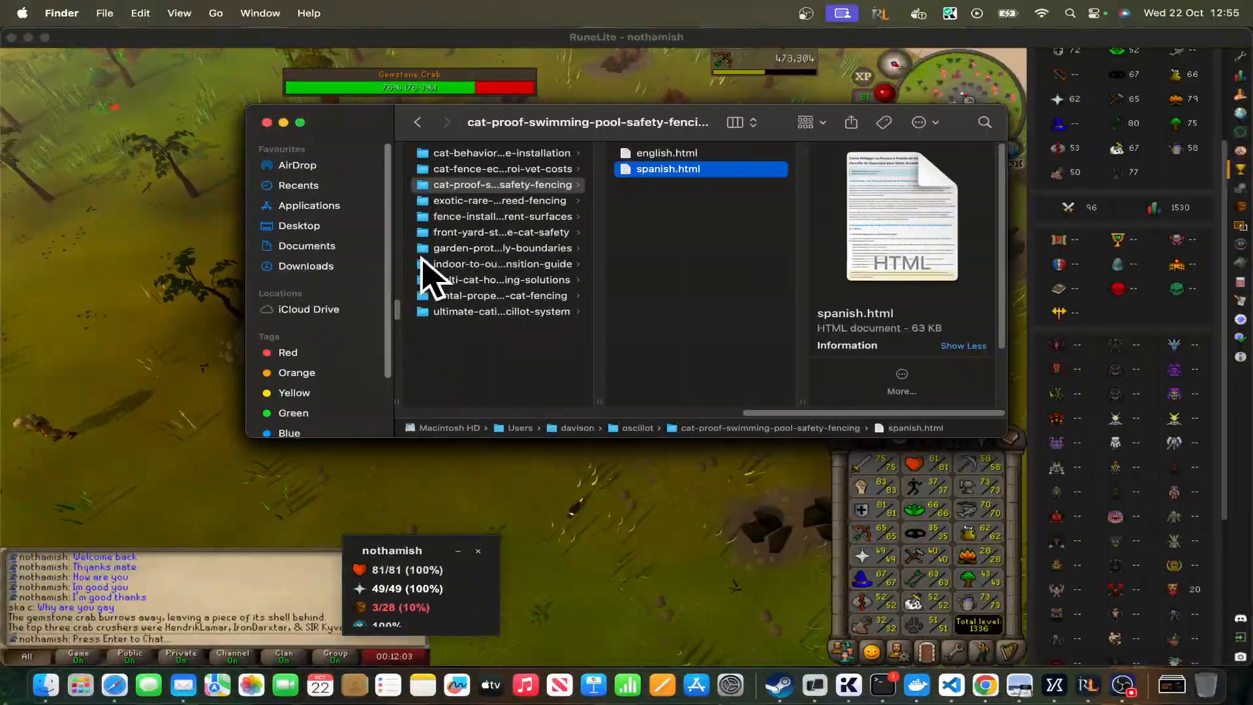
{"action": "left_click", "coordinate": [500, 200]}
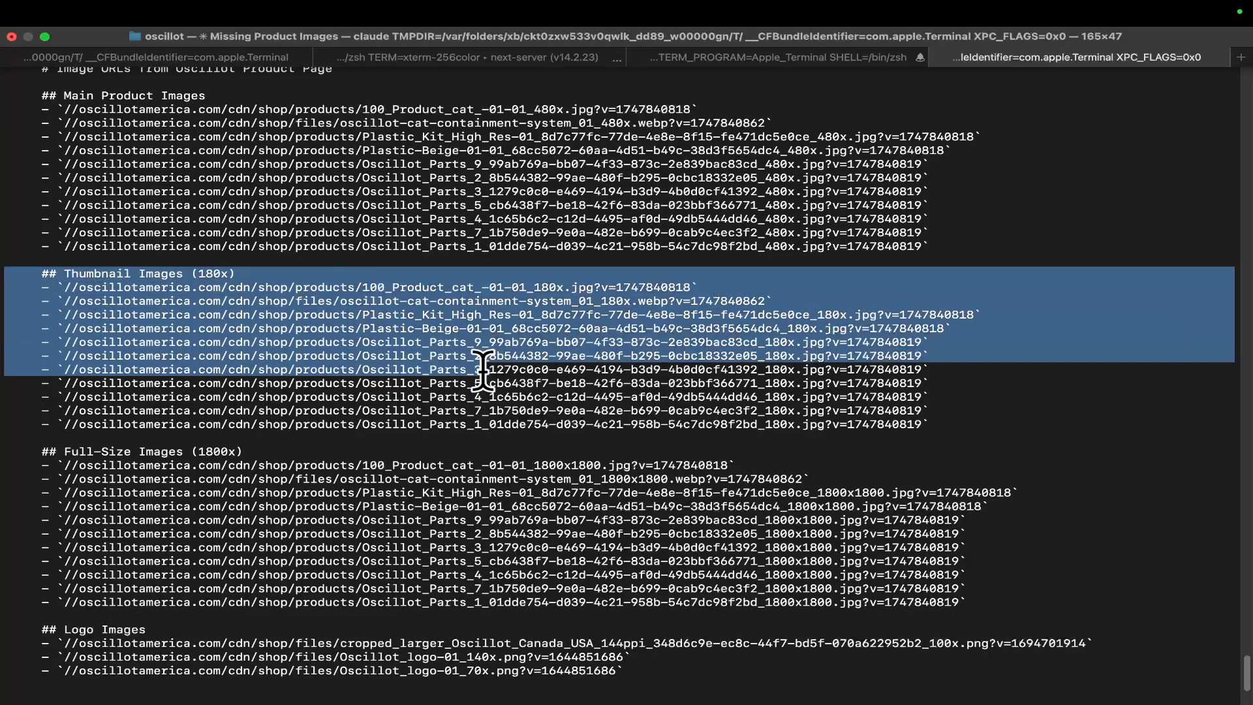
{"action": "scroll", "scroll_direction": "down", "scroll_amount": 3}
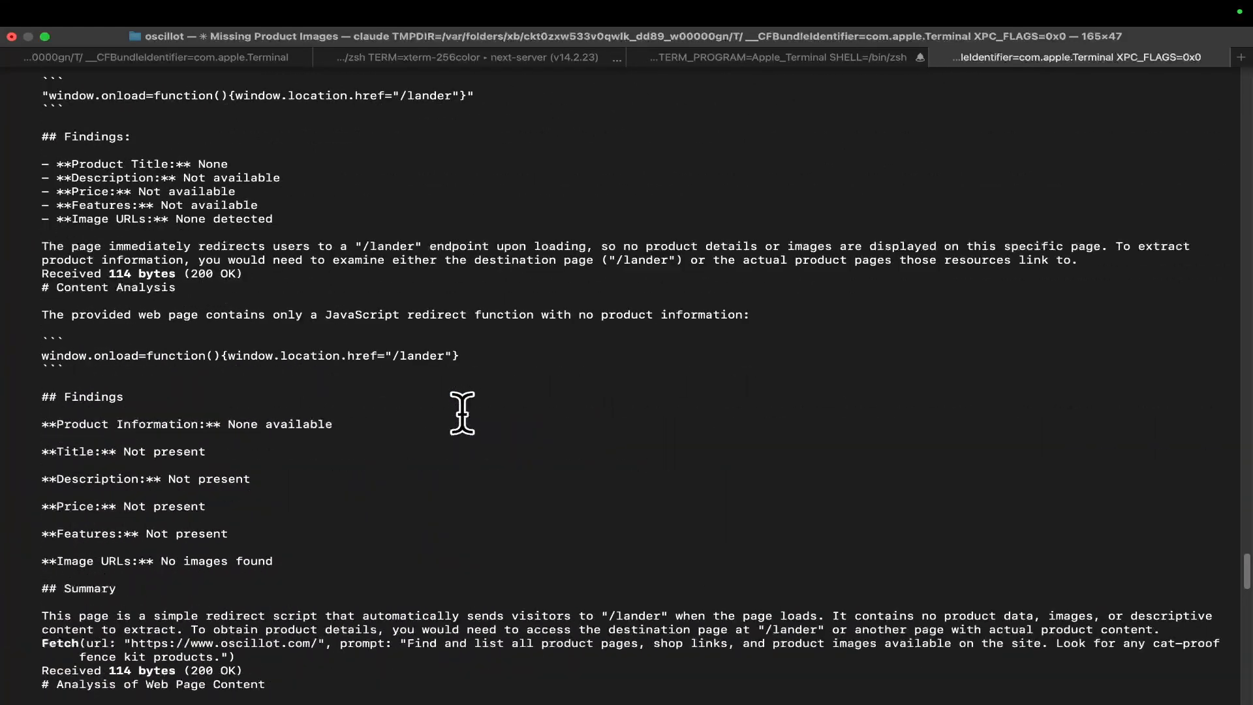
{"action": "scroll", "scroll_direction": "down", "scroll_amount": 3}
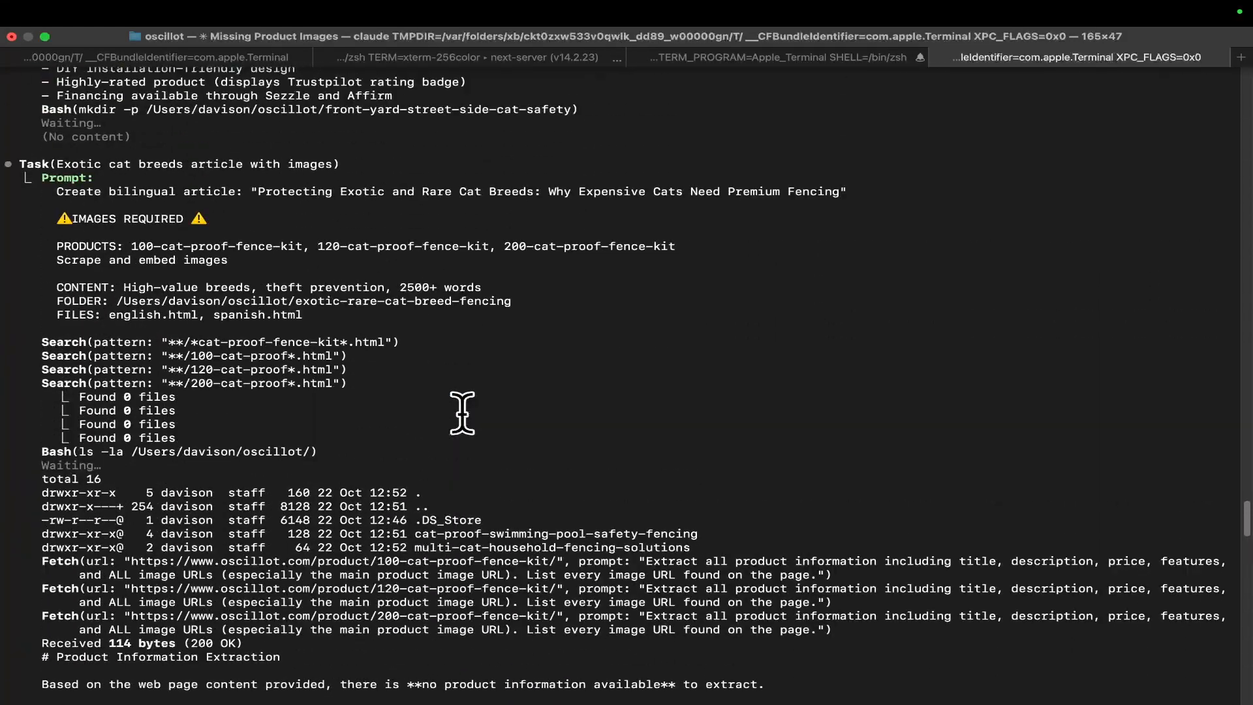
{"action": "scroll", "scroll_direction": "down", "scroll_amount": 3}
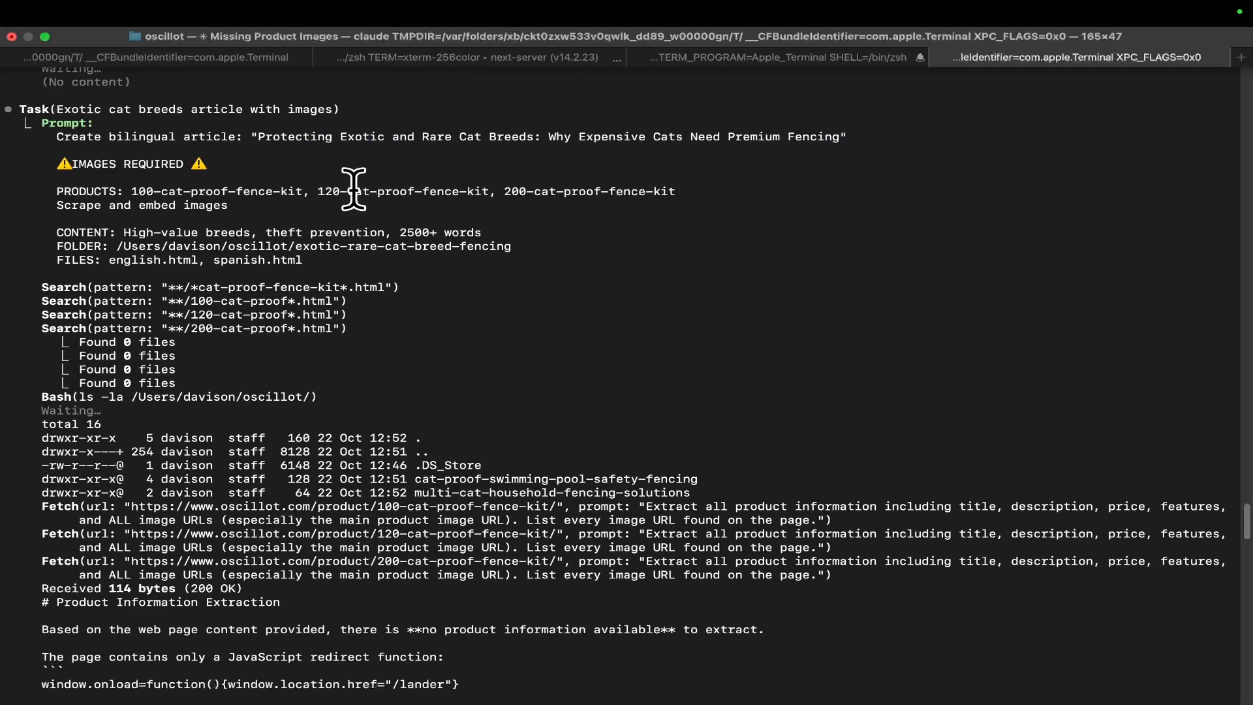
{"action": "scroll", "scroll_direction": "down", "scroll_amount": 3}
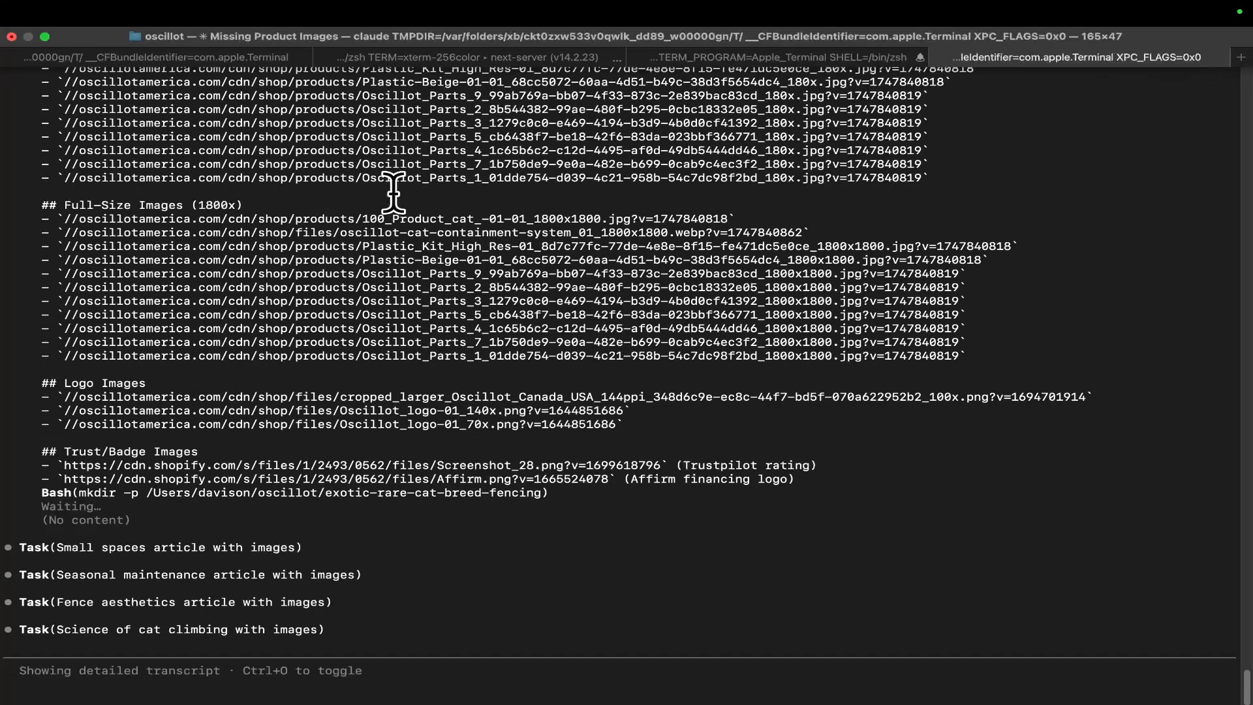
{"action": "scroll", "scroll_direction": "down", "scroll_amount": 3}
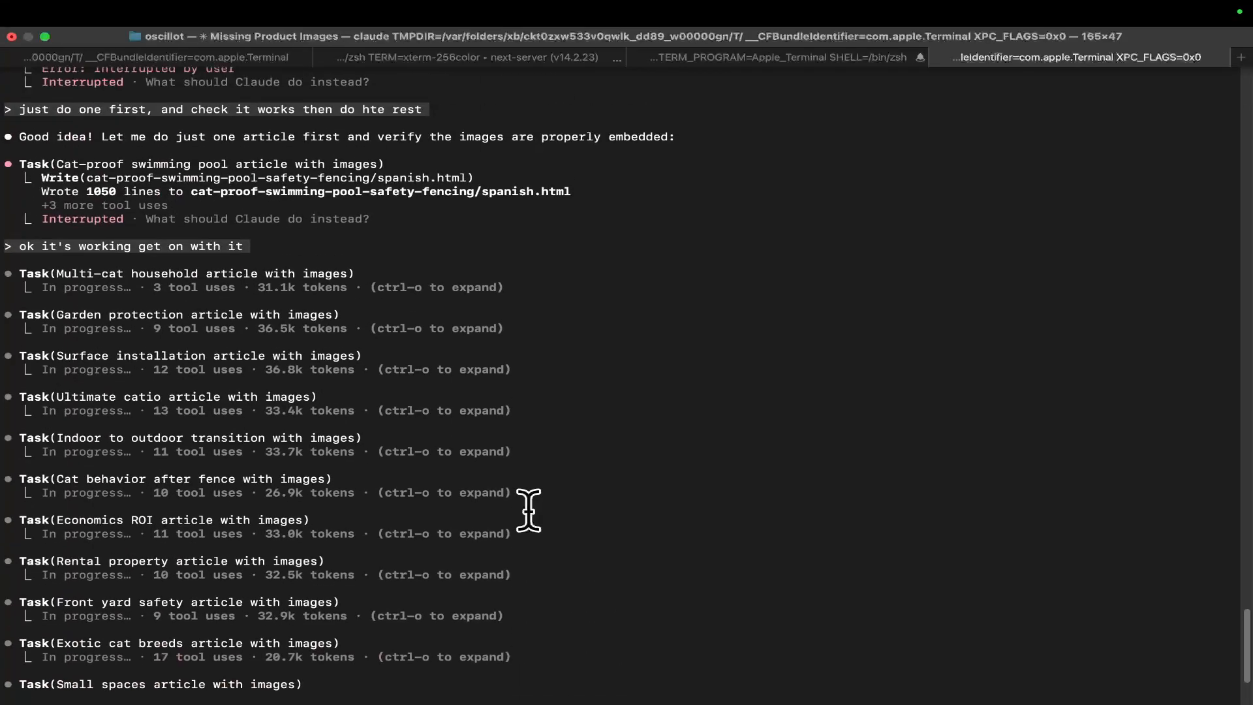
{"action": "scroll", "scroll_direction": "down", "scroll_amount": 3}
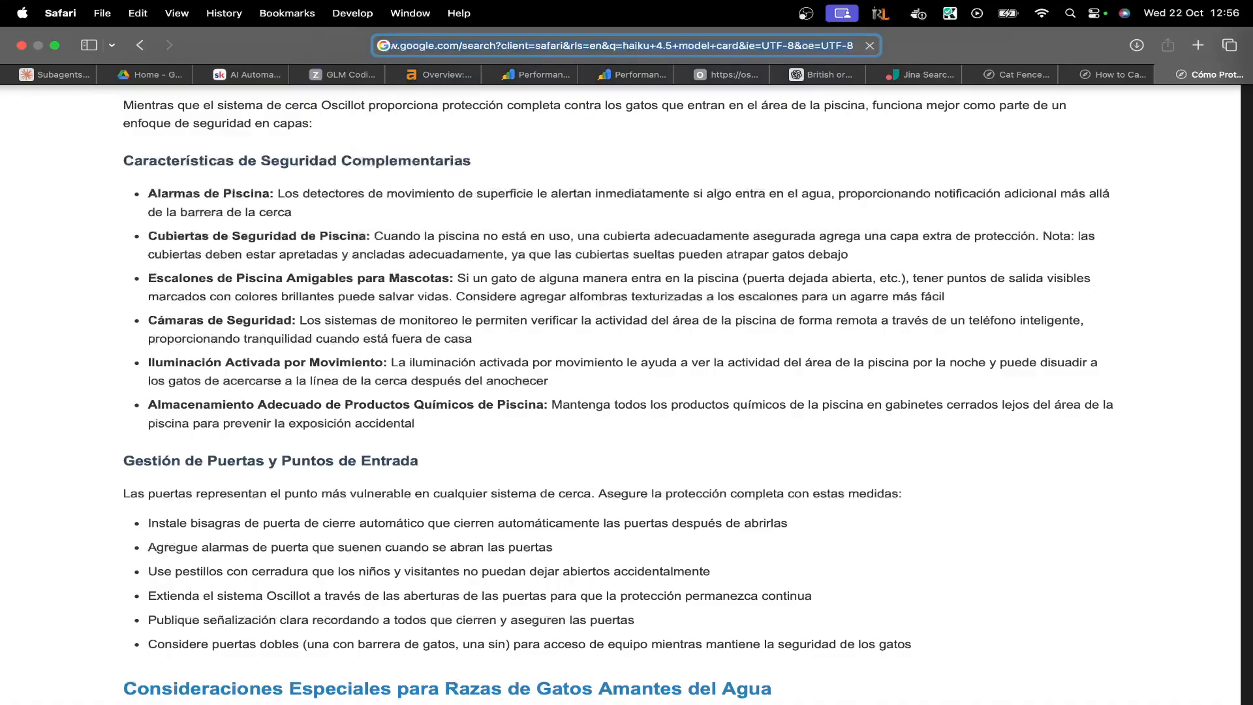
Search 'haiku 4.5 open' and view OpenRouter's Claude Haiku 4.5 pricing and context page.
{"action": "left_click", "coordinate": [1215, 74]}
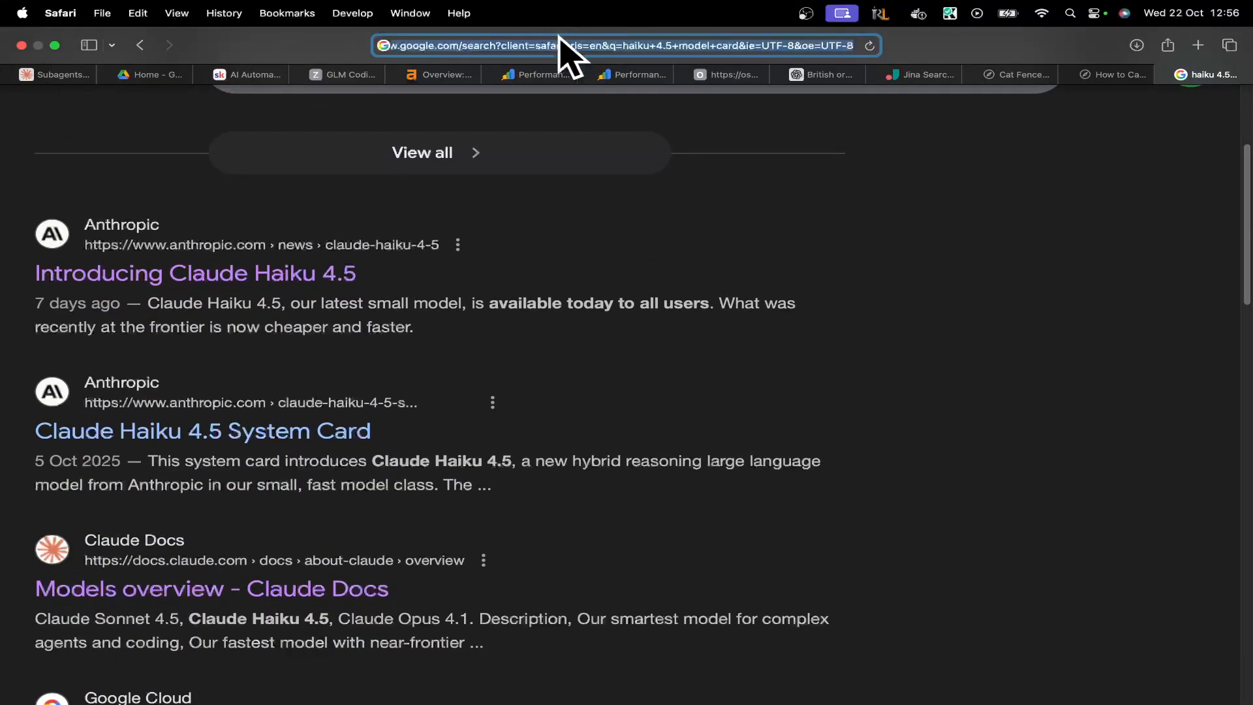
{"action": "type", "text": "haiku 4.5 open"}
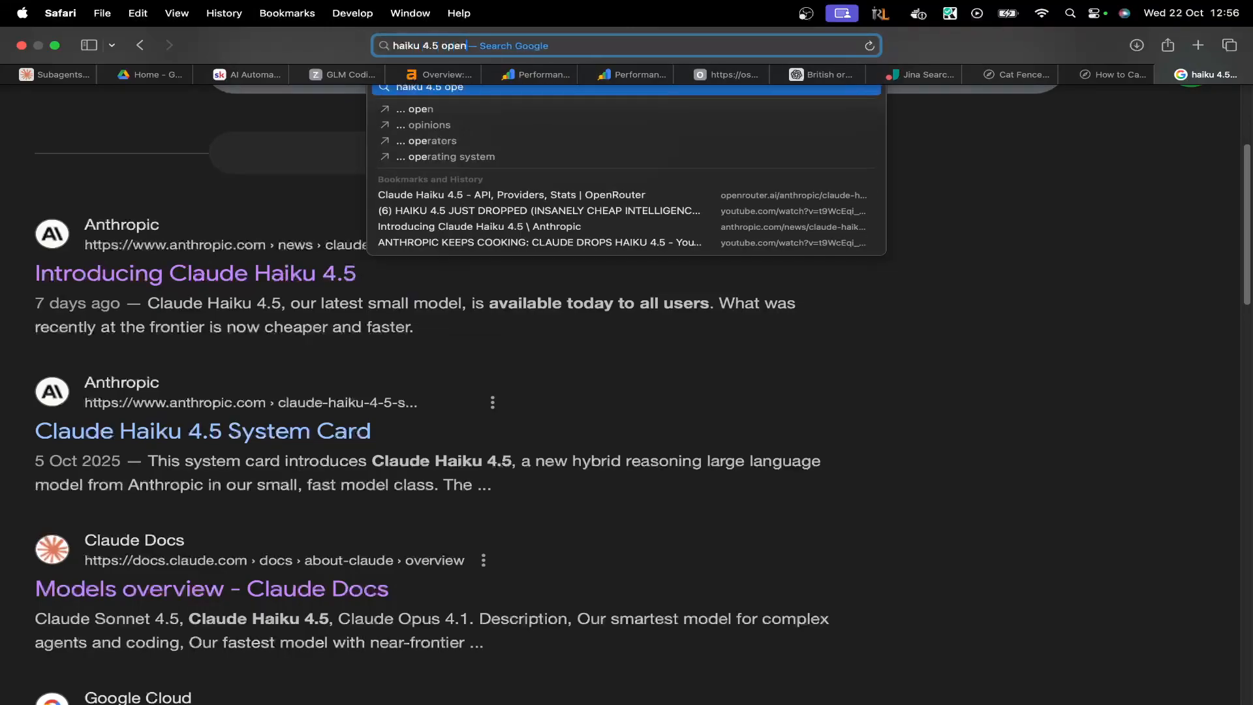
{"action": "left_click", "coordinate": [507, 195]}
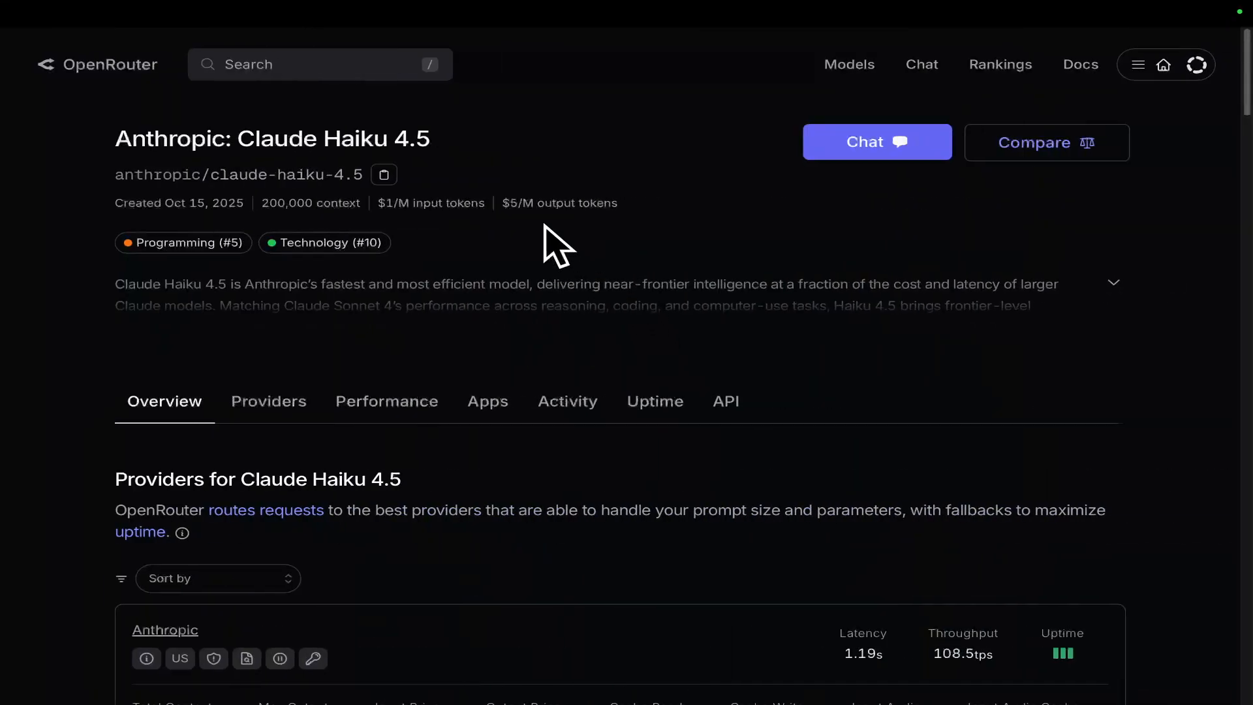
{"action": "left_click", "coordinate": [1114, 282]}
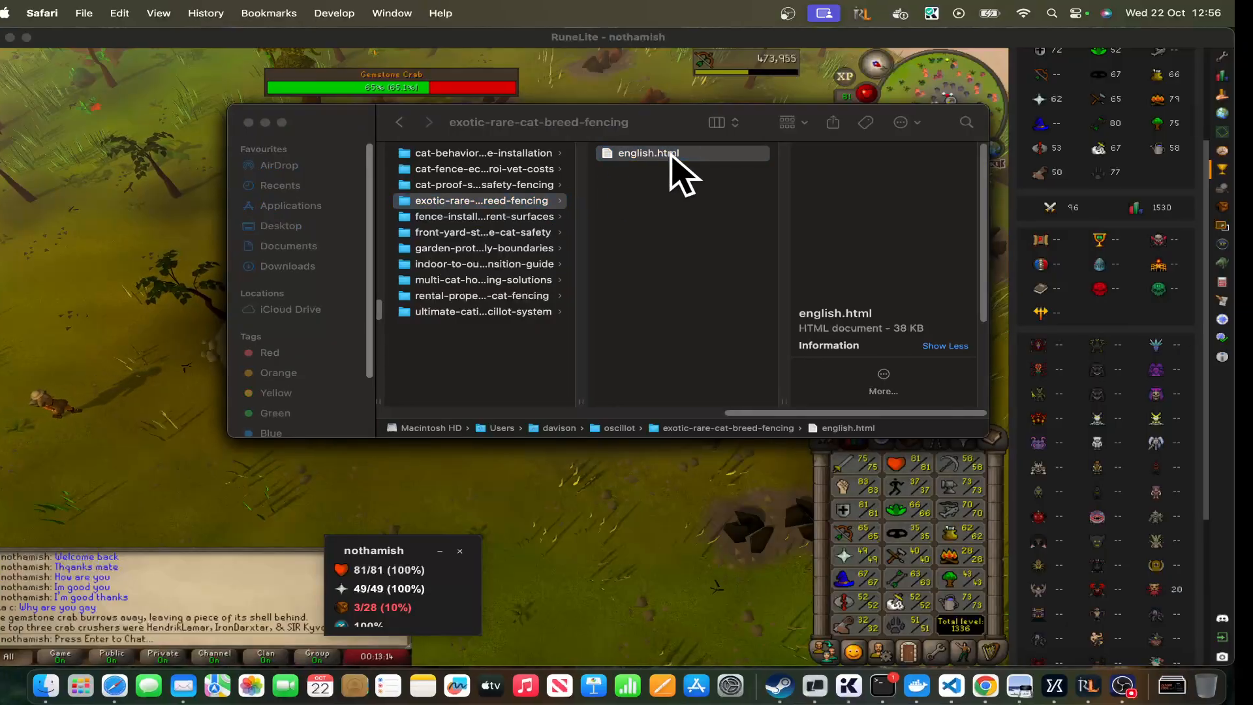
Read the English exotic cat breeds article in Safari, then select the cat-behavior article folder.
{"action": "double_click", "coordinate": [647, 154]}
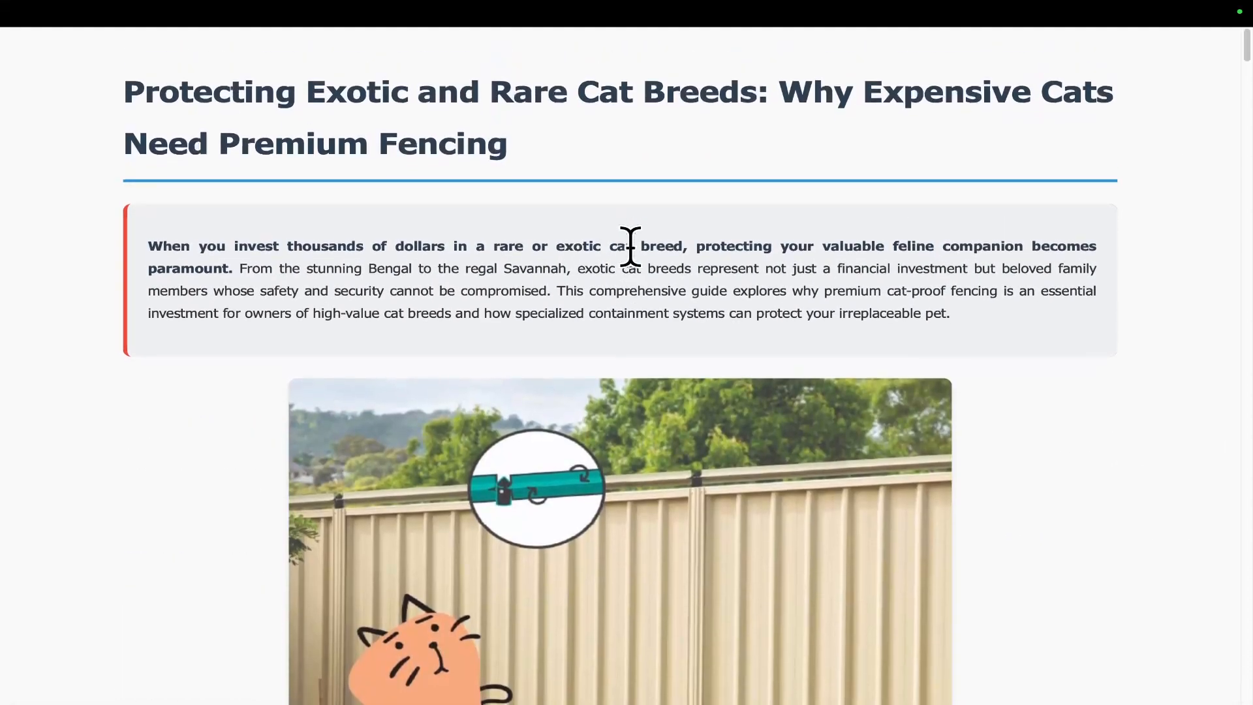
{"action": "scroll", "scroll_direction": "down", "scroll_amount": 3}
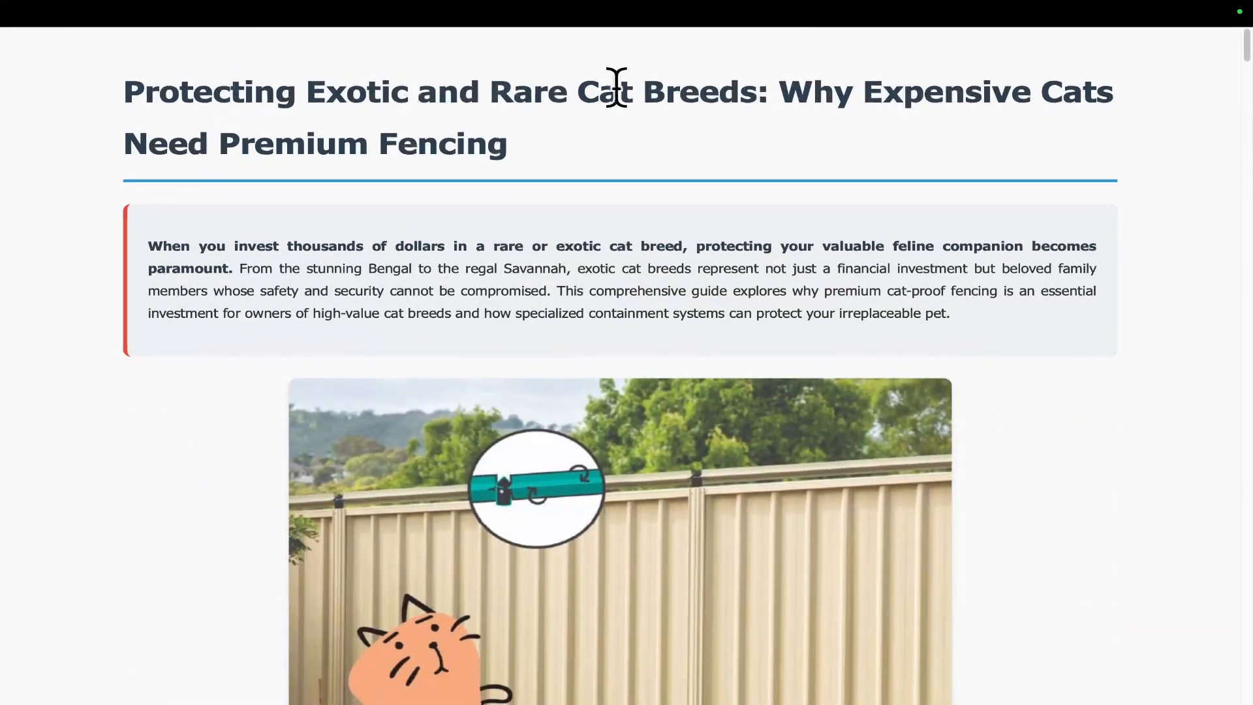
{"action": "scroll", "scroll_direction": "down", "scroll_amount": 3}
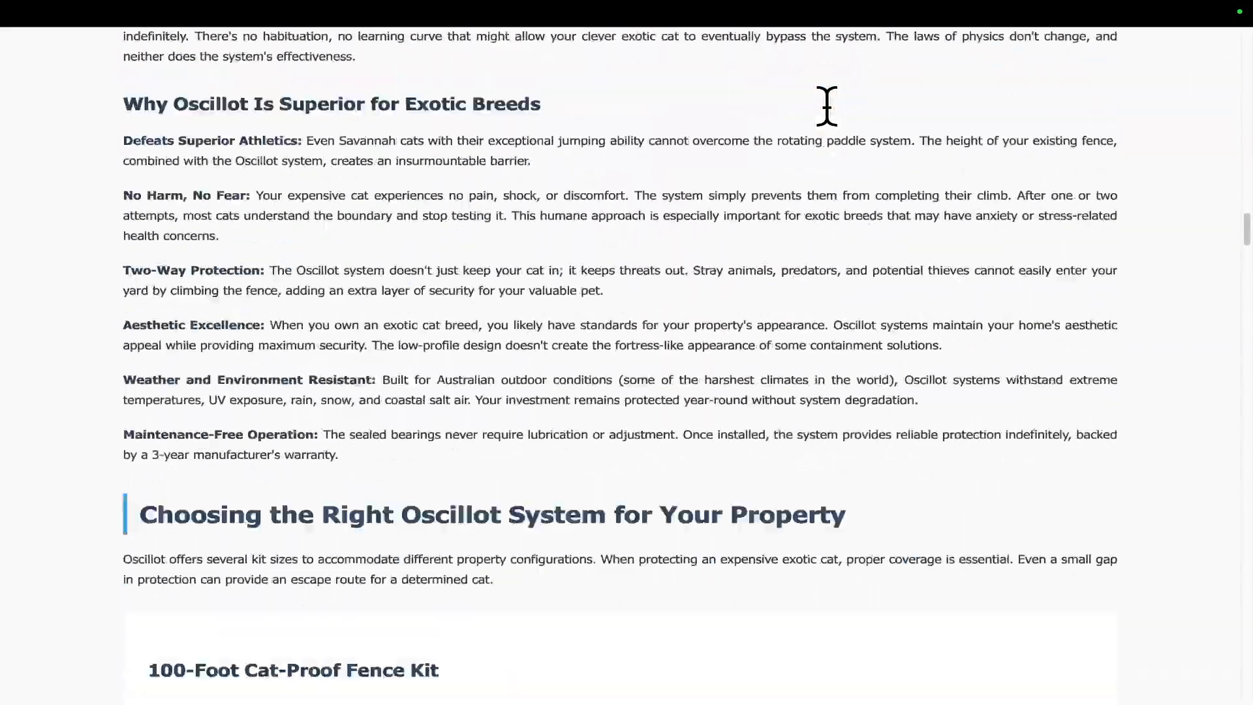
{"action": "scroll", "scroll_direction": "down", "scroll_amount": 3}
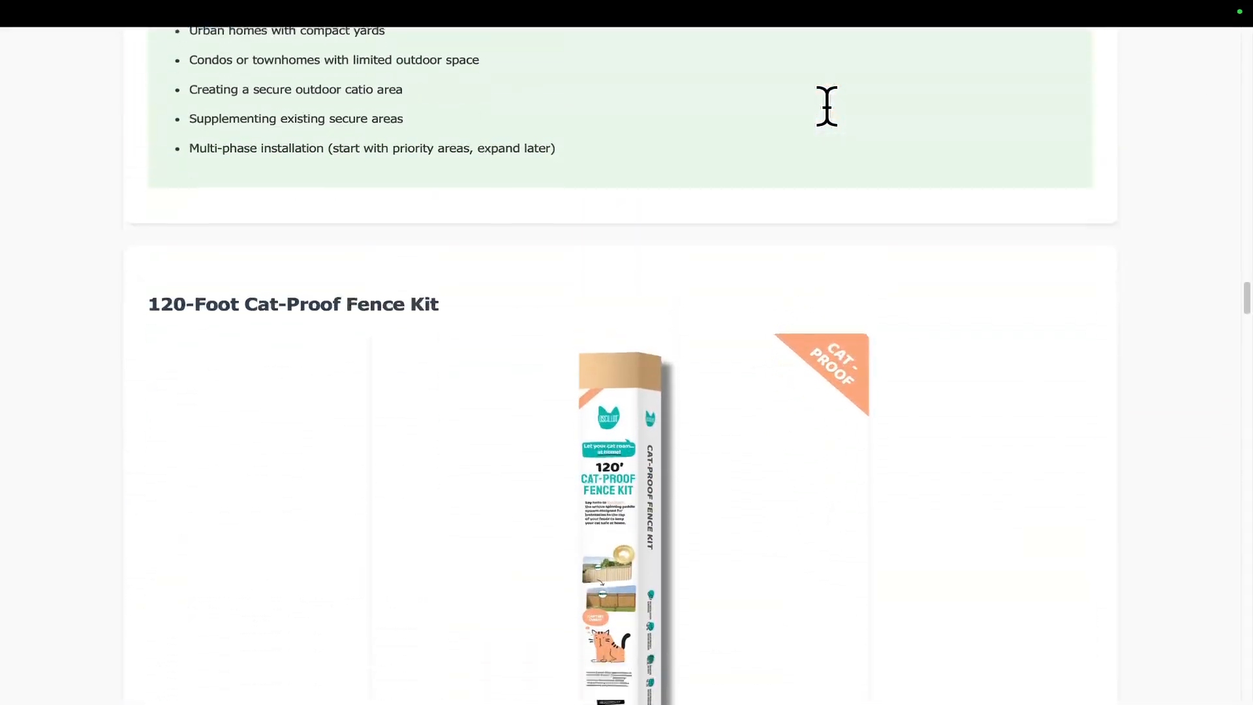
{"action": "scroll", "scroll_direction": "down", "scroll_amount": 3}
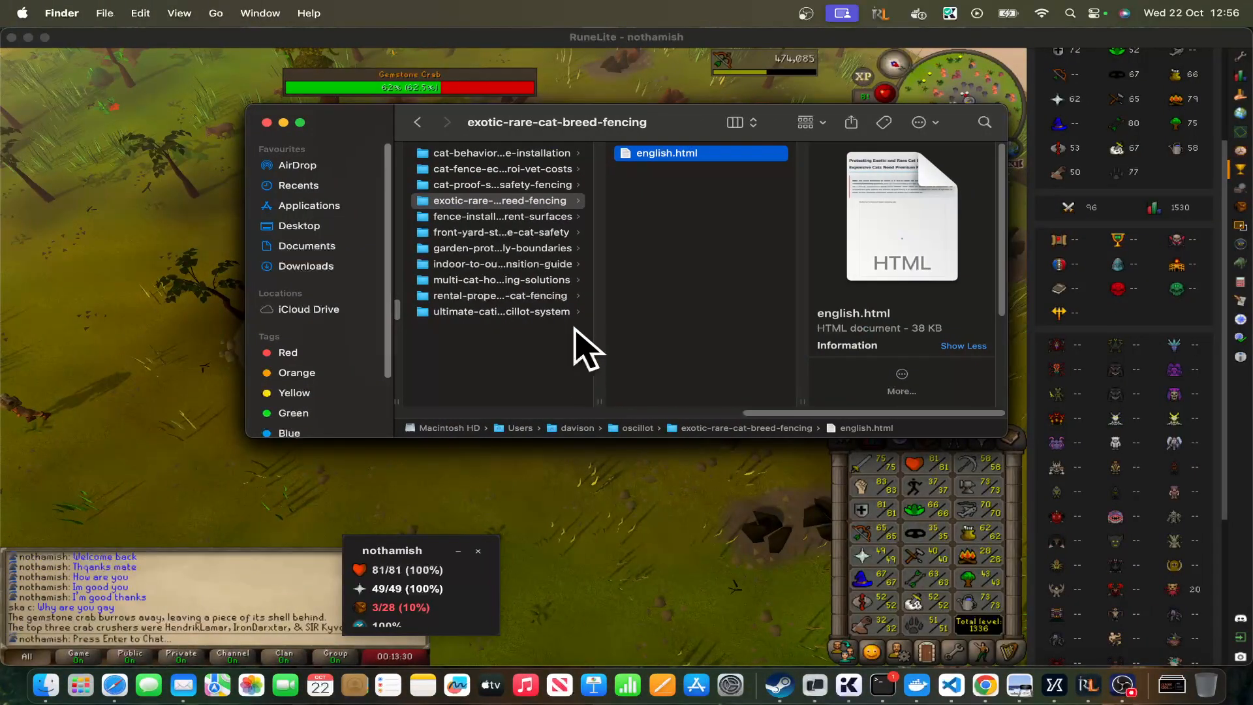
{"action": "left_click", "coordinate": [497, 200]}
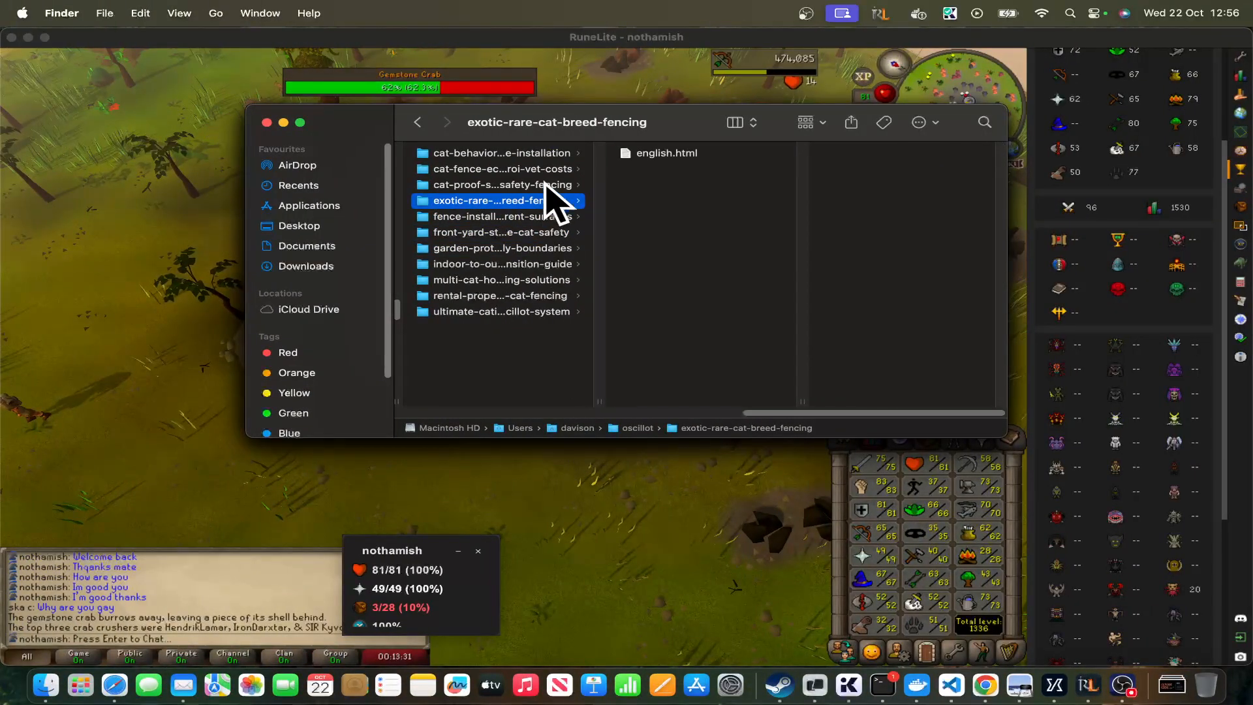
{"action": "left_click", "coordinate": [502, 263]}
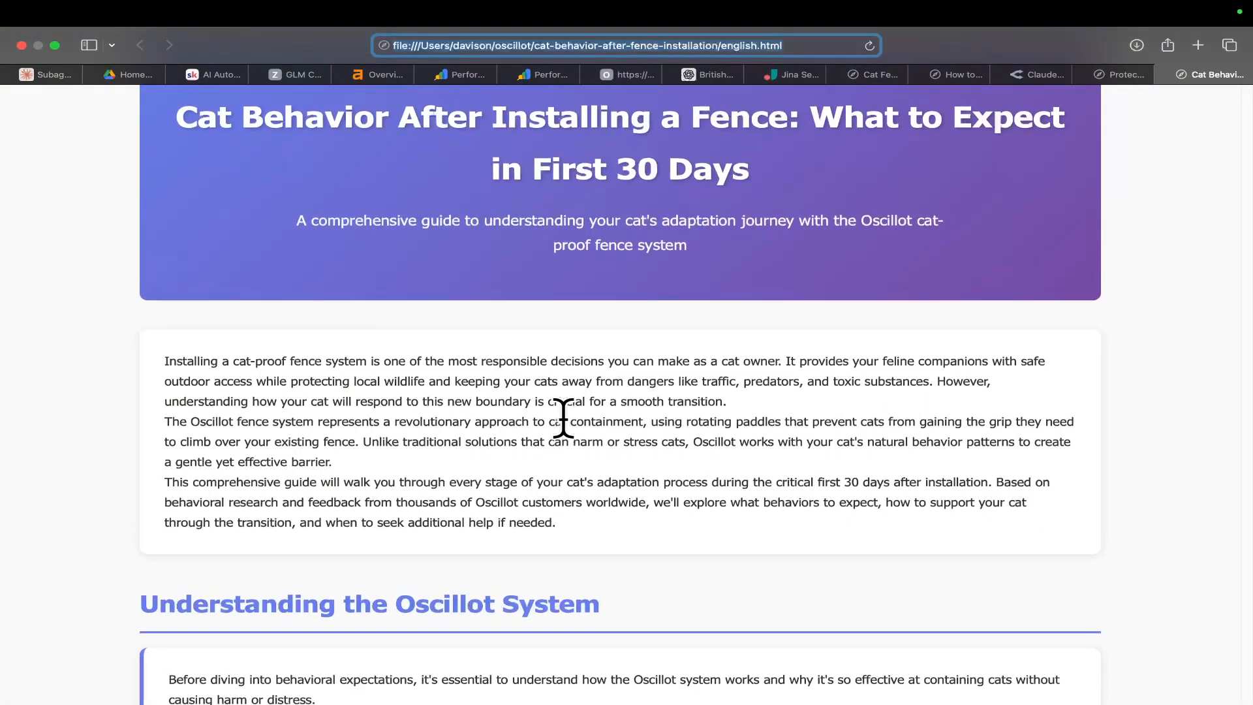
Scroll the cat-behavior article through its featured kits, 30-day timeline and age-group guidance.
{"action": "scroll", "scroll_direction": "down", "scroll_amount": 3}
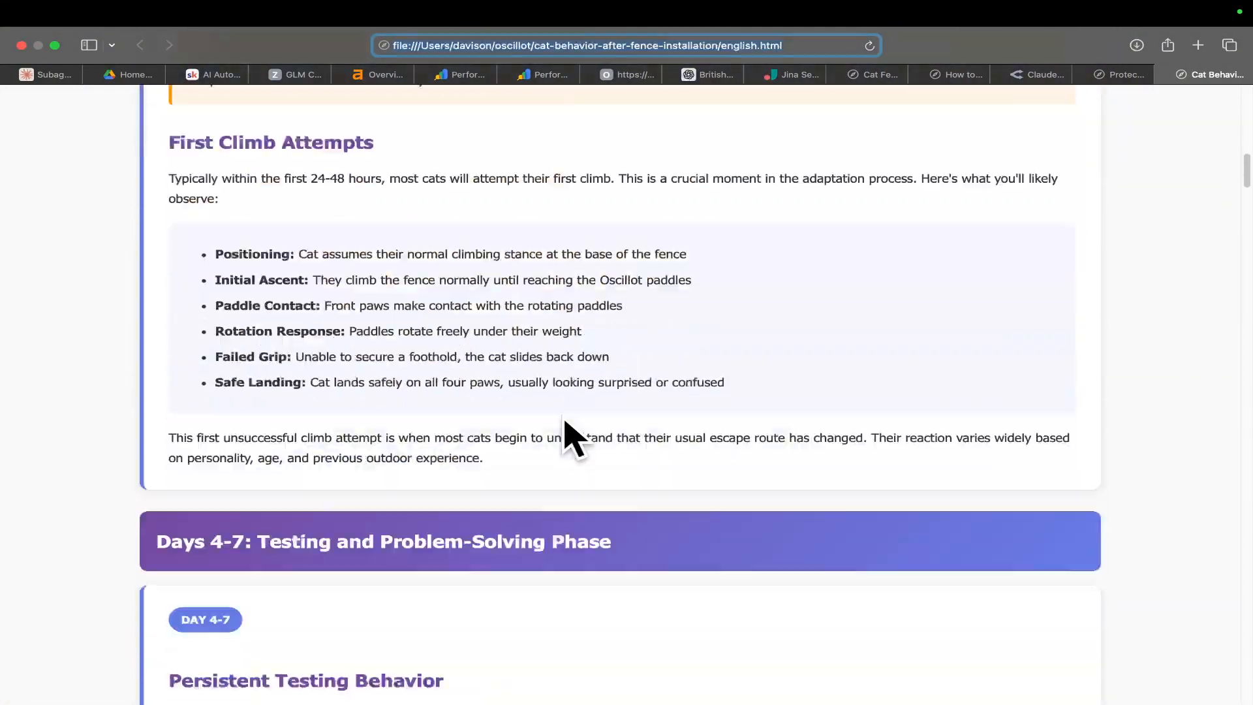
{"action": "scroll", "scroll_direction": "down", "scroll_amount": 3}
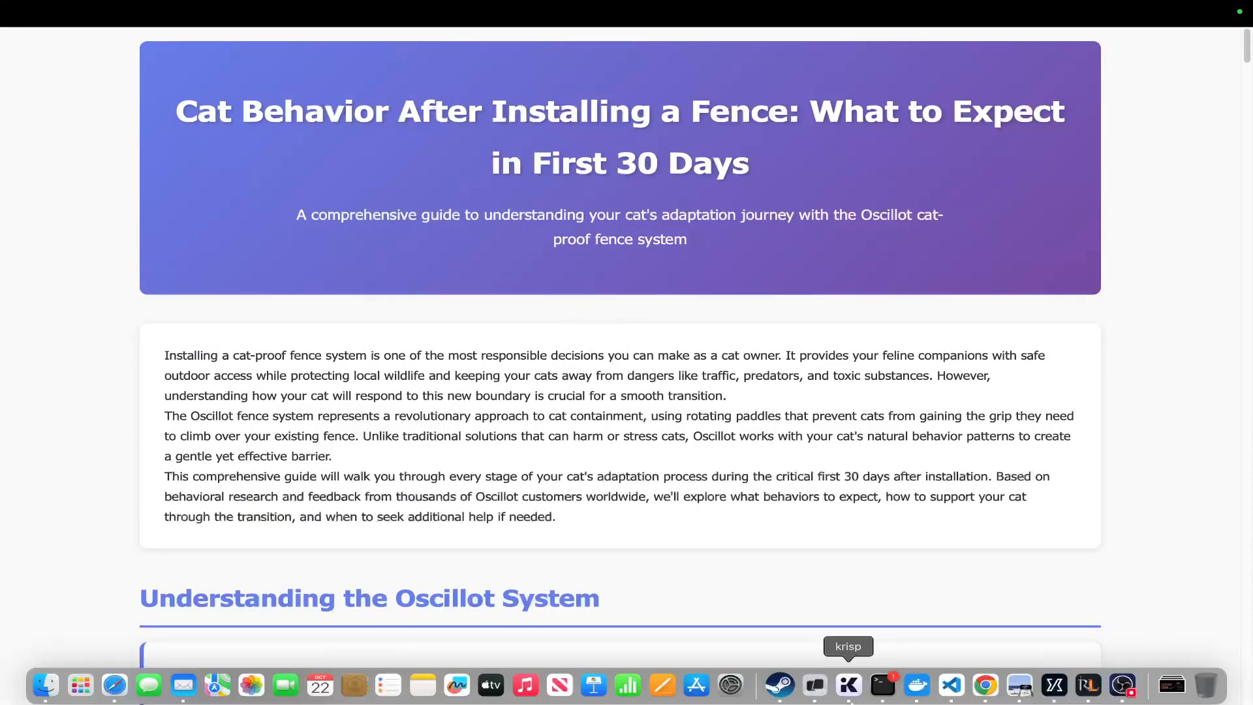
{"action": "scroll", "scroll_direction": "down", "scroll_amount": 3}
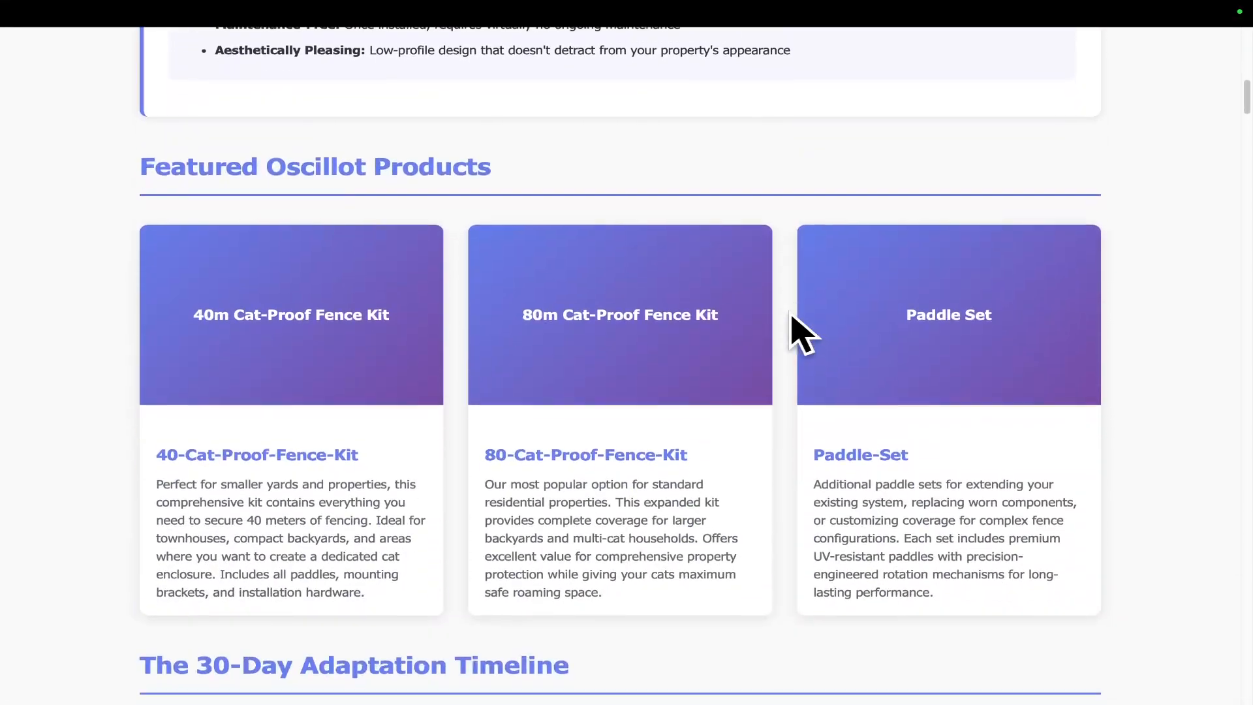
{"action": "scroll", "scroll_direction": "down", "scroll_amount": 3}
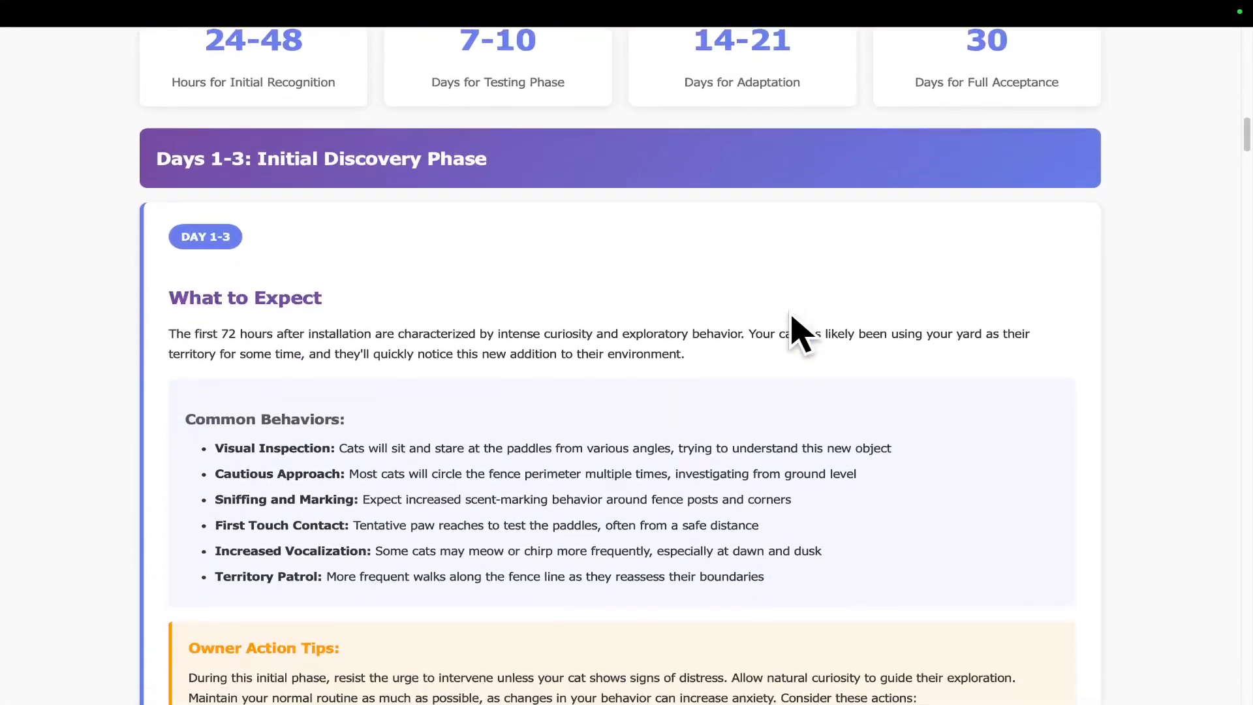
{"action": "scroll", "scroll_direction": "down", "scroll_amount": 3}
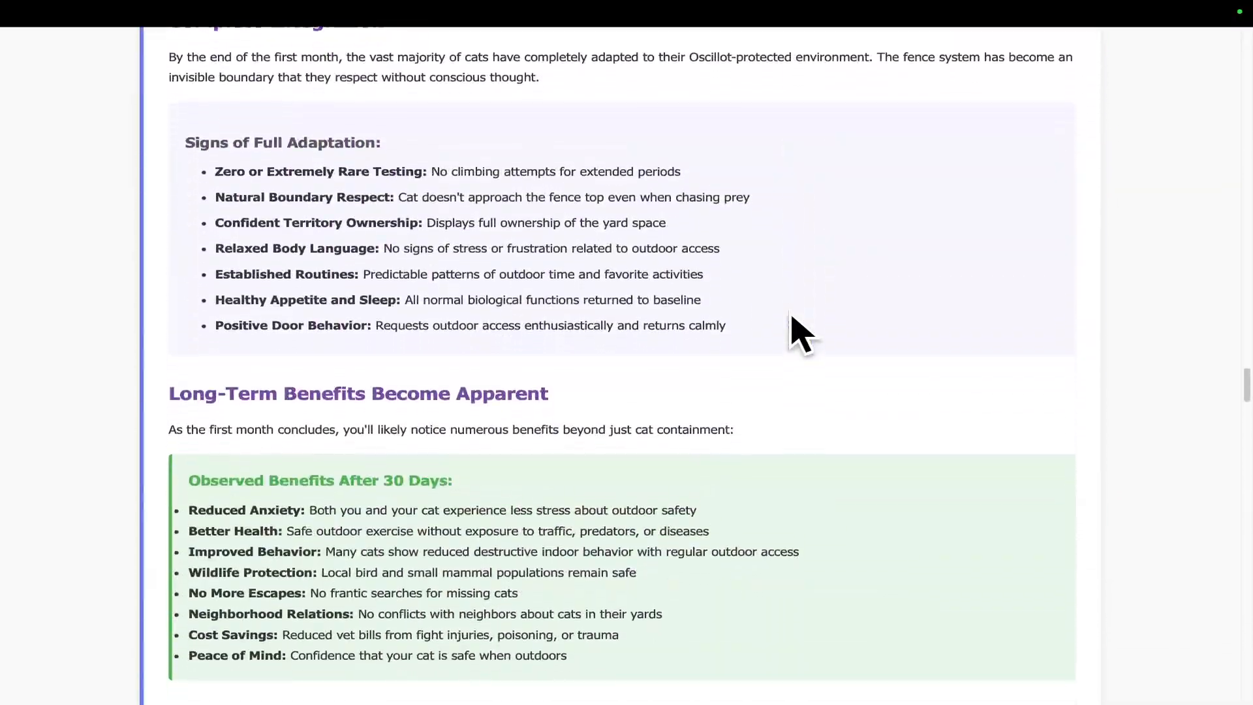
{"action": "scroll", "scroll_direction": "down", "scroll_amount": 3}
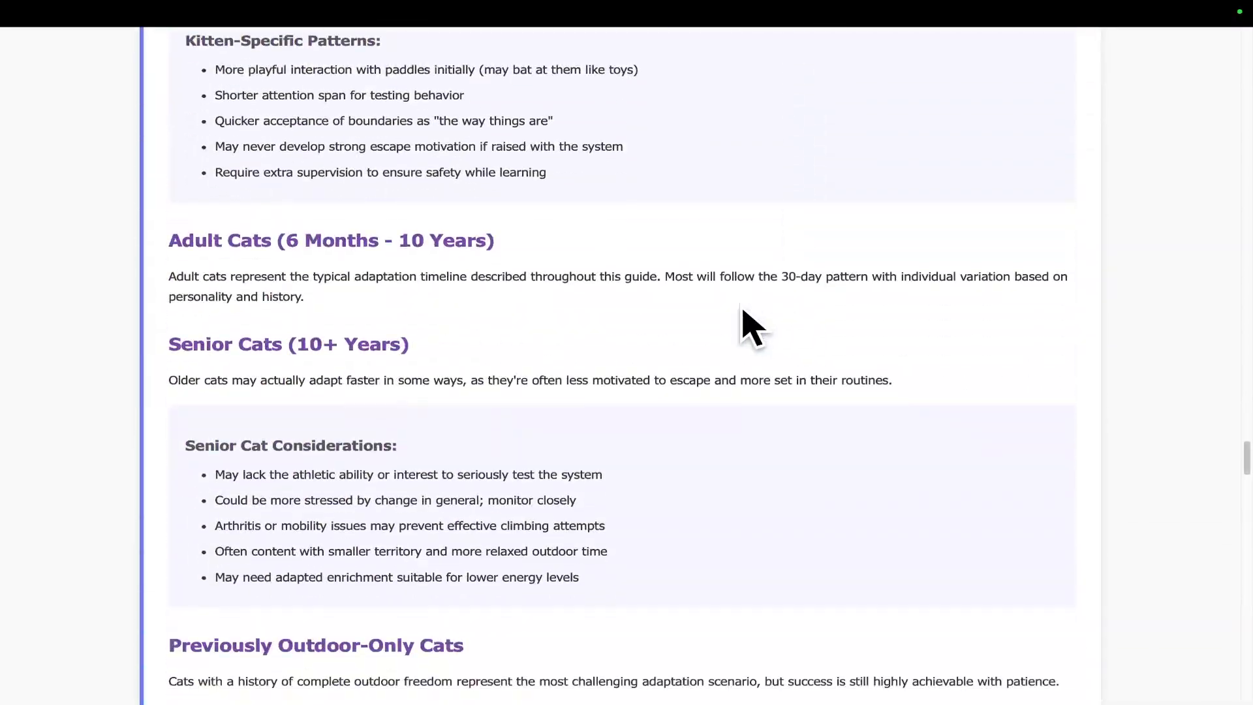
{"action": "scroll", "scroll_direction": "down", "scroll_amount": 3}
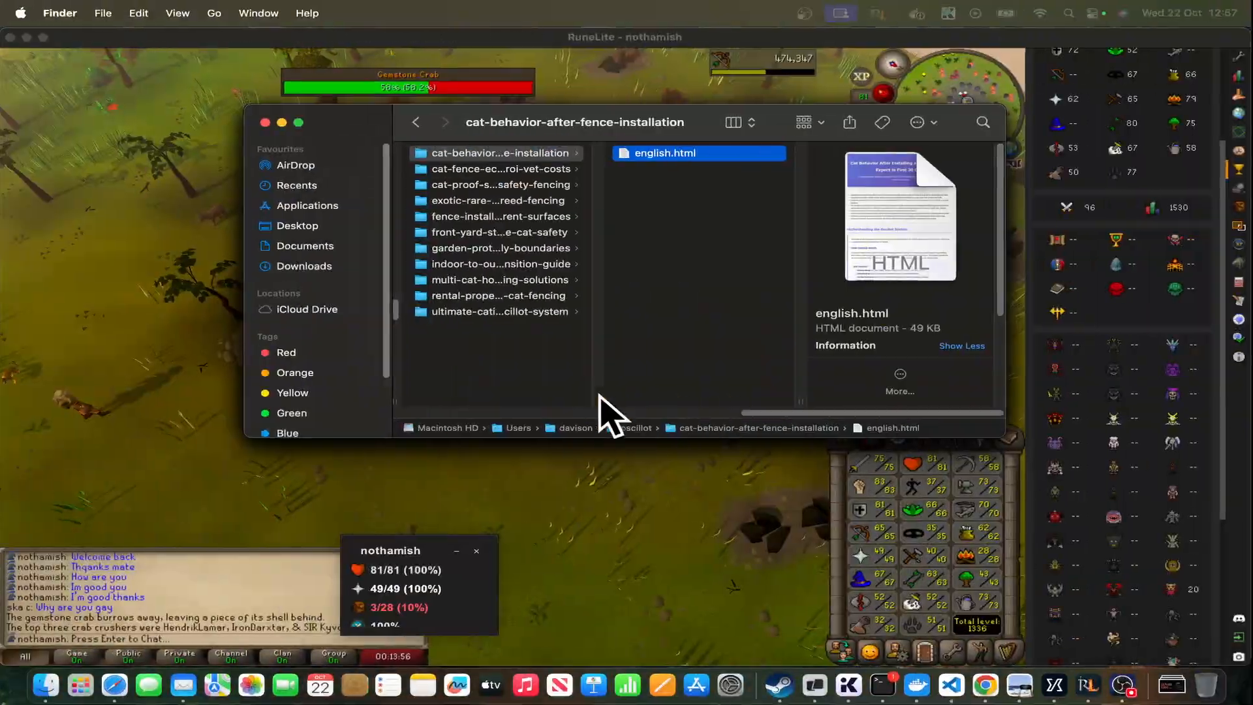
Open english.html from the multi-cat-household folder and skim it to the acclimation guidance.
{"action": "left_click", "coordinate": [500, 279]}
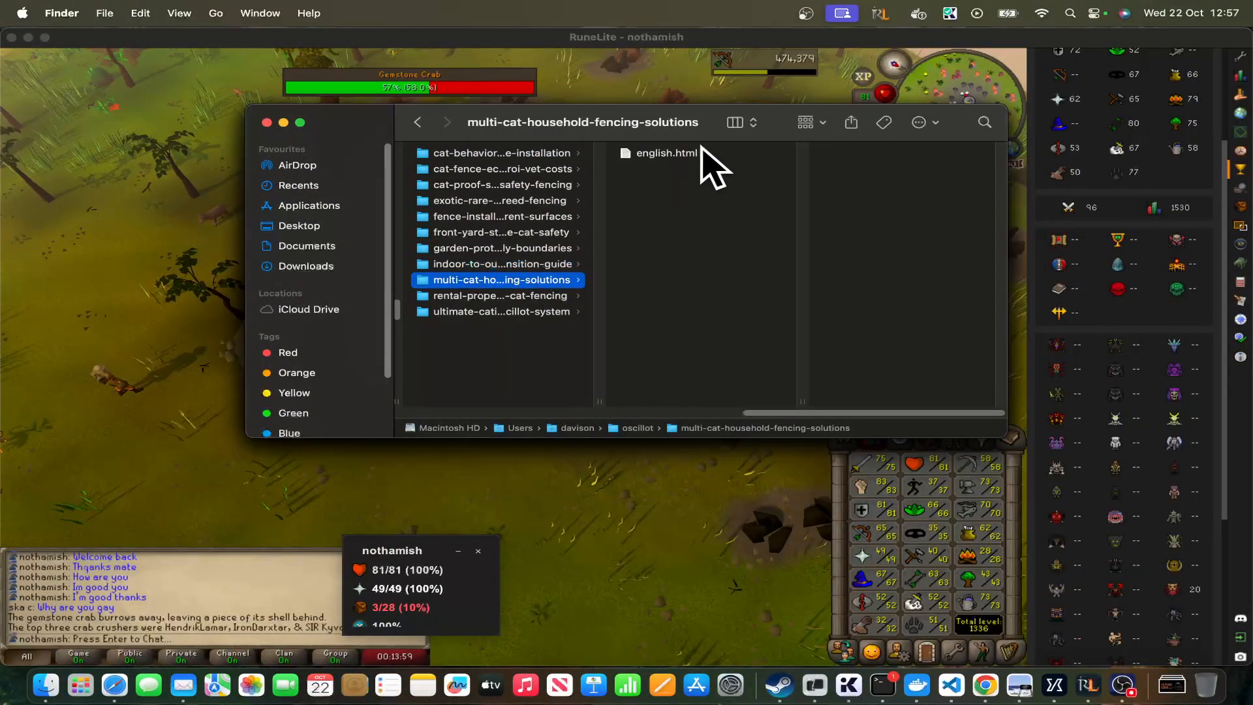
{"action": "double_click", "coordinate": [666, 153]}
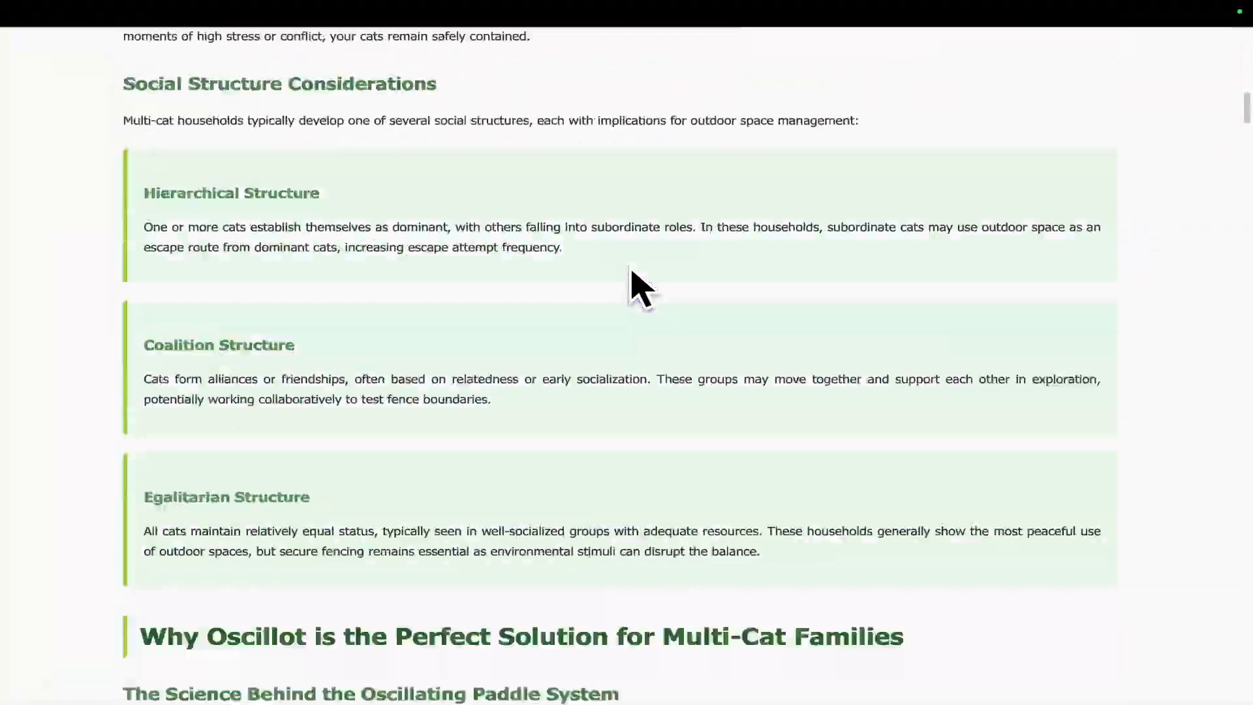
{"action": "scroll", "scroll_direction": "down", "scroll_amount": 3}
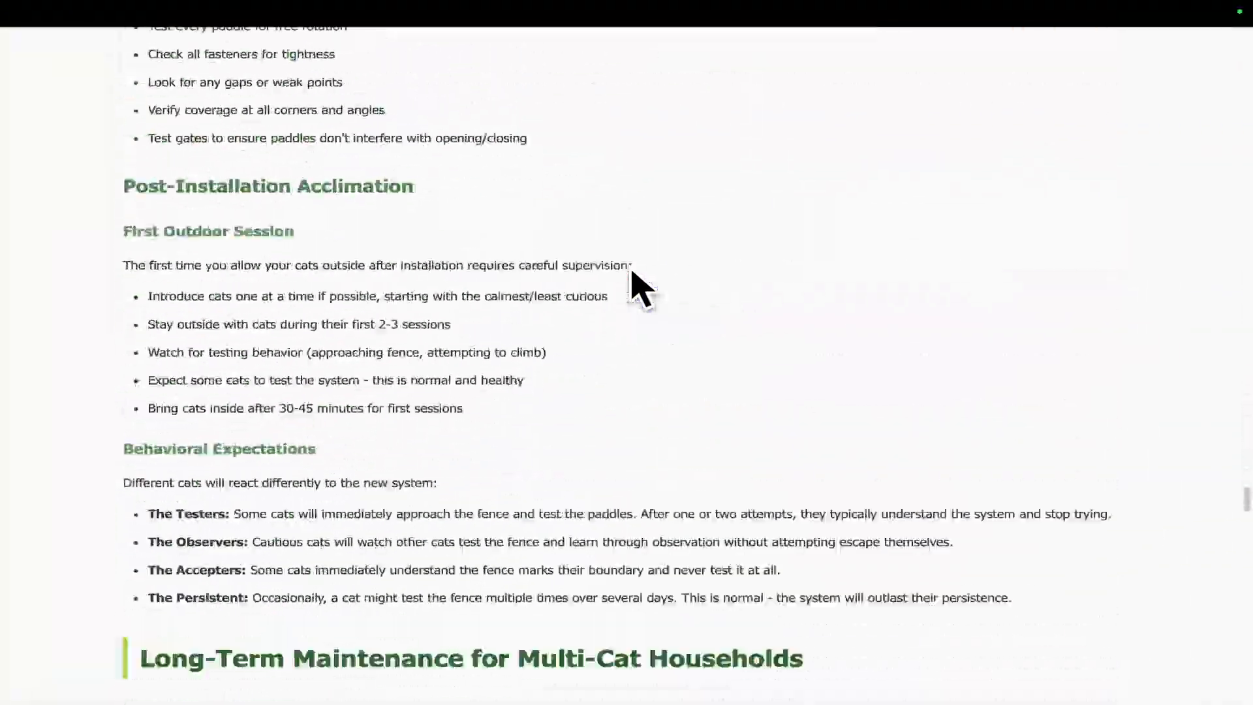
{"action": "scroll", "scroll_direction": "down", "scroll_amount": 3}
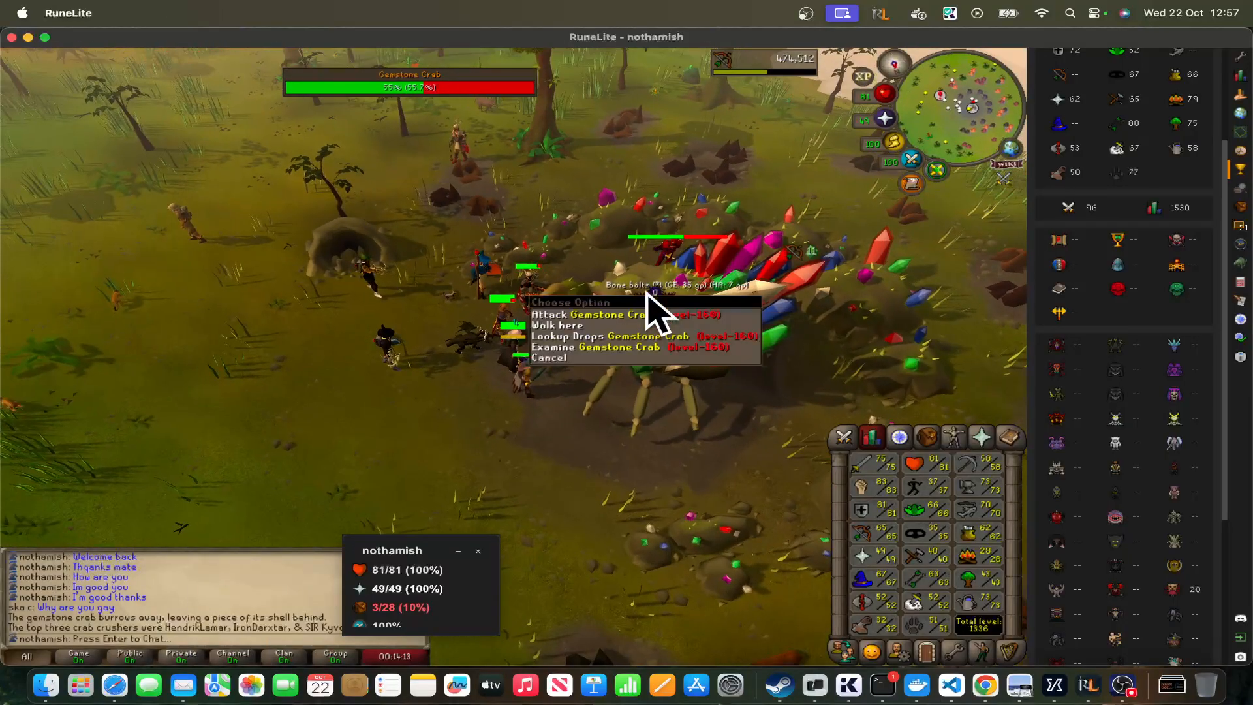
Attack the Gemstone Crab, then confirm the cat-fence-economics folder is still empty.
{"action": "left_click", "coordinate": [575, 314]}
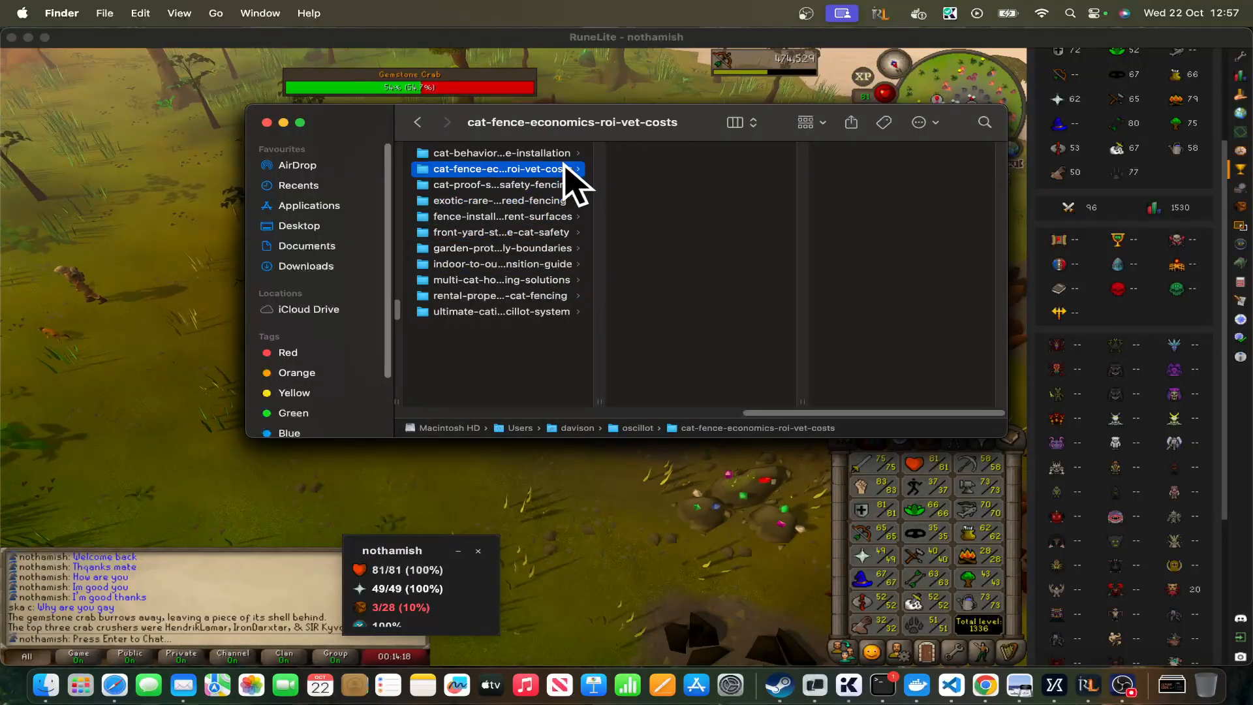
{"action": "left_click", "coordinate": [497, 312]}
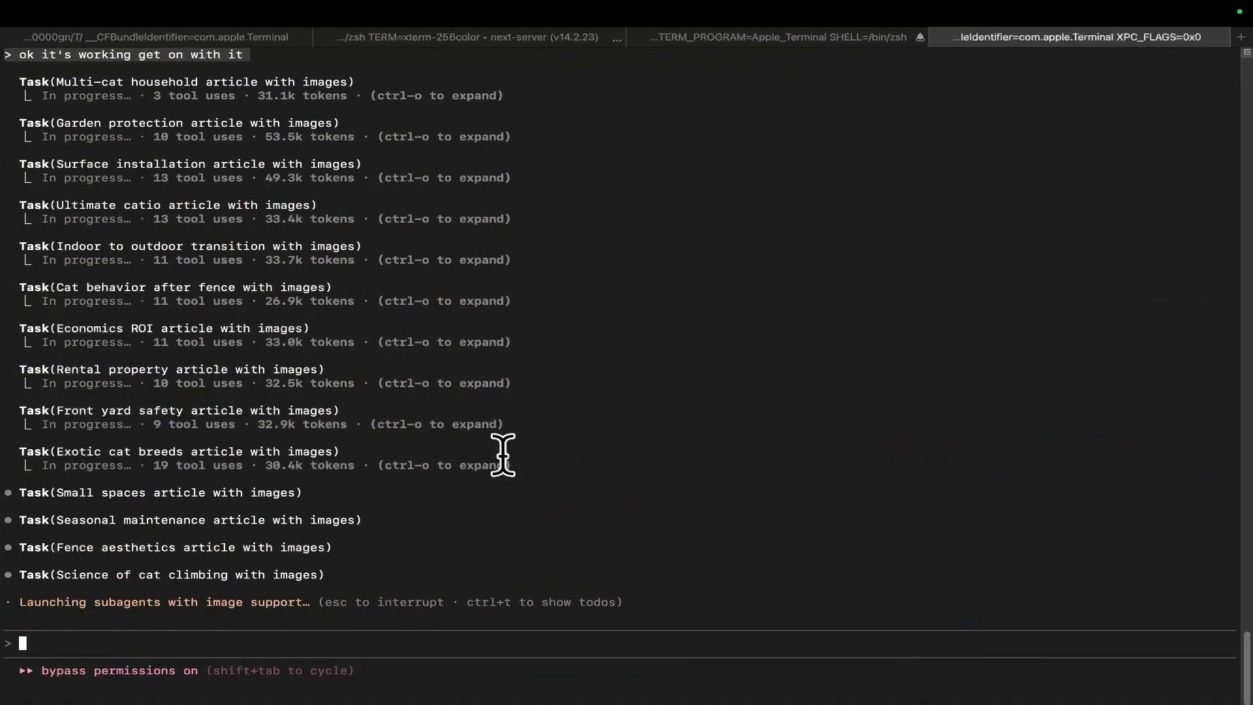
{"action": "key", "text": "Escape"}
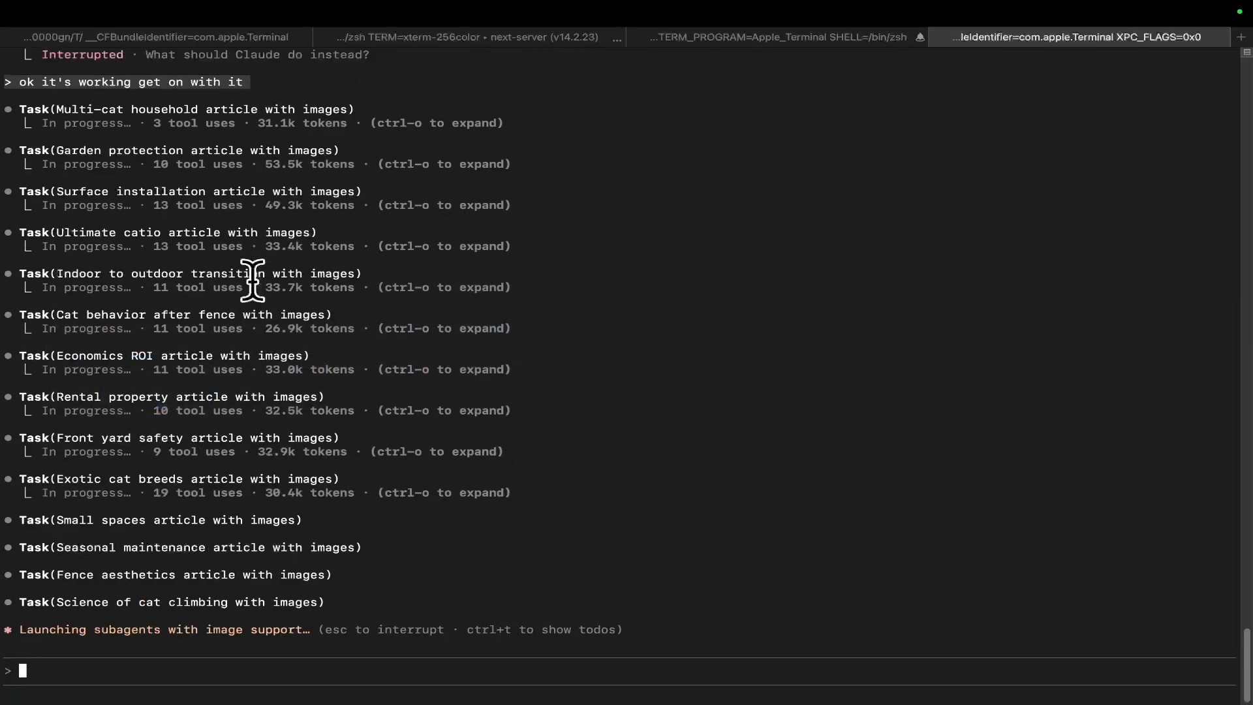